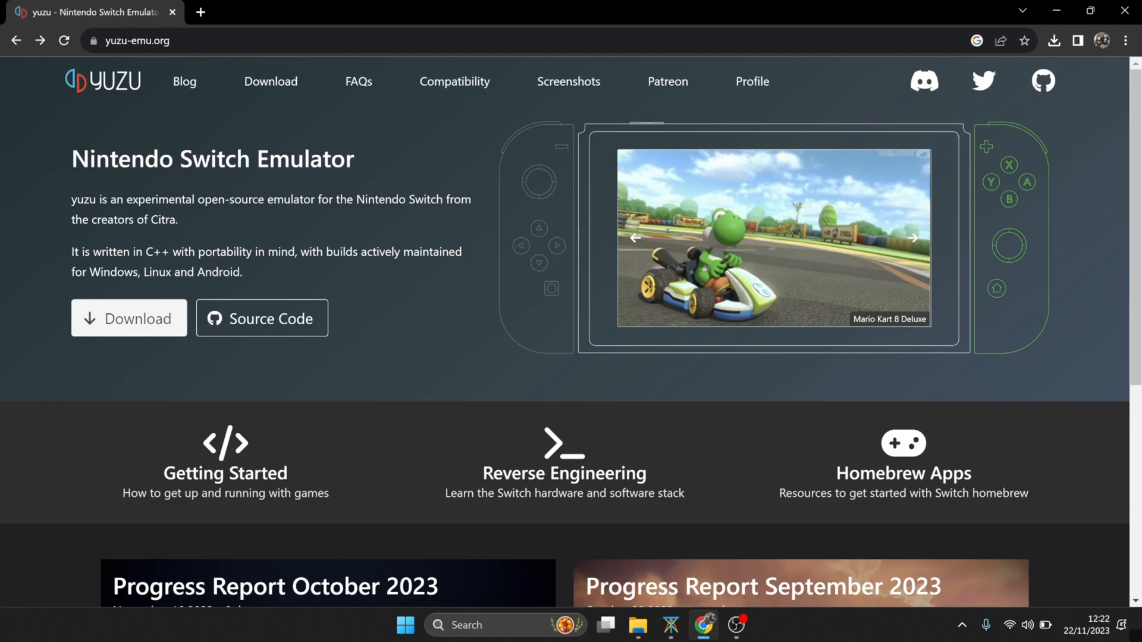
Step: Browse the Game Compatibility List from the rating legend down through the tested-games entries
left_click(911, 238)
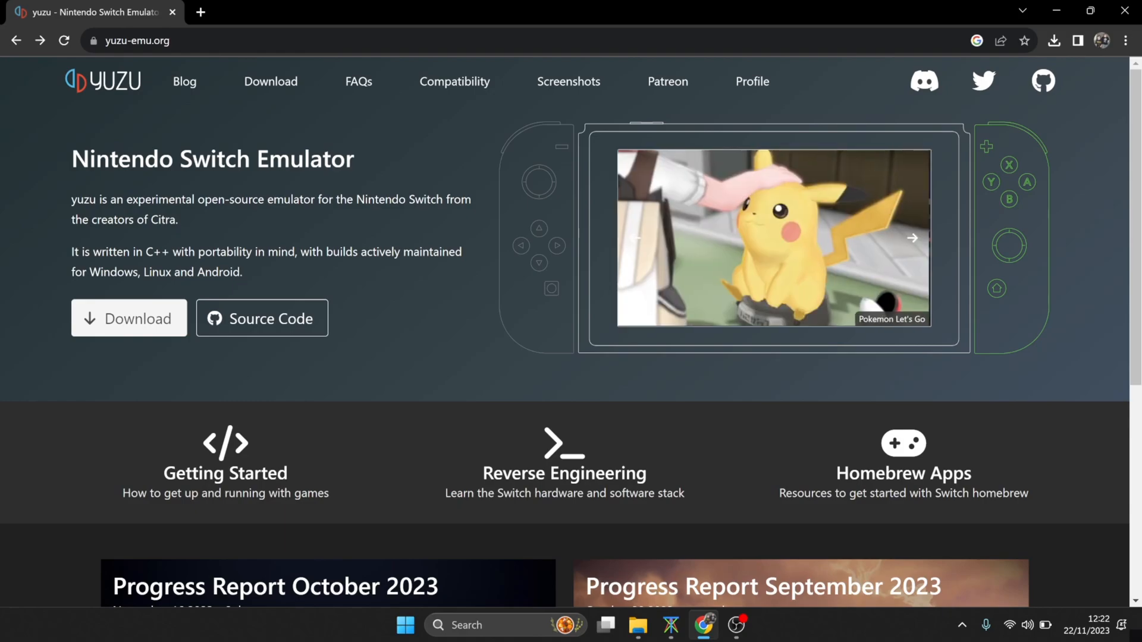
left_click(912, 238)
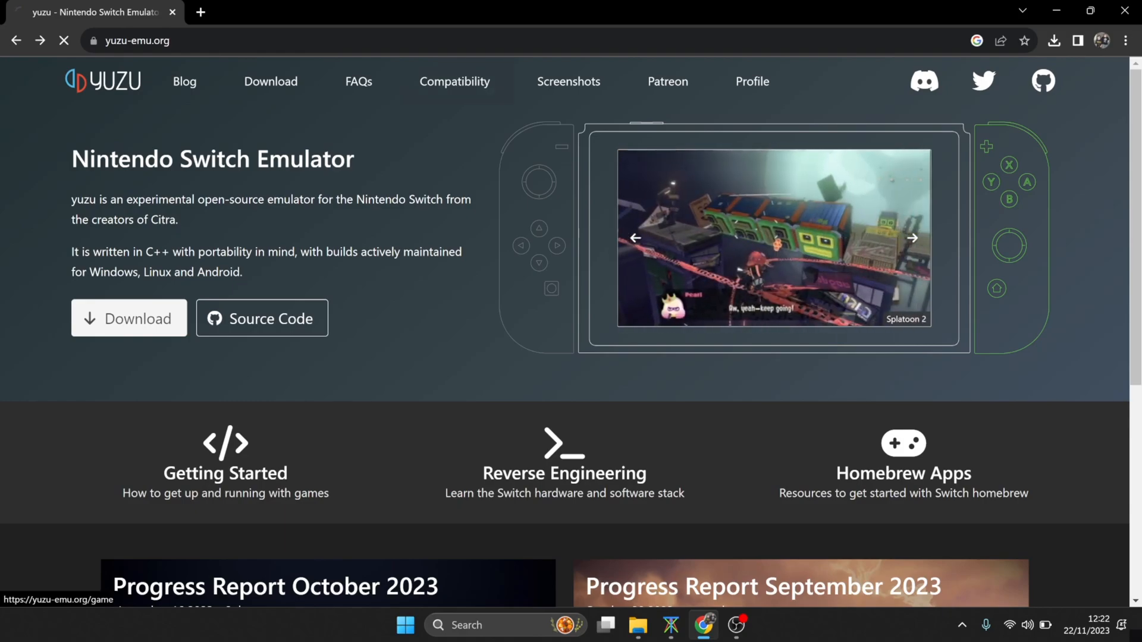
left_click(454, 81)
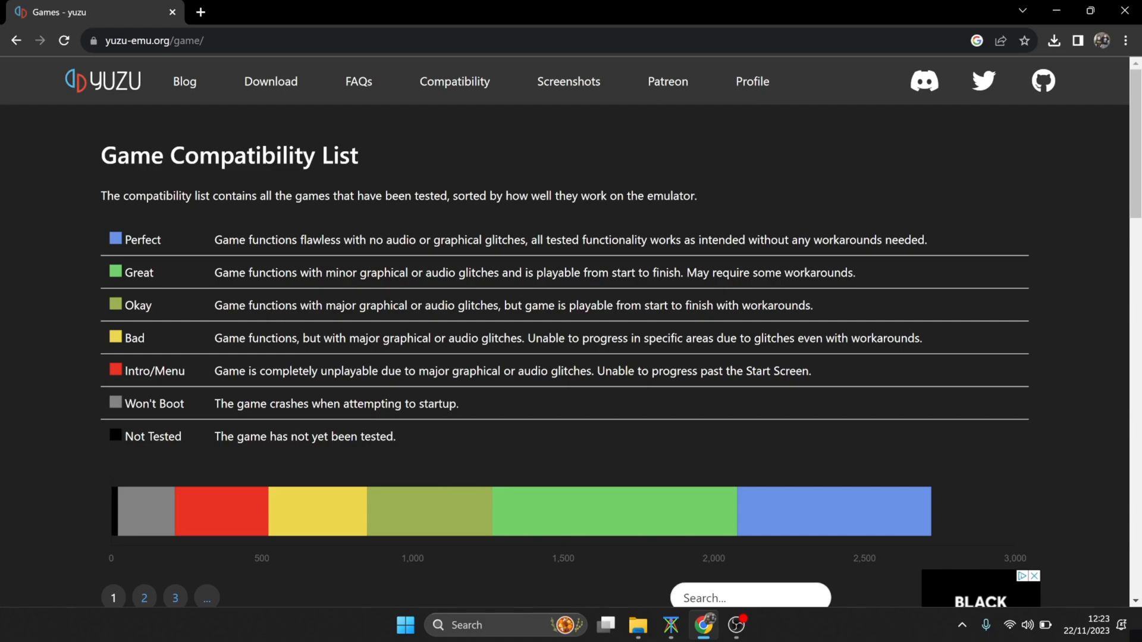
scroll("down", 3)
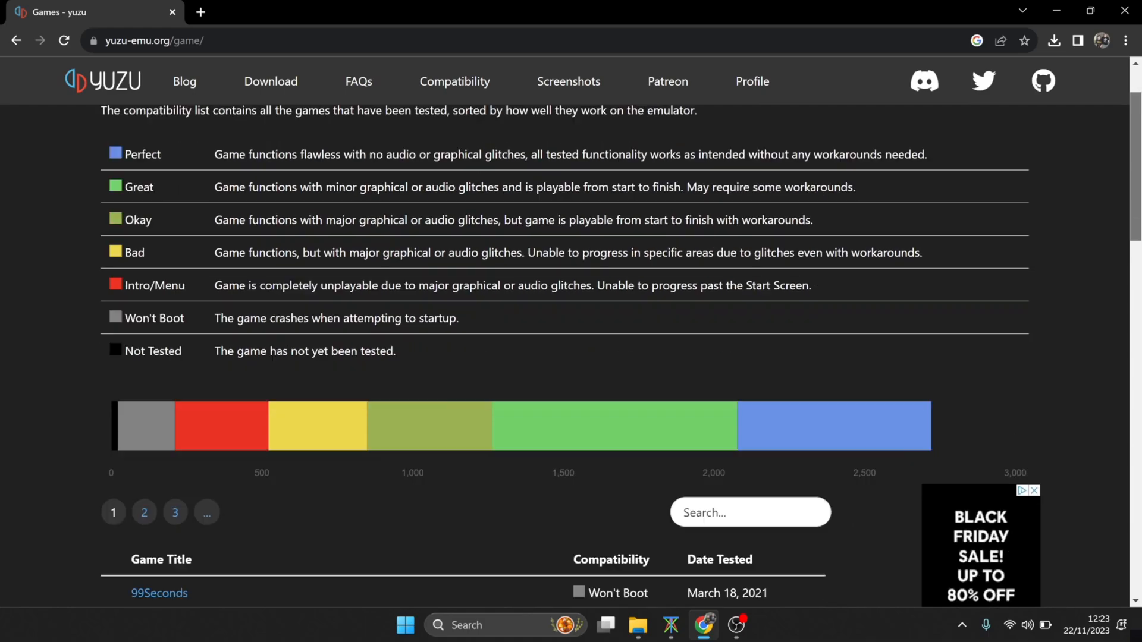
scroll("down", 3)
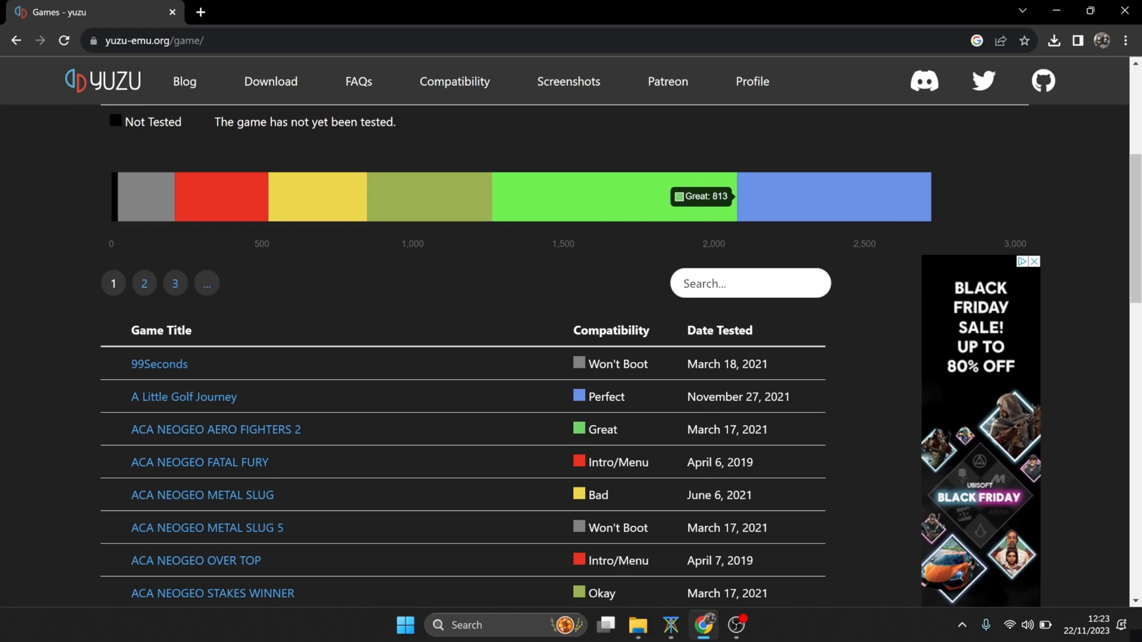
scroll("down", 3)
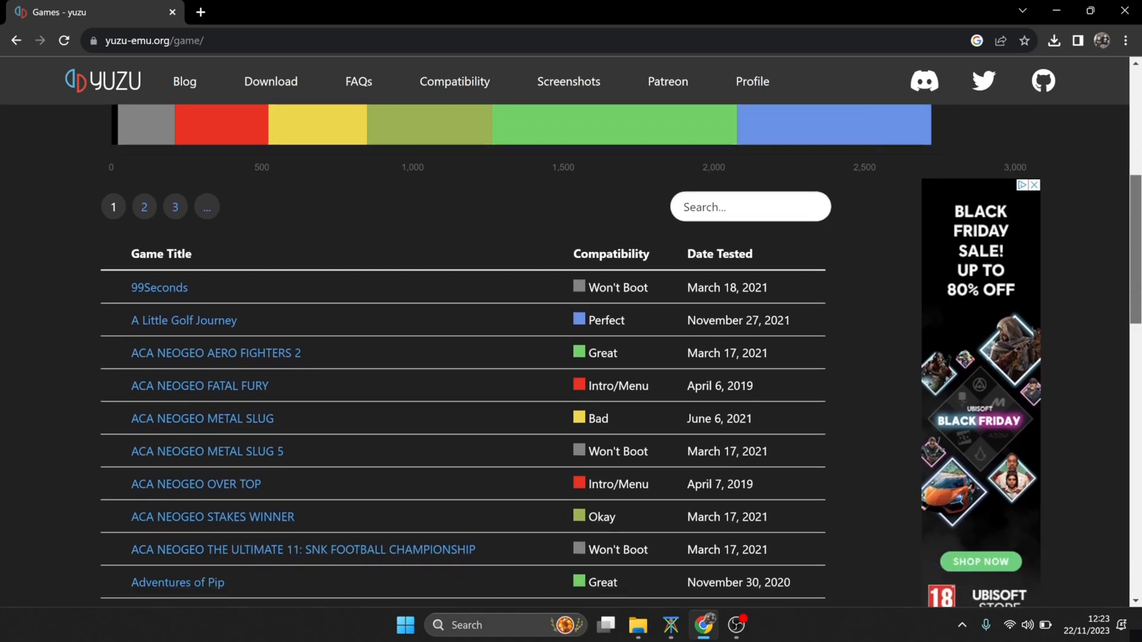
scroll("down", 3)
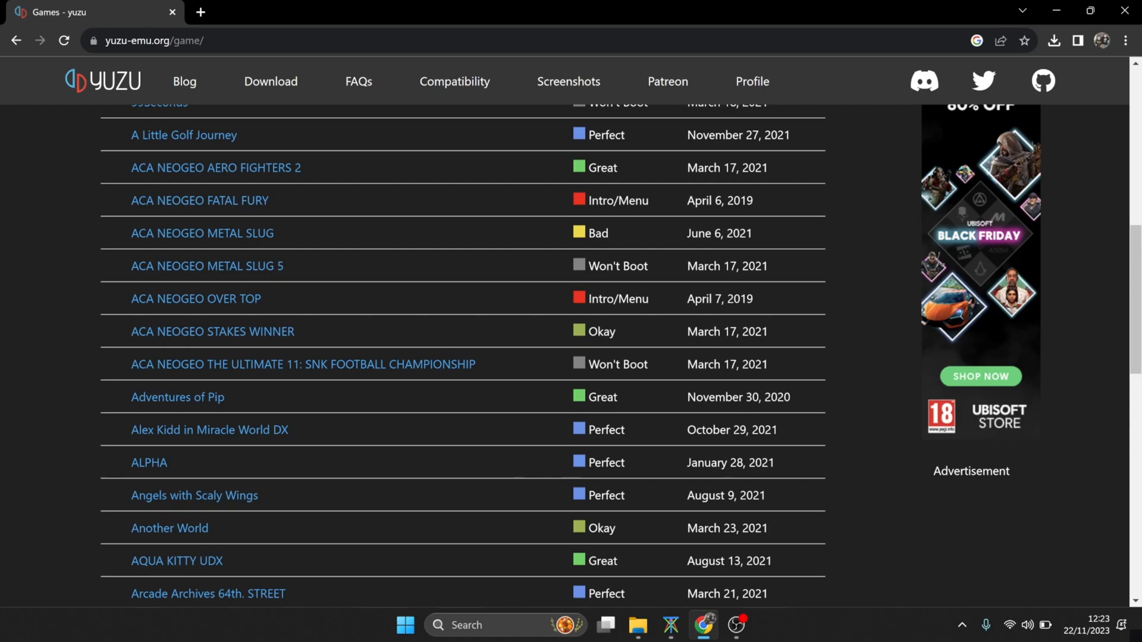
Step: View Alex Kidd in Miracle World DX compatibility reports, then go to the yuzu Downloads page
left_click(209, 431)
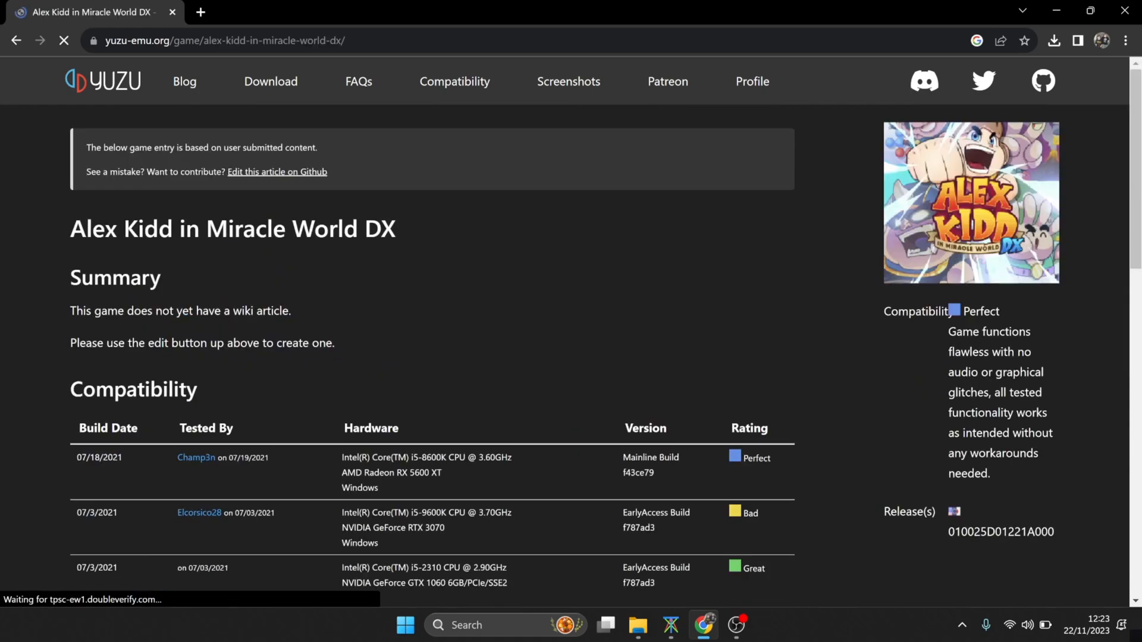
scroll("down", 3)
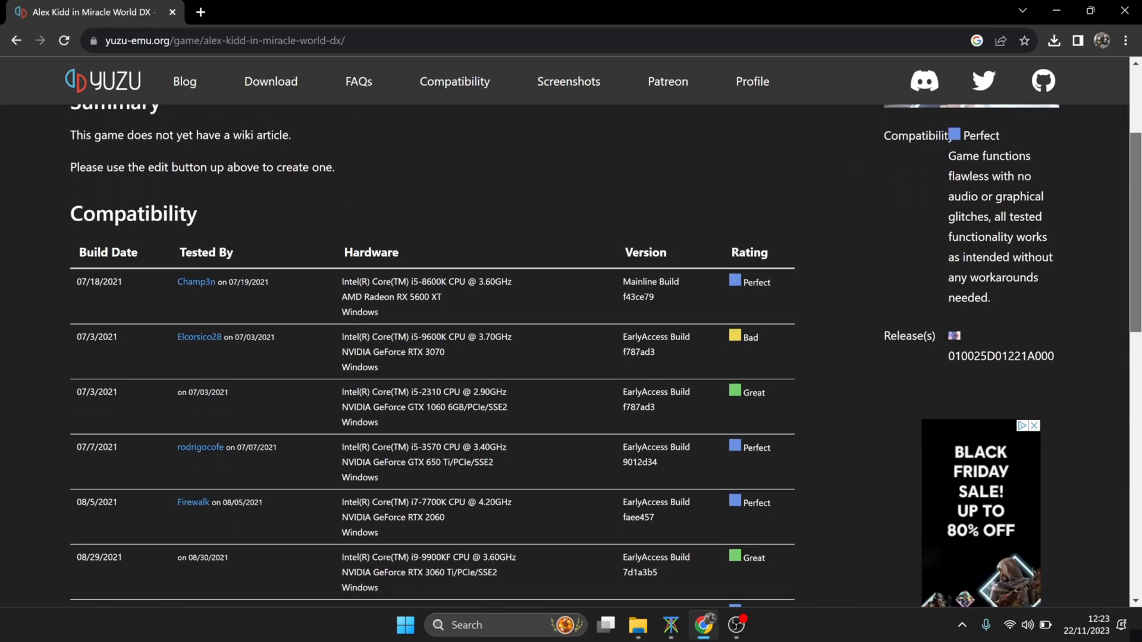
scroll("down", 3)
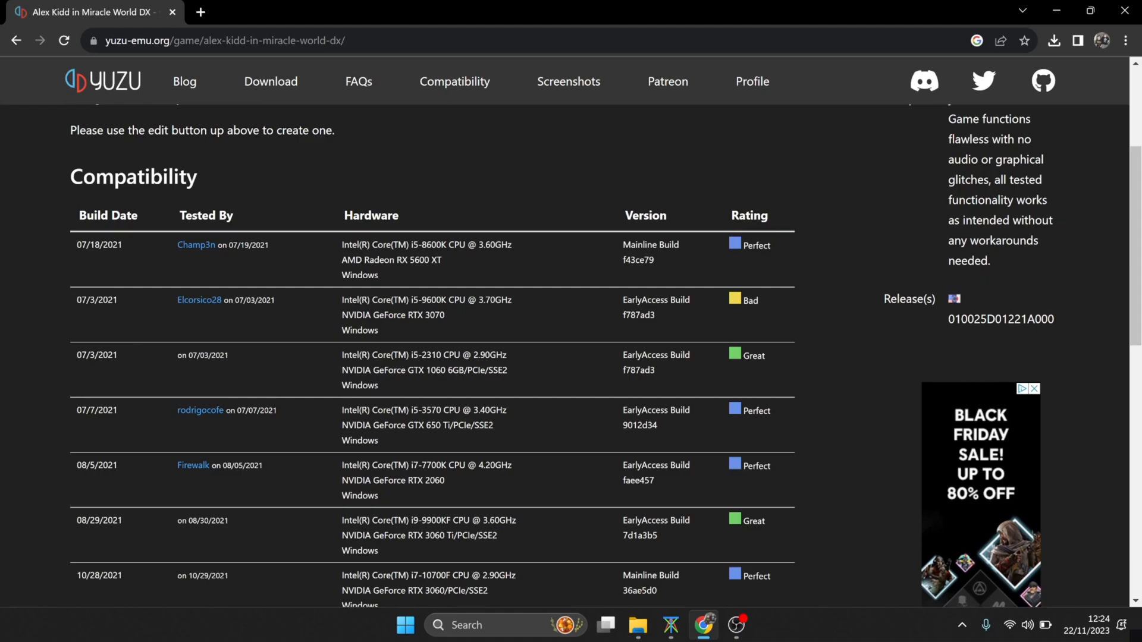
left_click(270, 81)
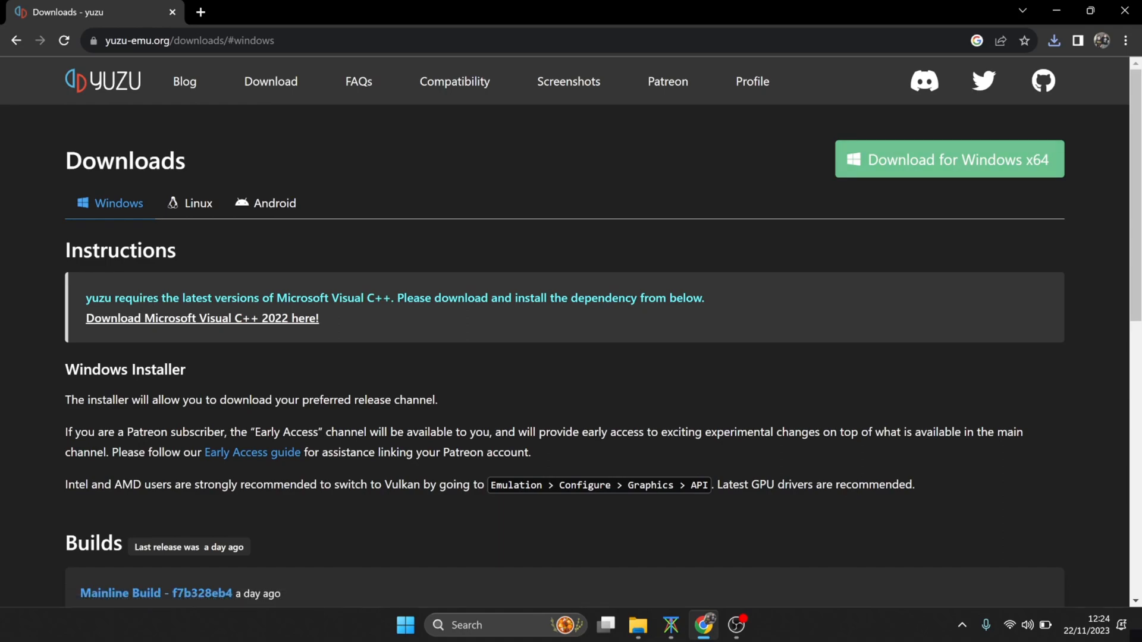
Step: Download and install the Visual C++ 2015-2022 x64 redistributable via VC_redist.x64.exe, accepting the license
left_click(1055, 41)
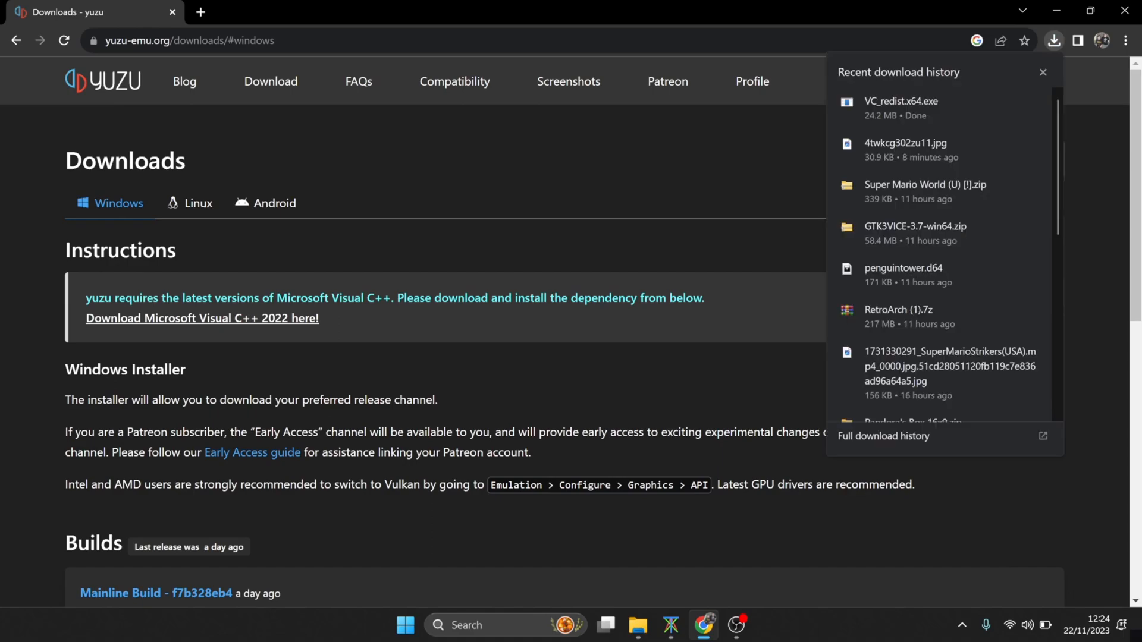
left_click(900, 101)
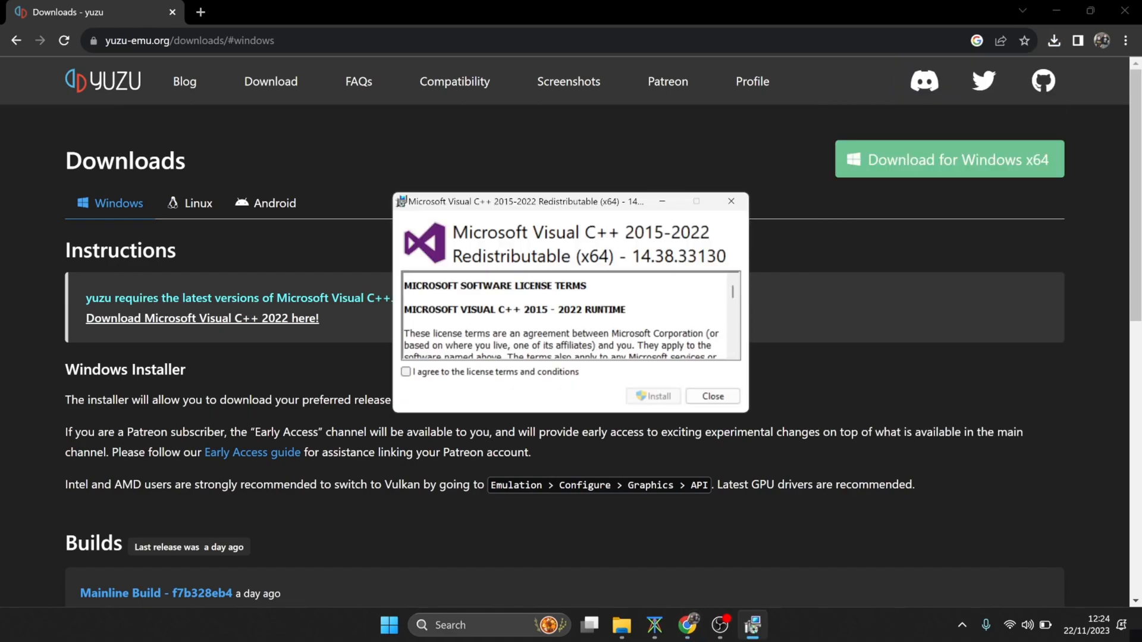
left_click(406, 371)
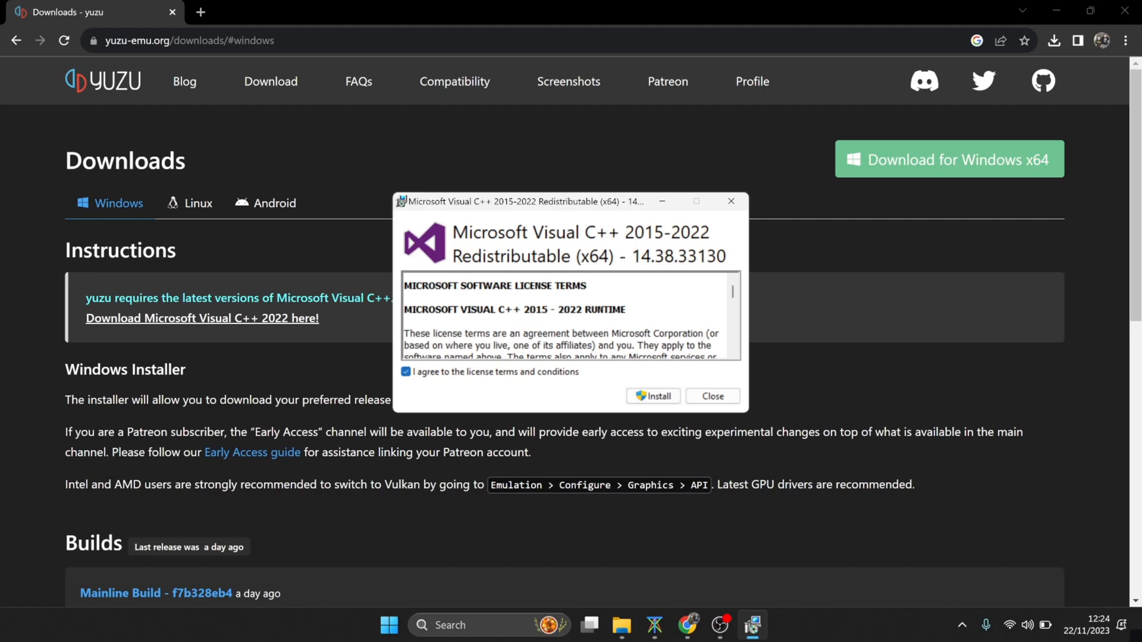
left_click(652, 396)
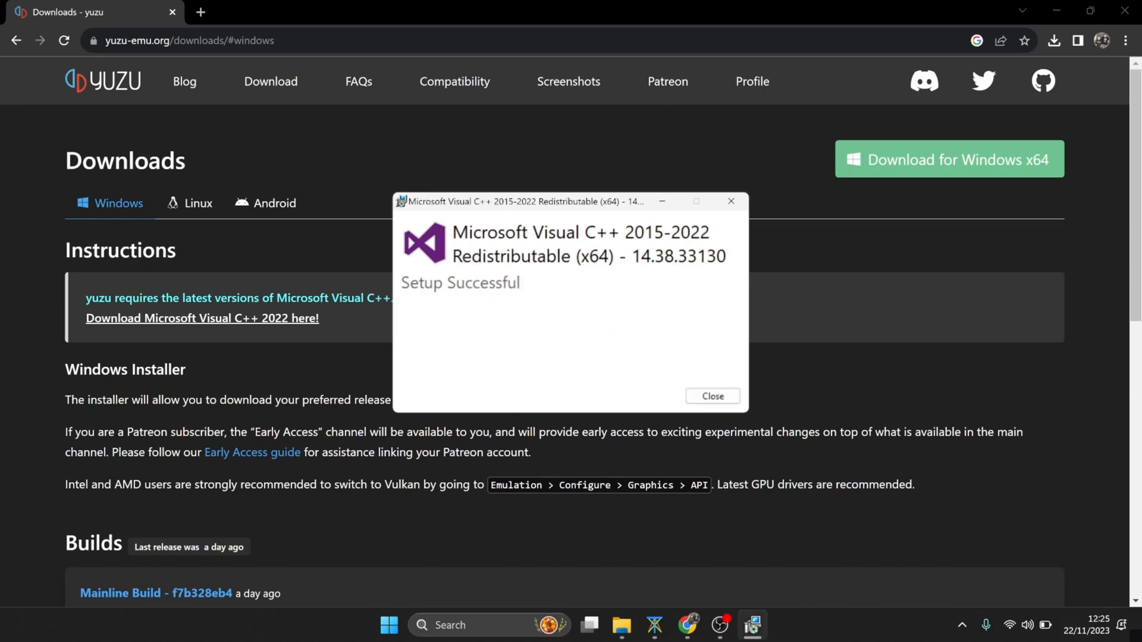
left_click(712, 396)
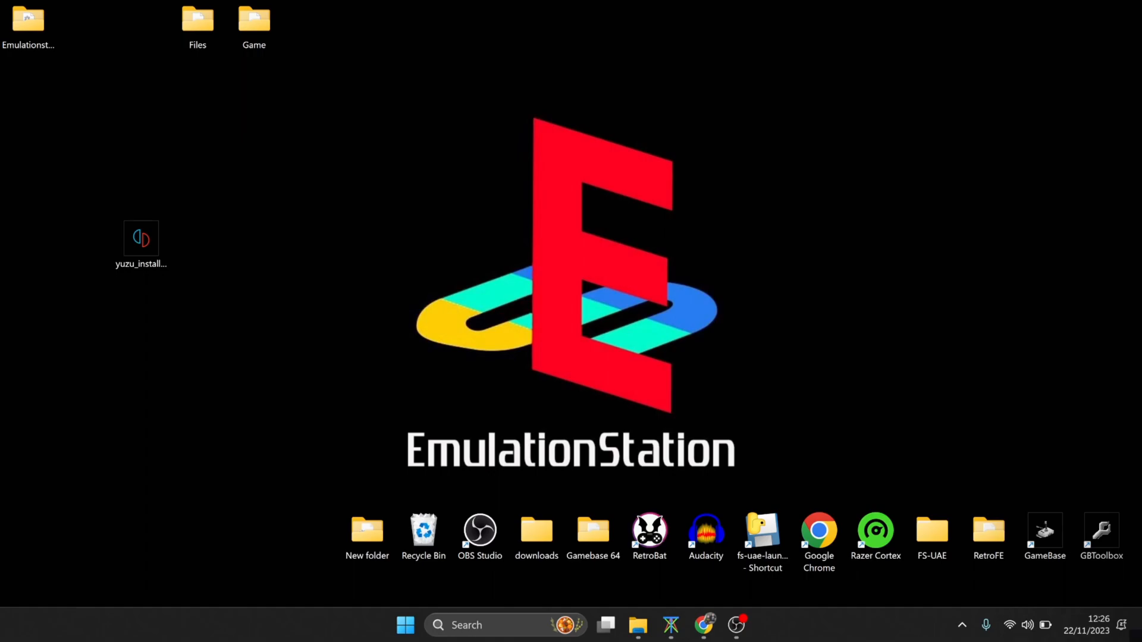
Step: Create a new folder named Yuzu inside Emulationstation's Emulators folder
left_click(140, 237)
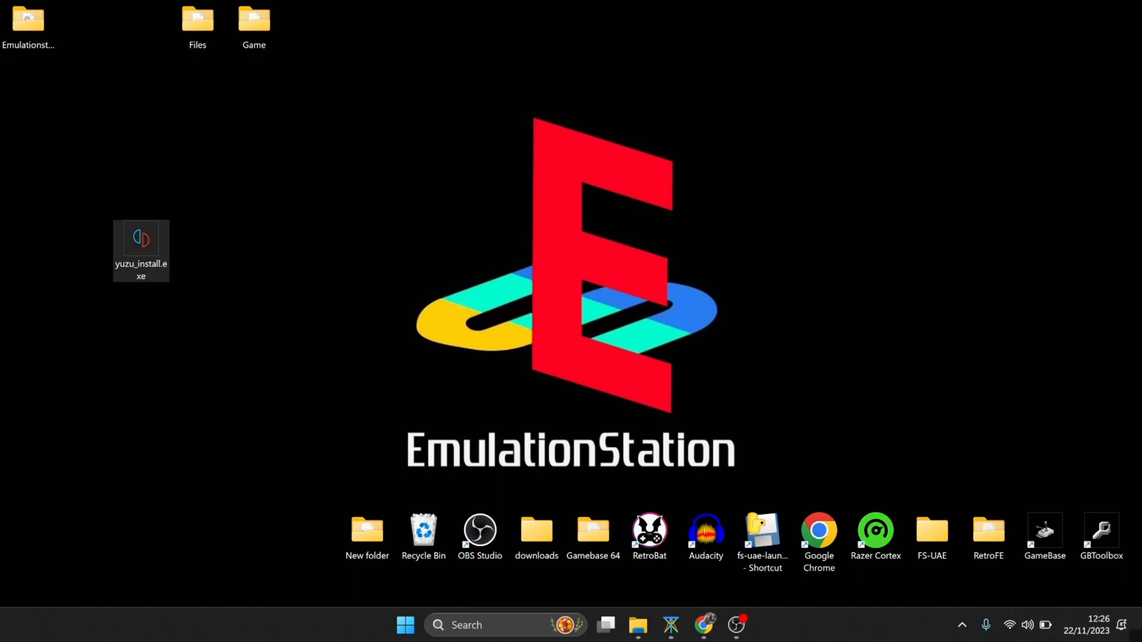
mouse_move(141, 238)
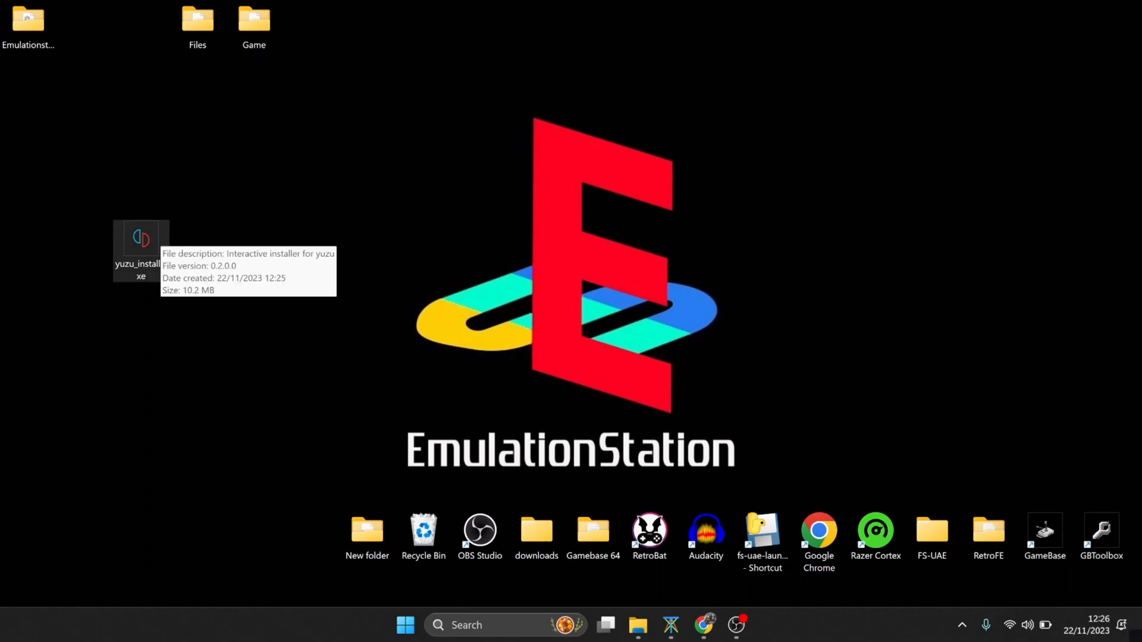
mouse_move(140, 238)
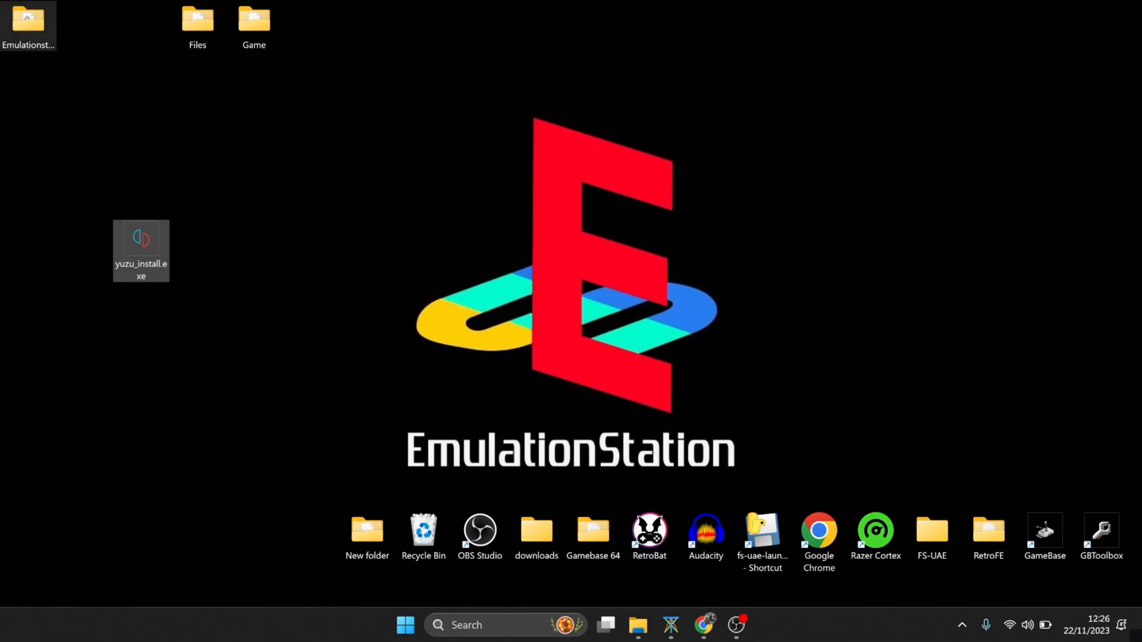
double_click(28, 22)
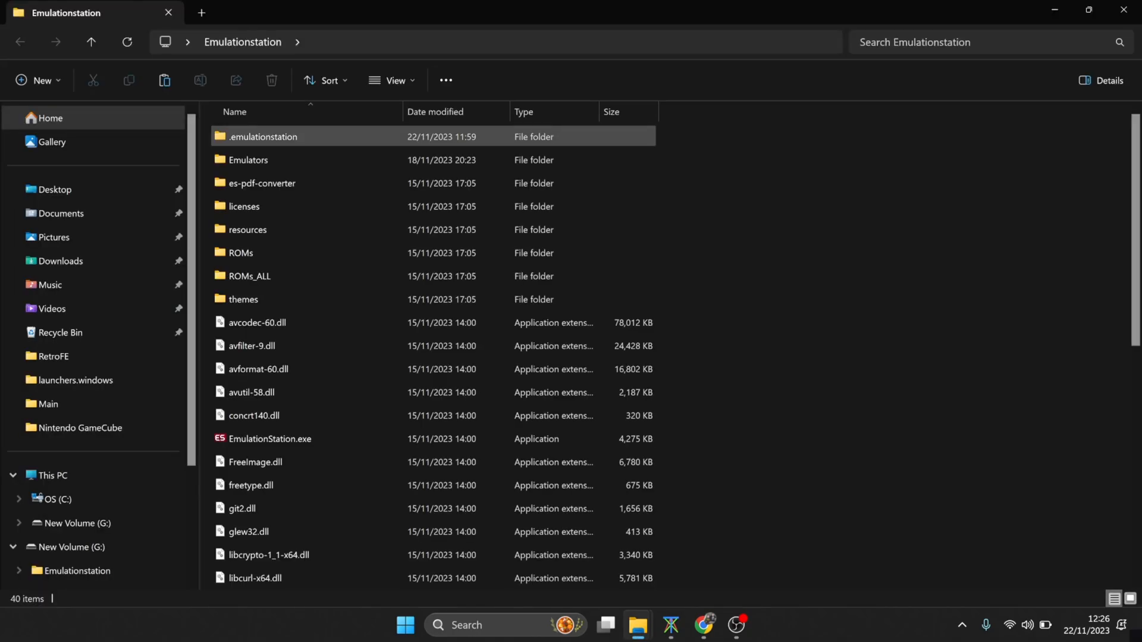
double_click(248, 159)
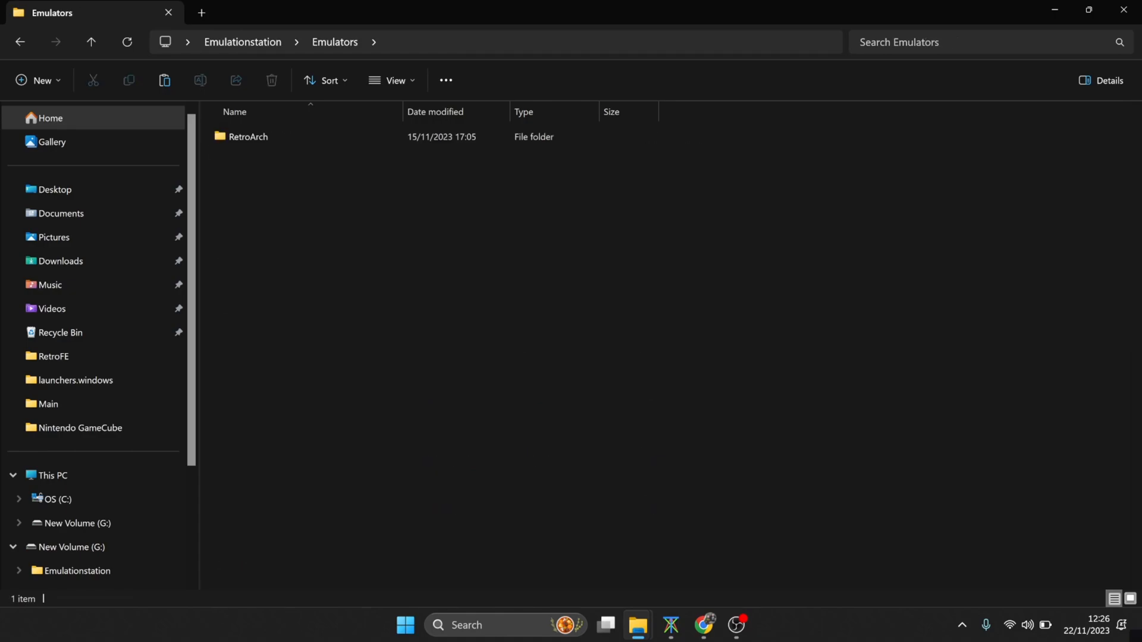
right_click(515, 286)
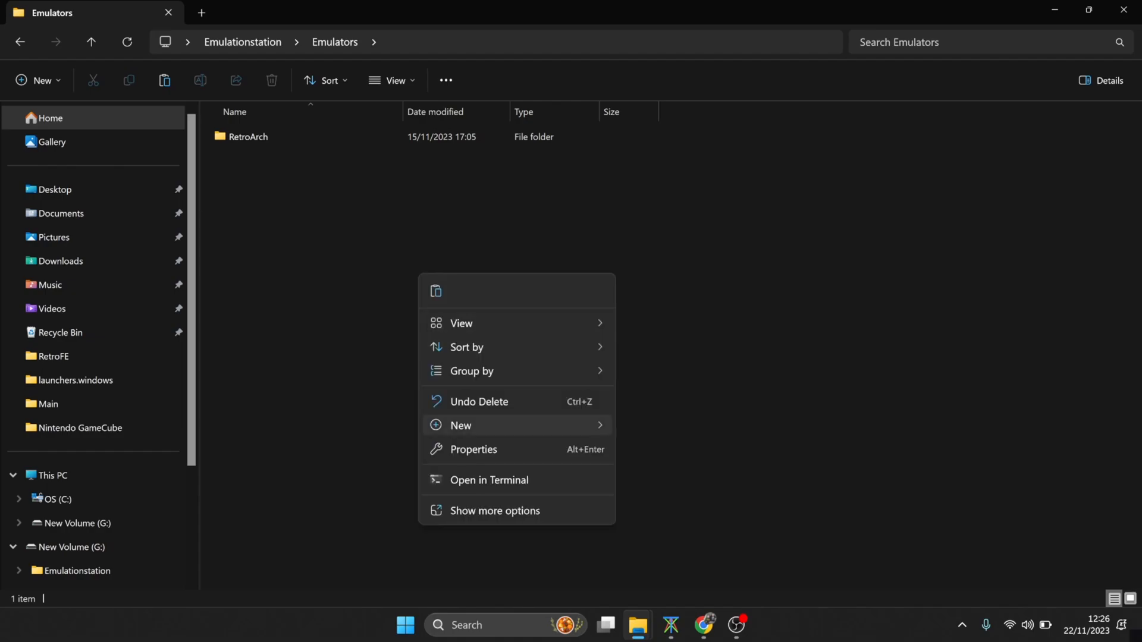
left_click(461, 424)
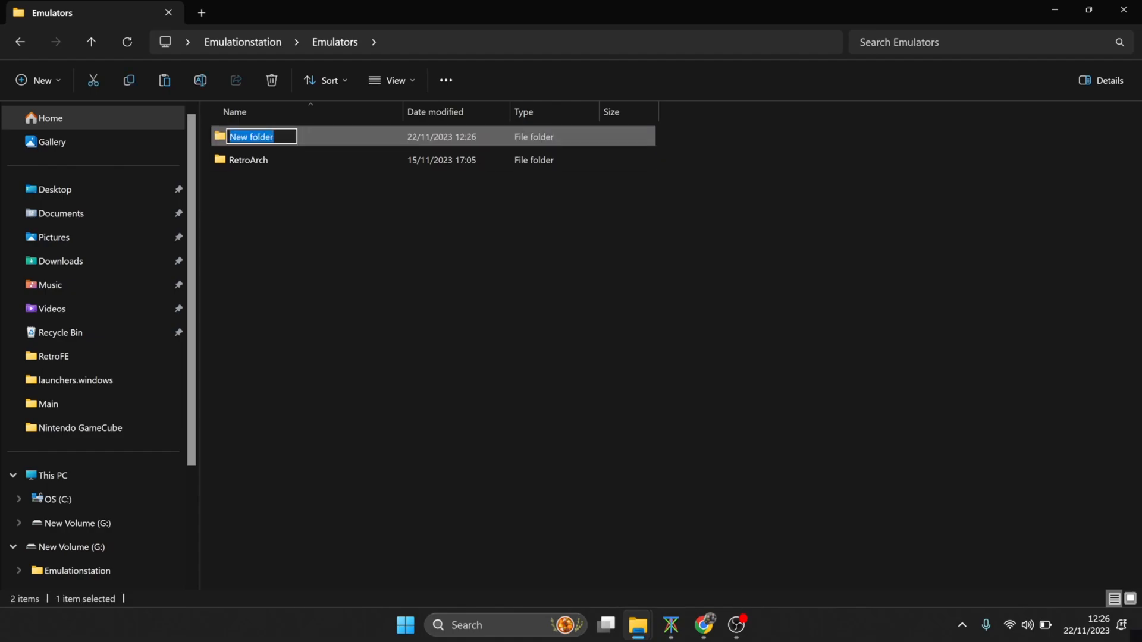
type("Yuzu")
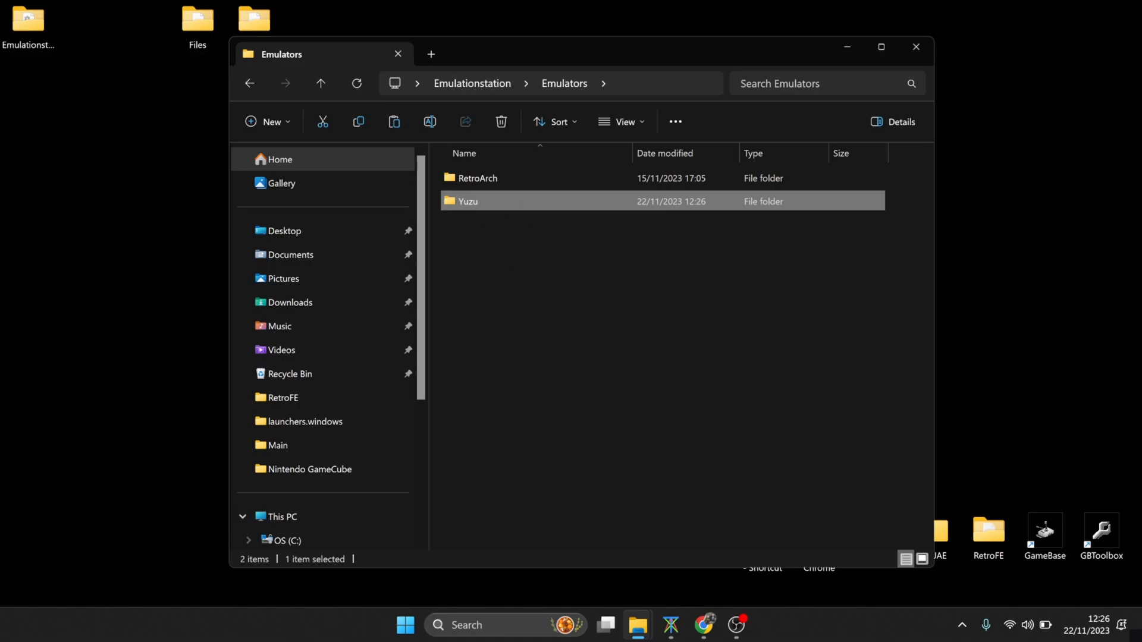
Step: Run yuzu_install.exe from the Yuzu folder, update yuzu (already up to date) and exit the installer
double_click(469, 202)
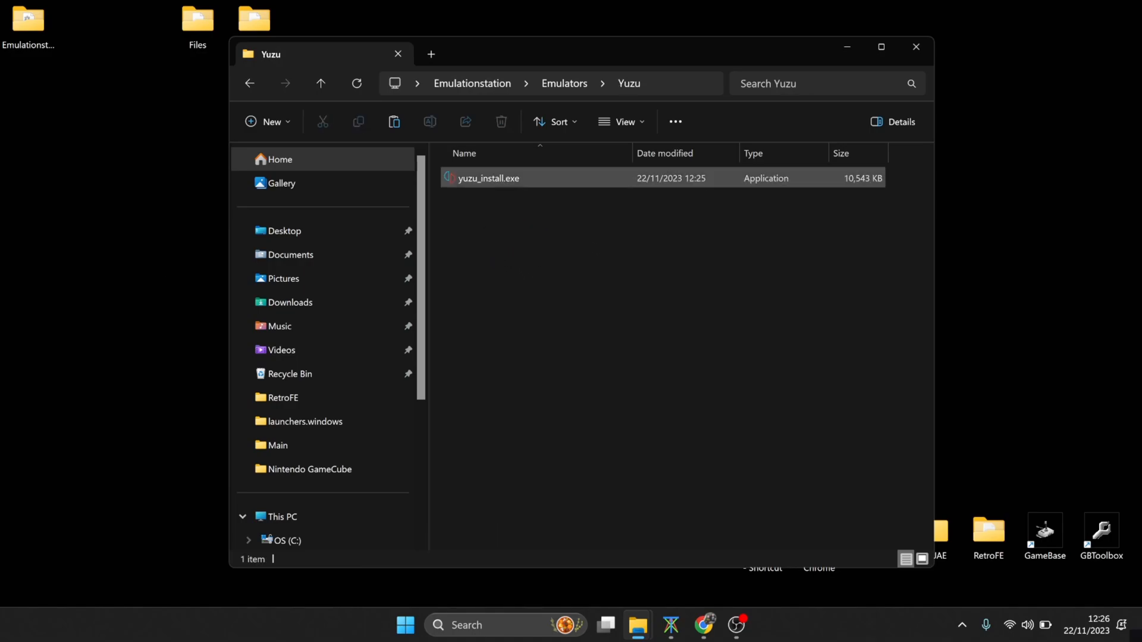
left_click(488, 178)
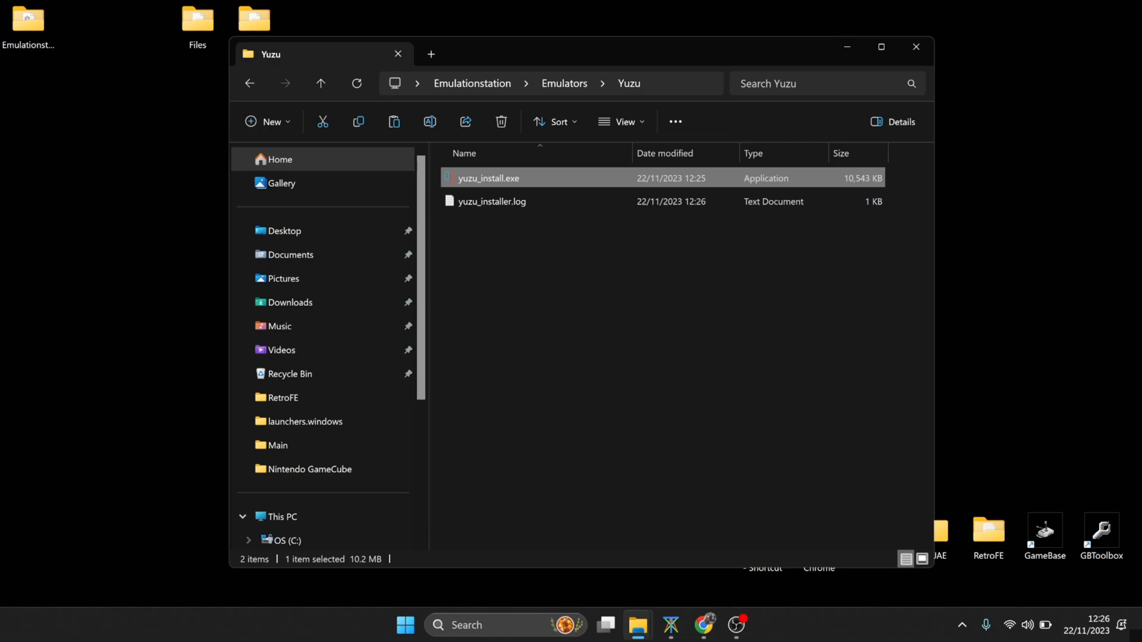
double_click(487, 179)
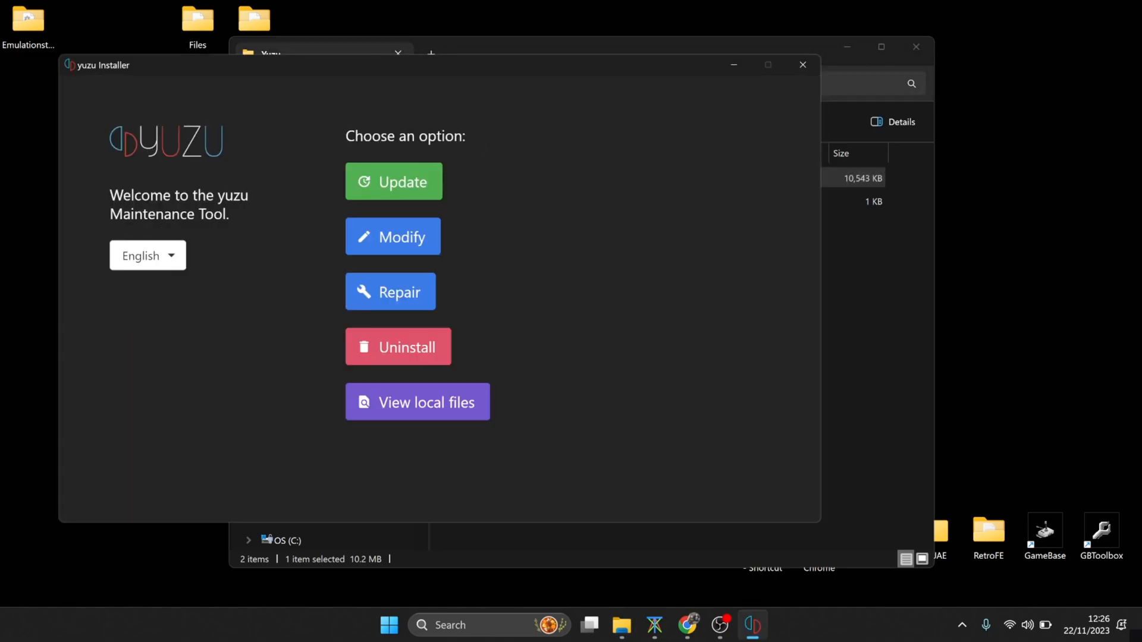
left_click(392, 181)
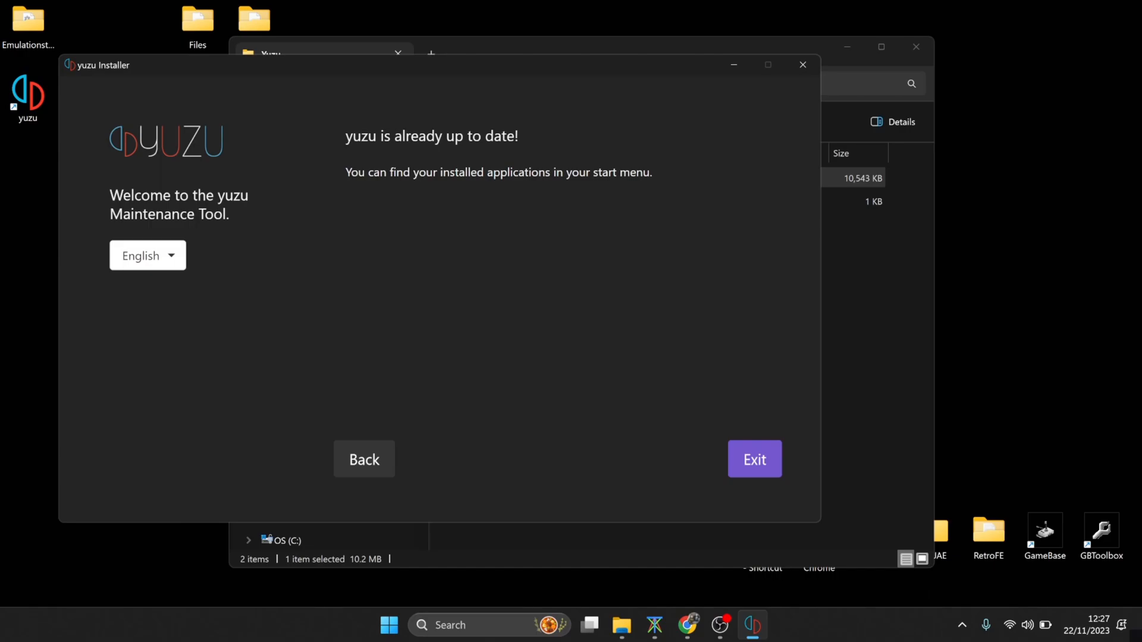
left_click(754, 459)
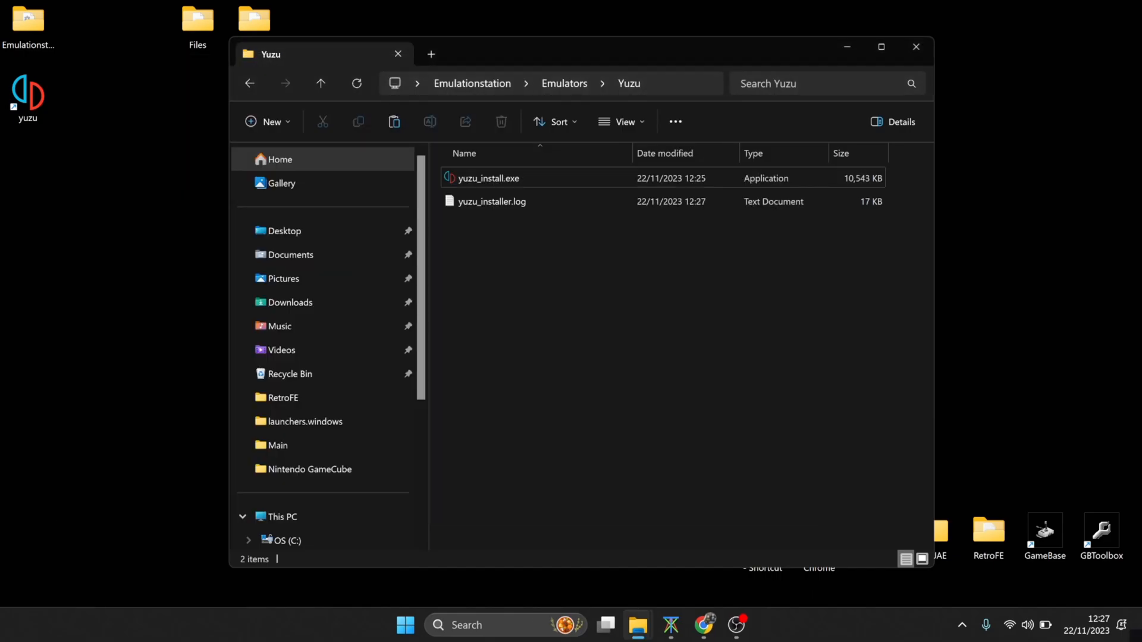
Step: Move the Files folder into Emulators\Yuzu and launch yuzu from its desktop shortcut
left_click(493, 201)
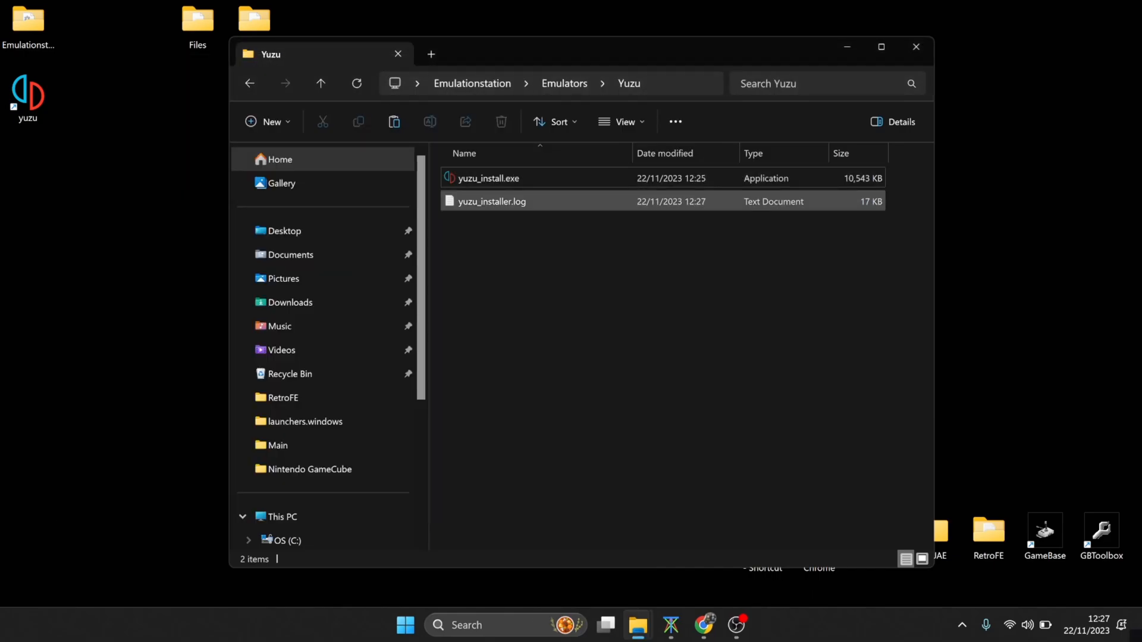
mouse_move(491, 201)
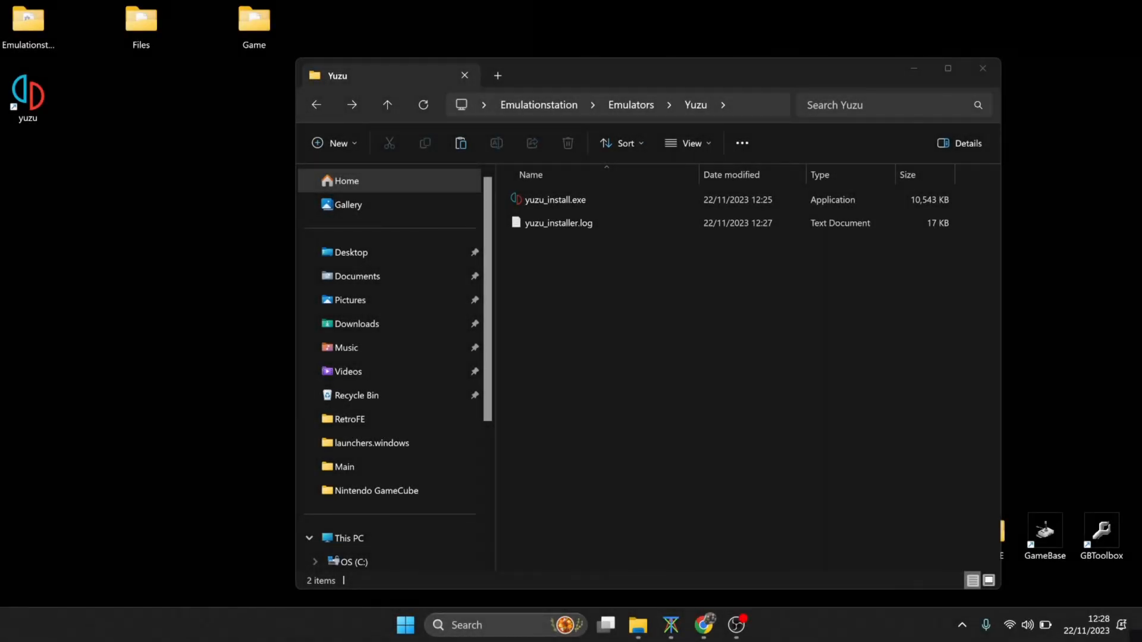
left_click(559, 224)
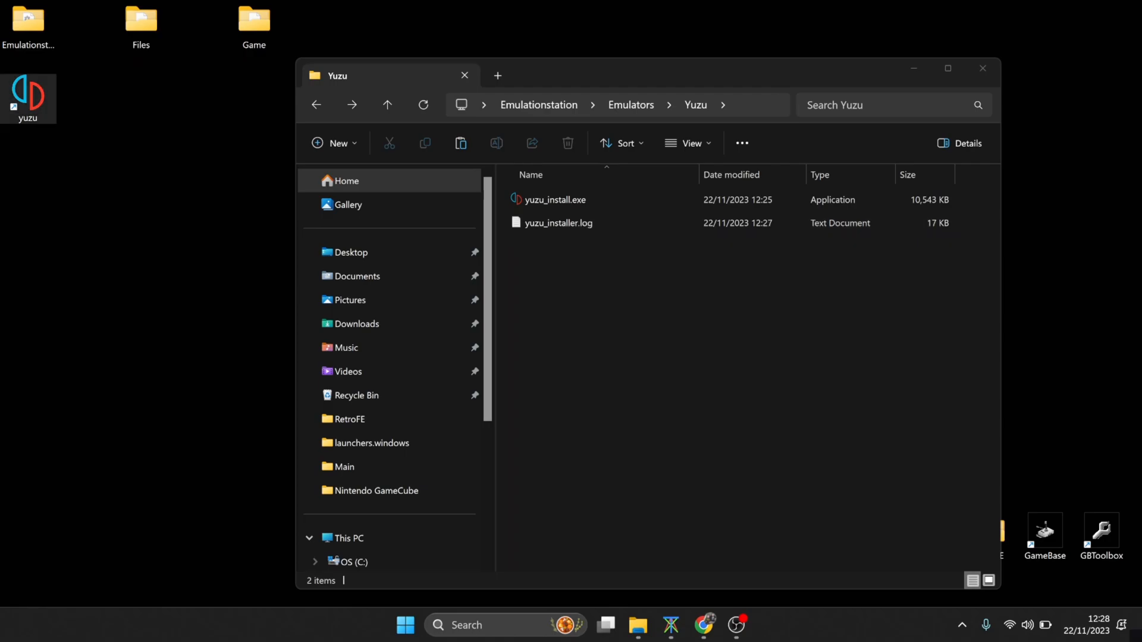
left_click(554, 200)
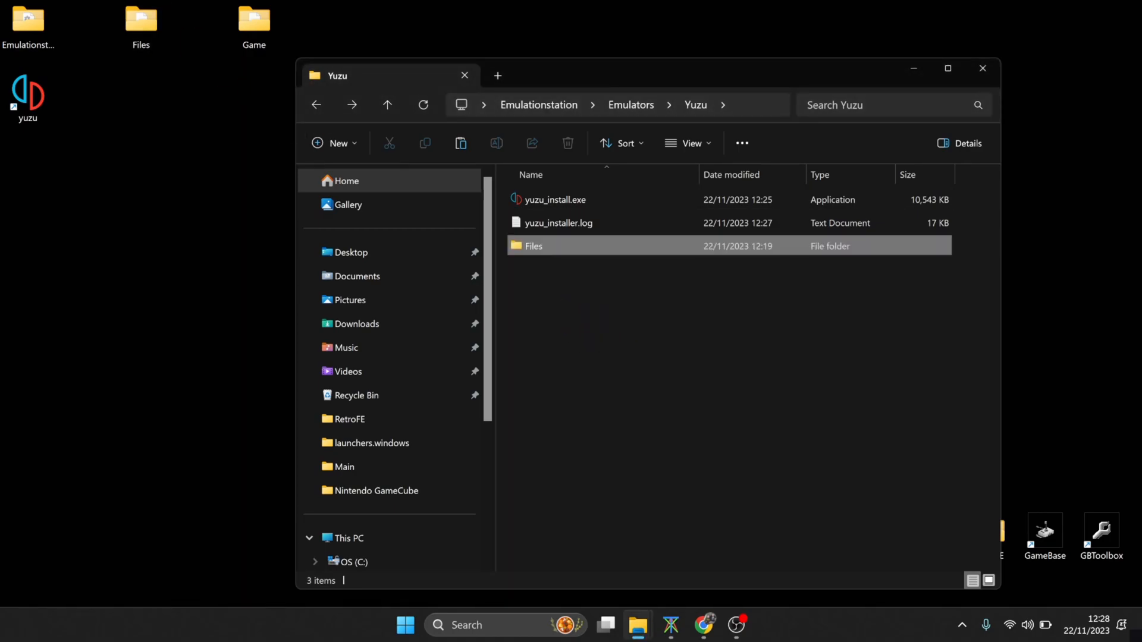
double_click(533, 245)
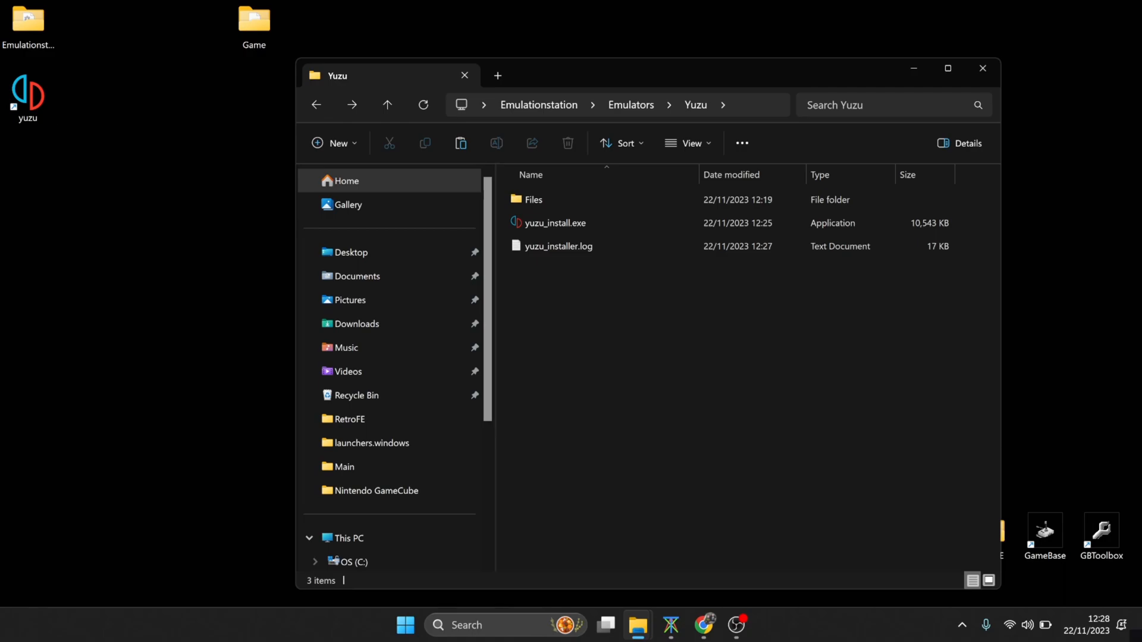
double_click(554, 223)
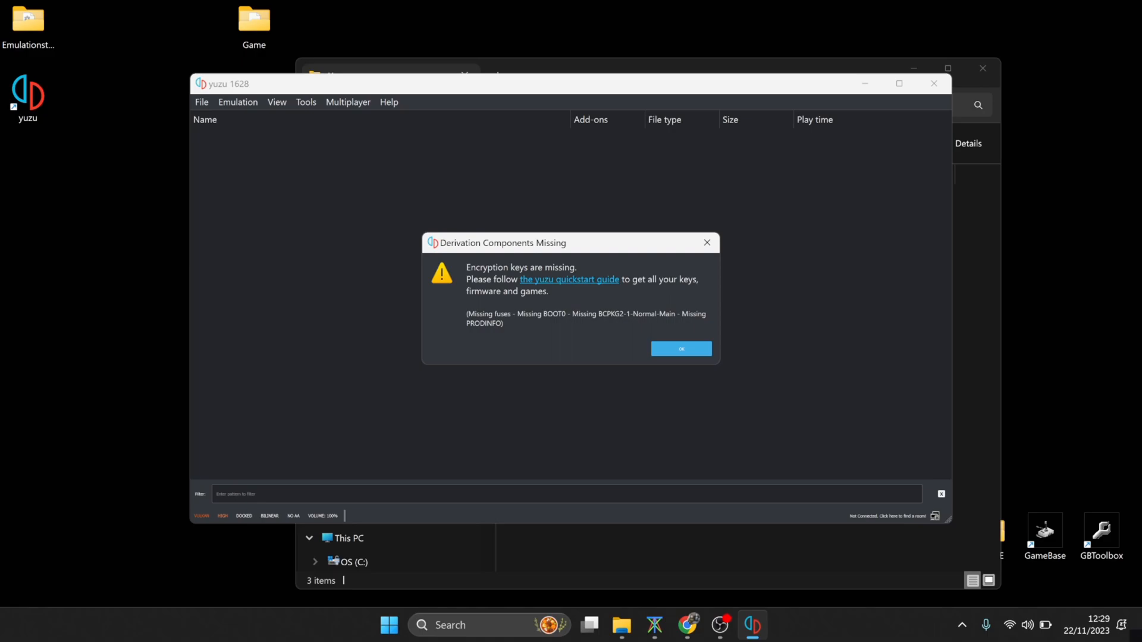
Step: Dismiss the missing-keys warning and reach yuzu's empty keys data folder via Open yuzu Folder
left_click(680, 349)
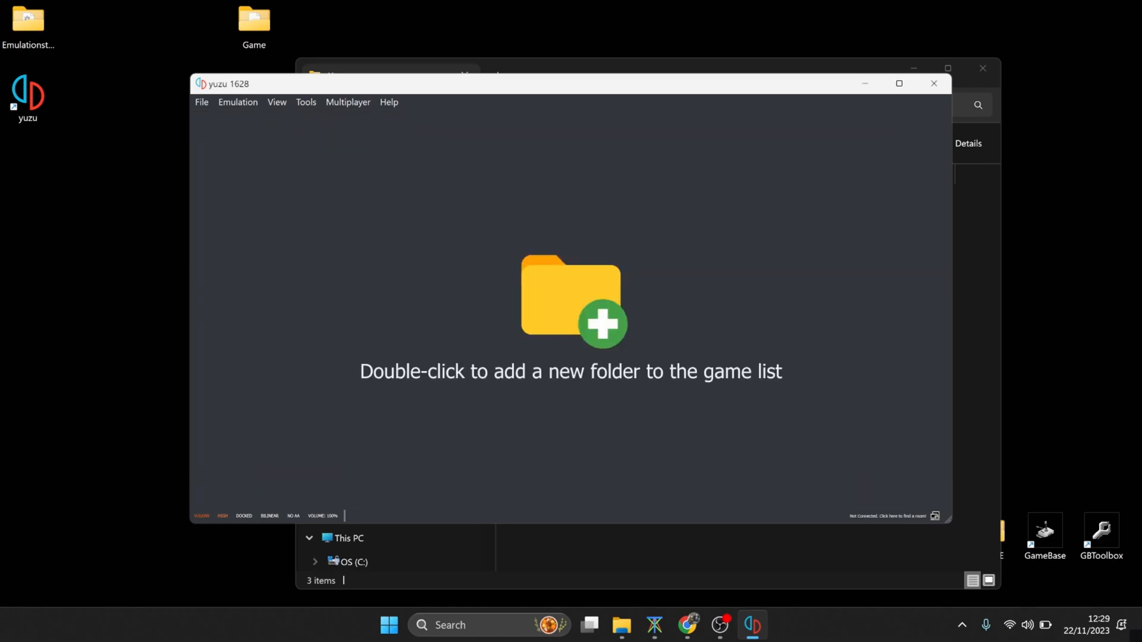
left_click(201, 102)
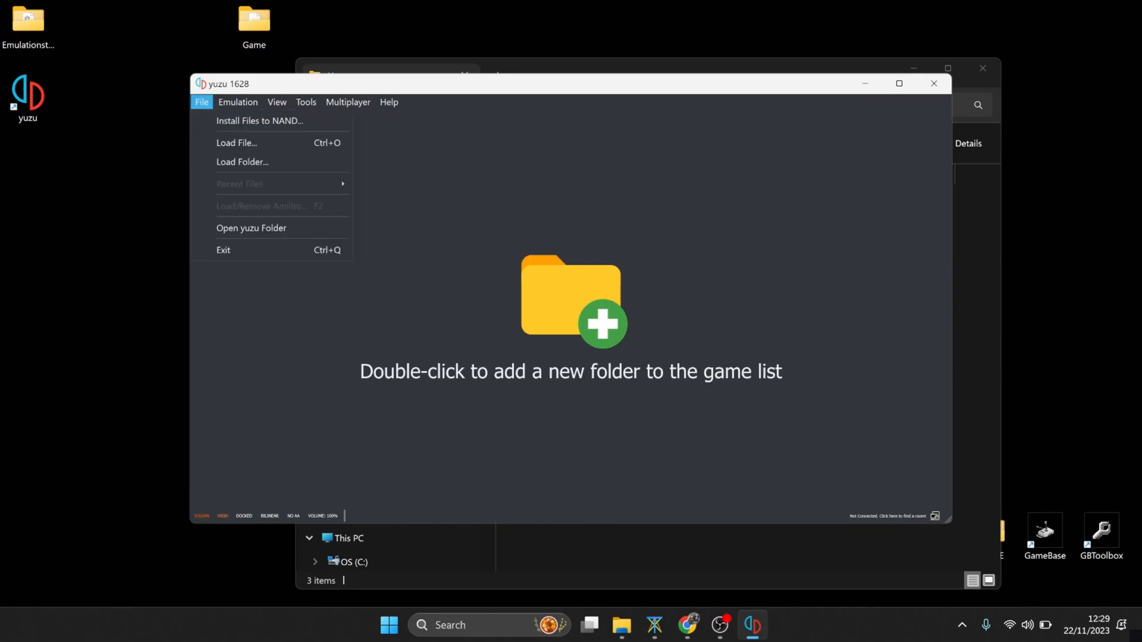
mouse_move(251, 227)
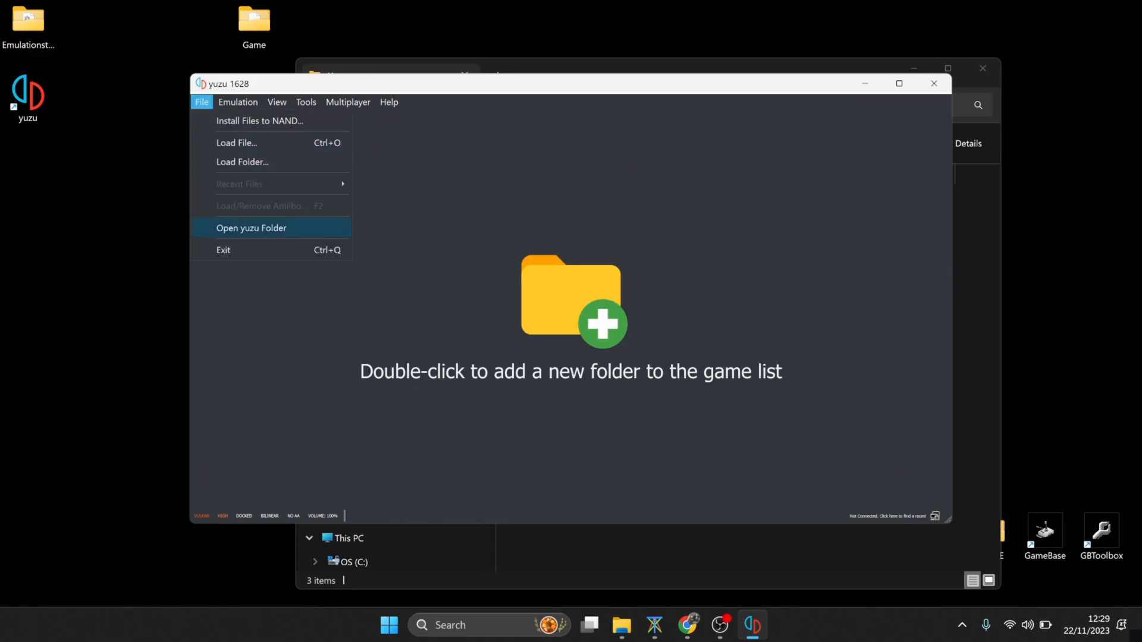
left_click(251, 227)
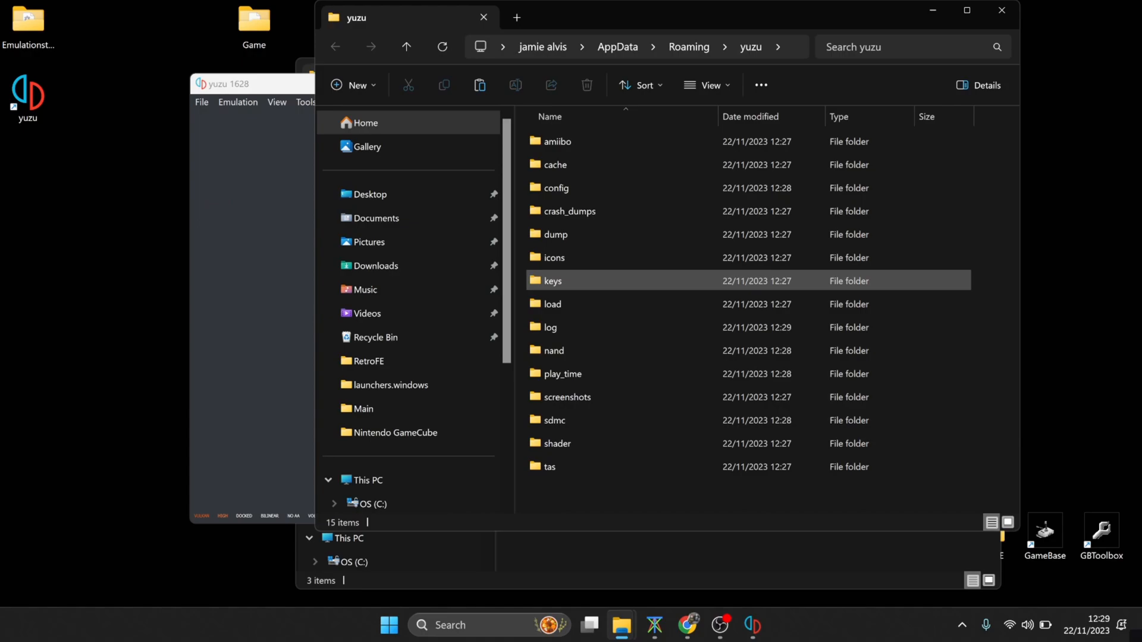
mouse_move(553, 280)
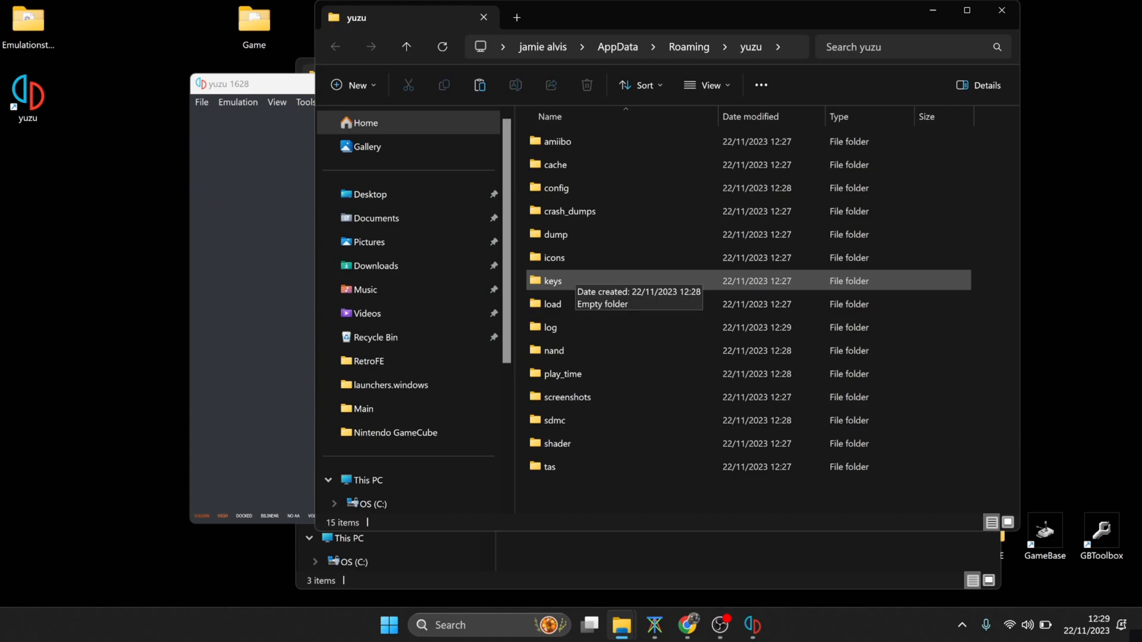
double_click(553, 280)
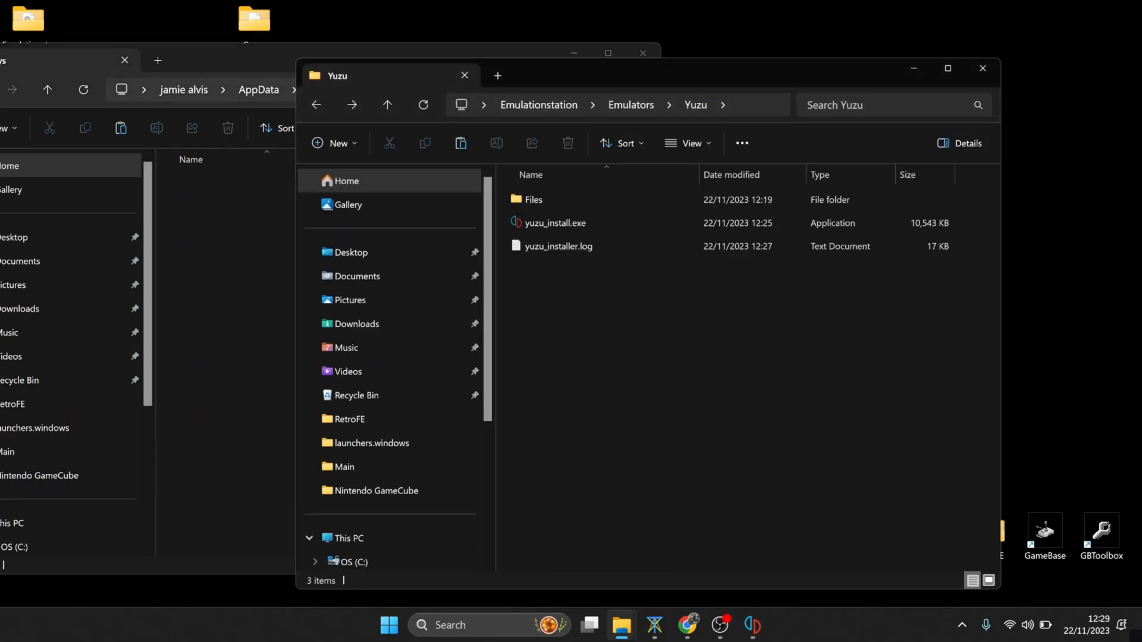
Step: Bring up options for the two .keys files in the Files folder
double_click(533, 200)
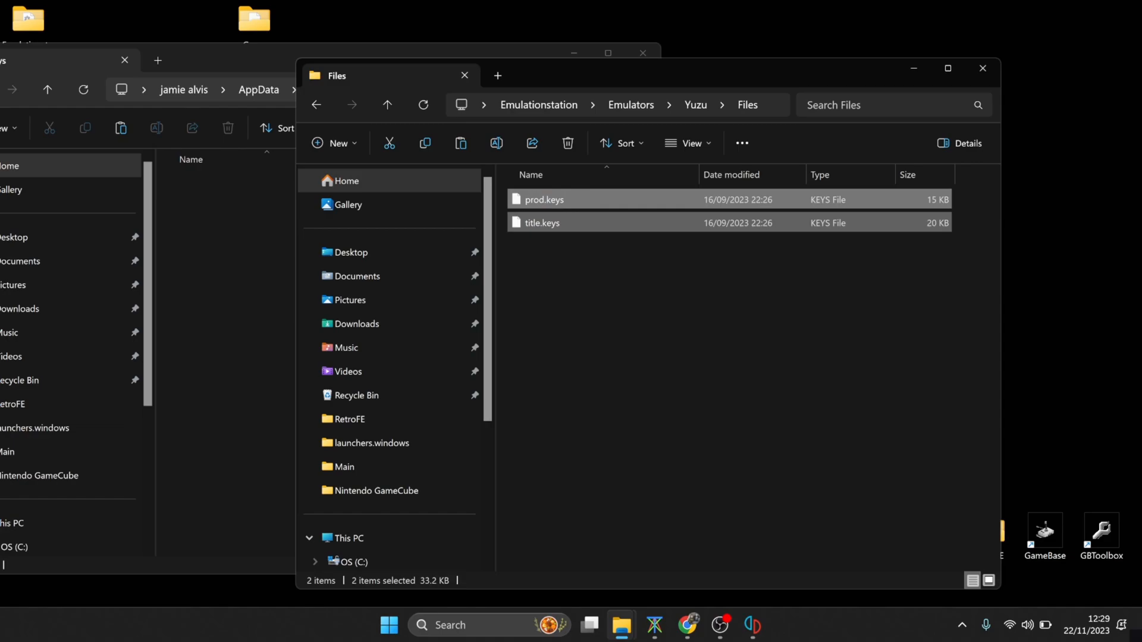
right_click(543, 222)
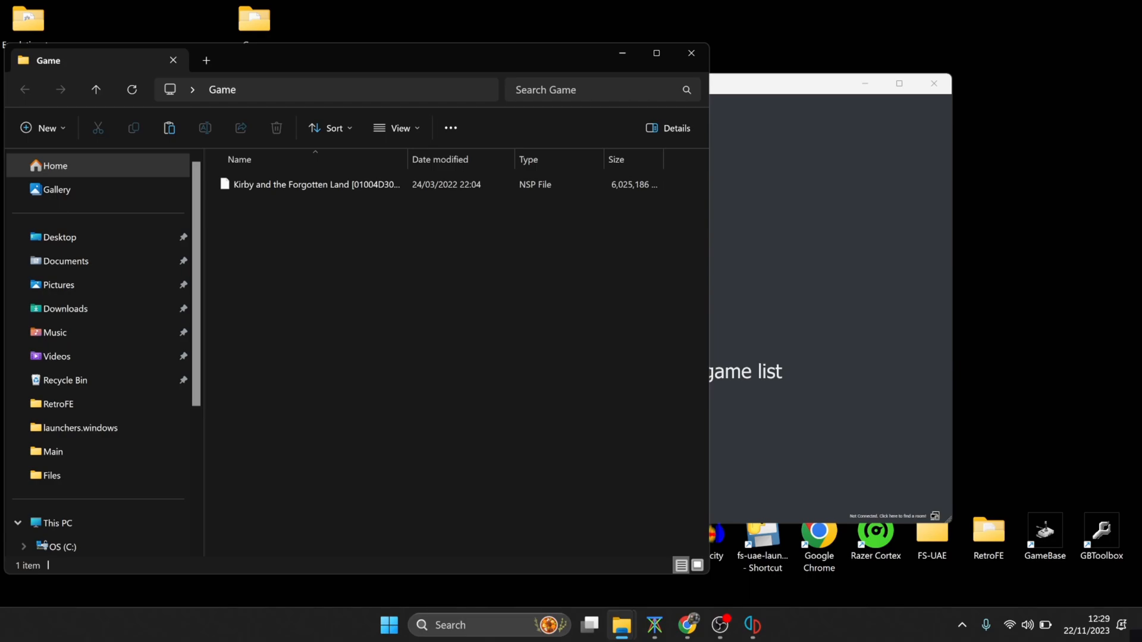
Step: Navigate into Emulationstation's ROMs switch folder to hold the Kirby NSP file
left_click(310, 184)
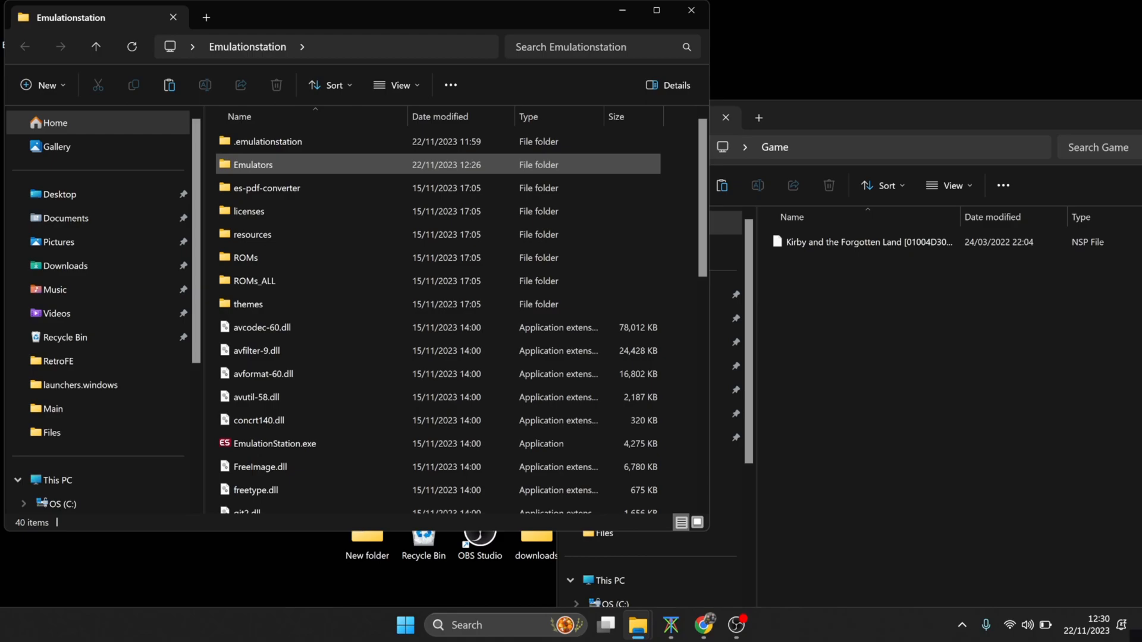
double_click(245, 257)
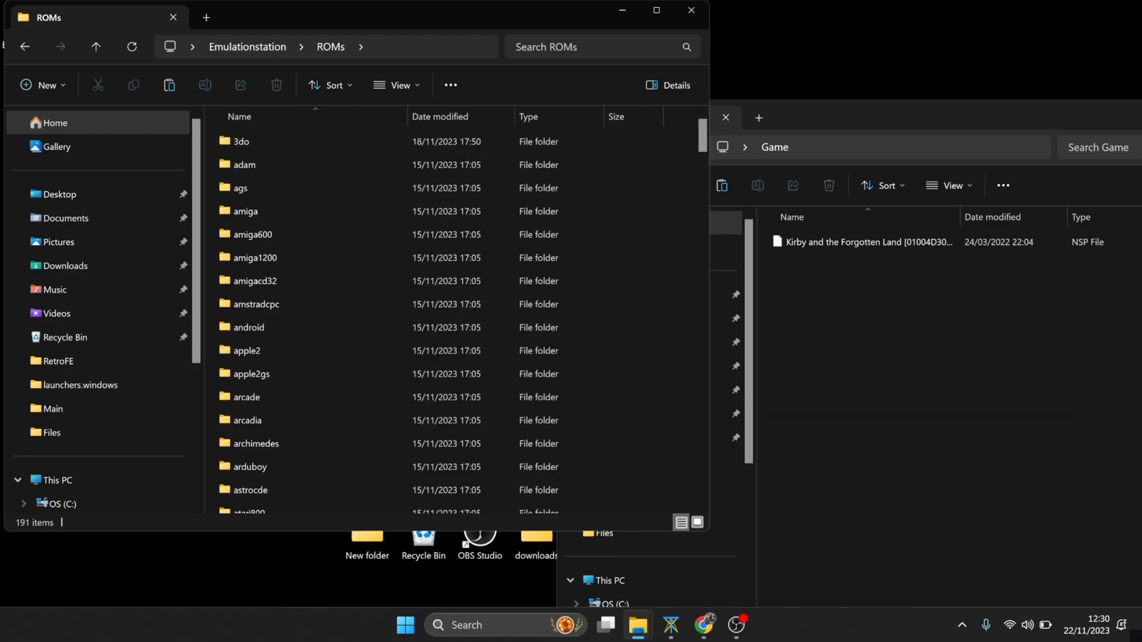
scroll("down", 3)
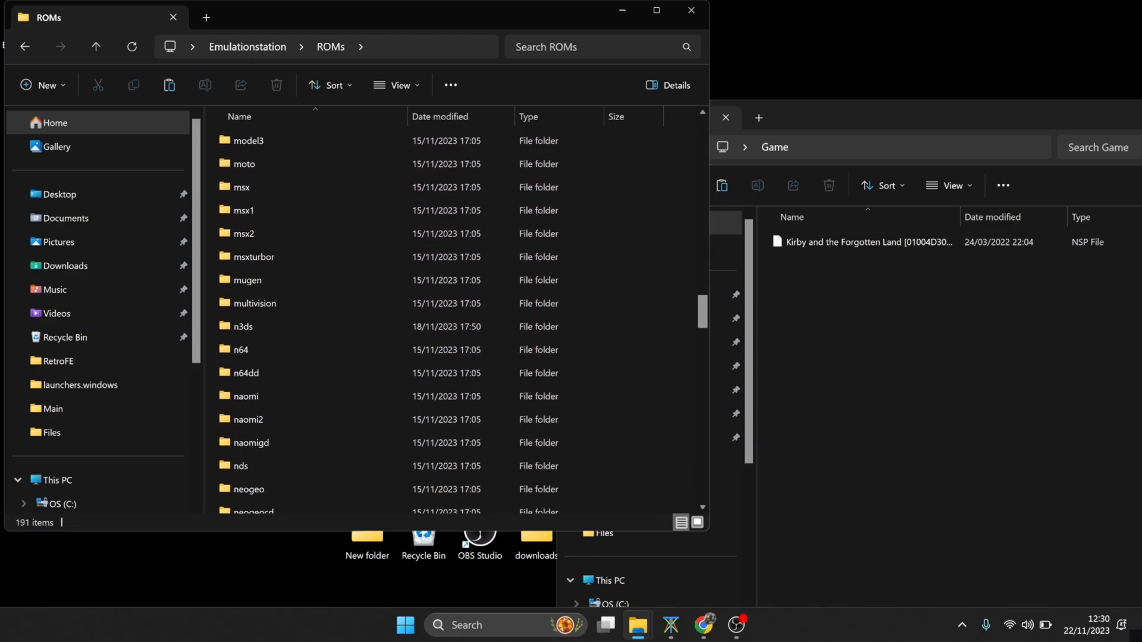
scroll("down", 3)
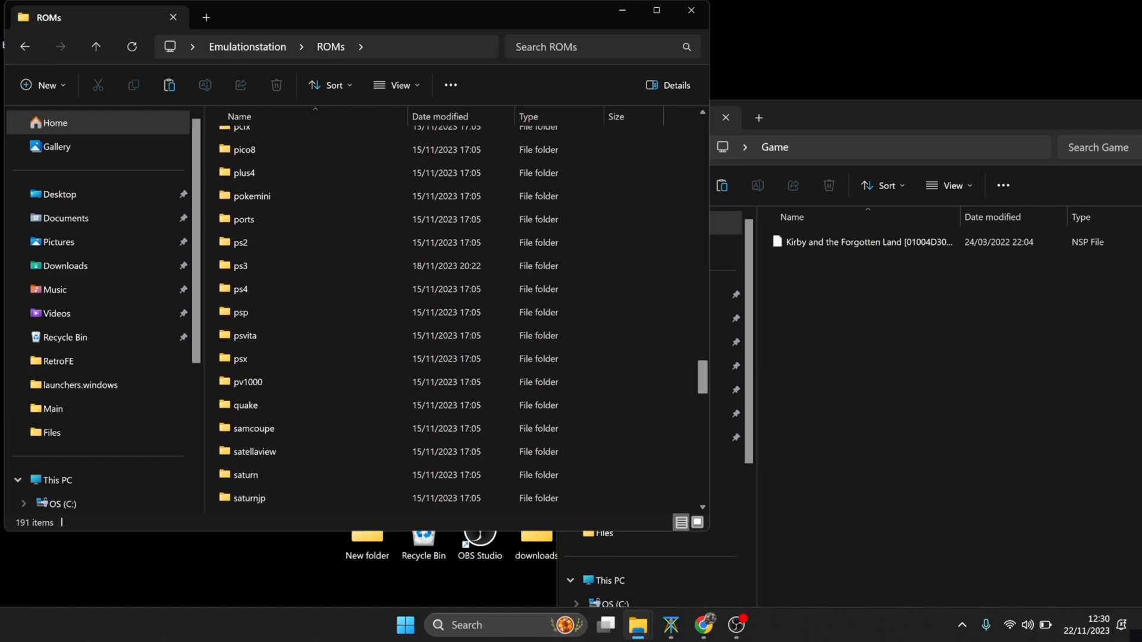
scroll("down", 3)
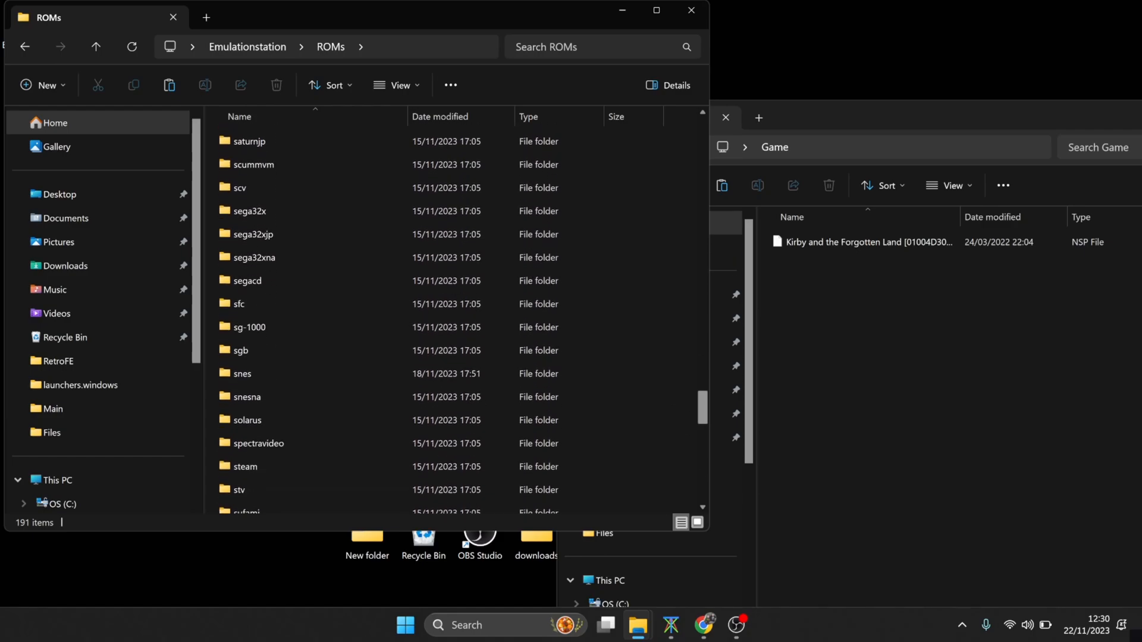
scroll("down", 3)
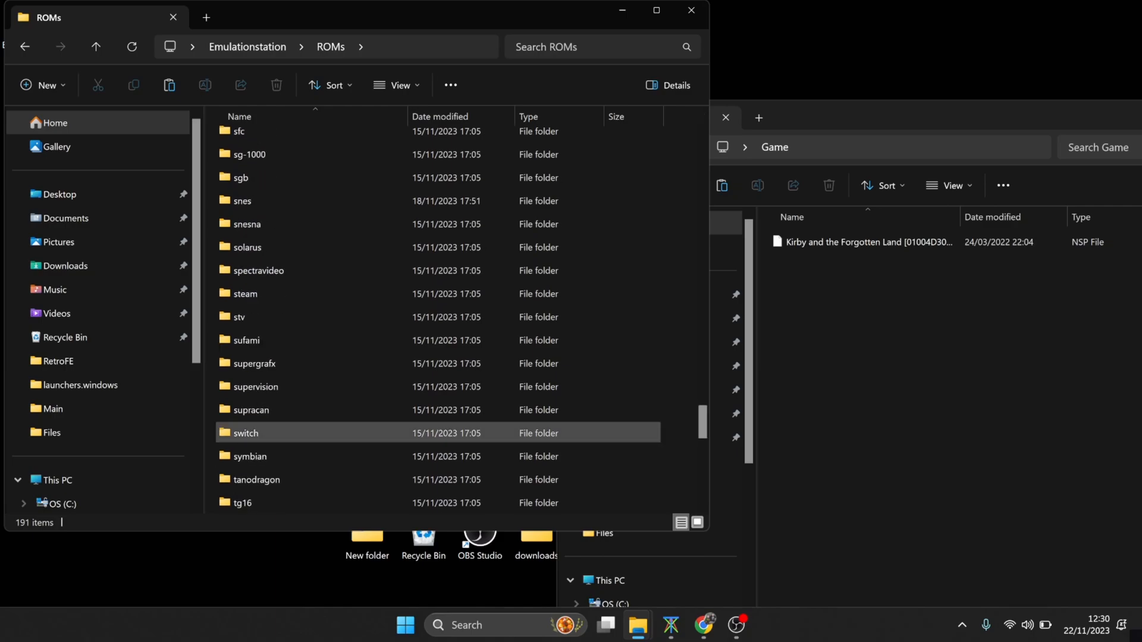
double_click(245, 433)
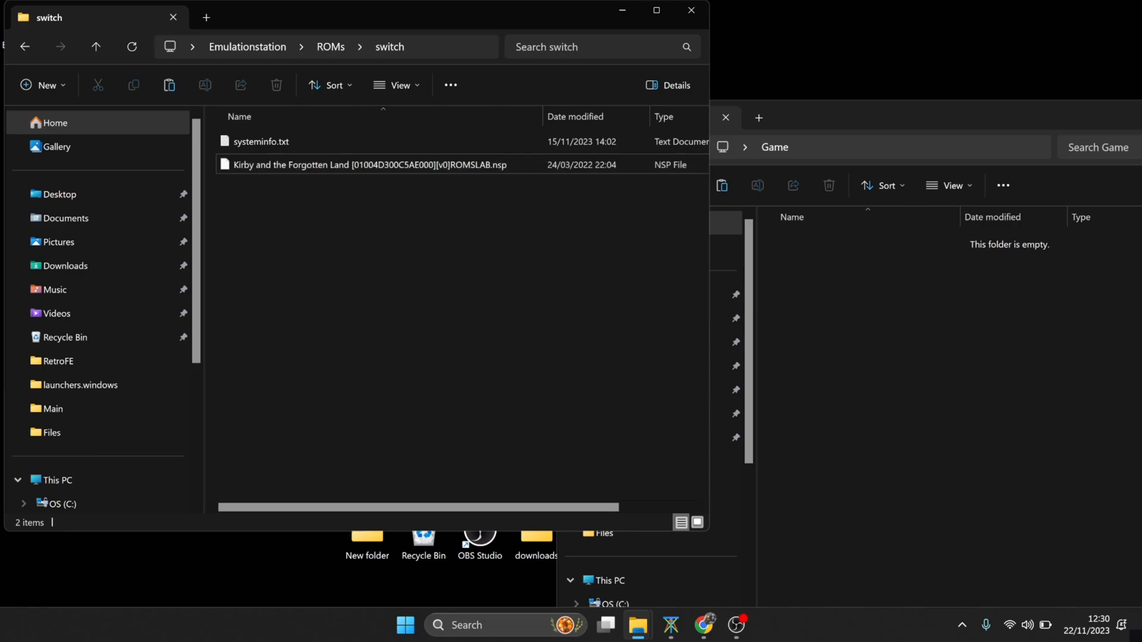
Step: Rename the game file to 'Kirby and the Forgotten Land .nsp'
right_click(370, 164)
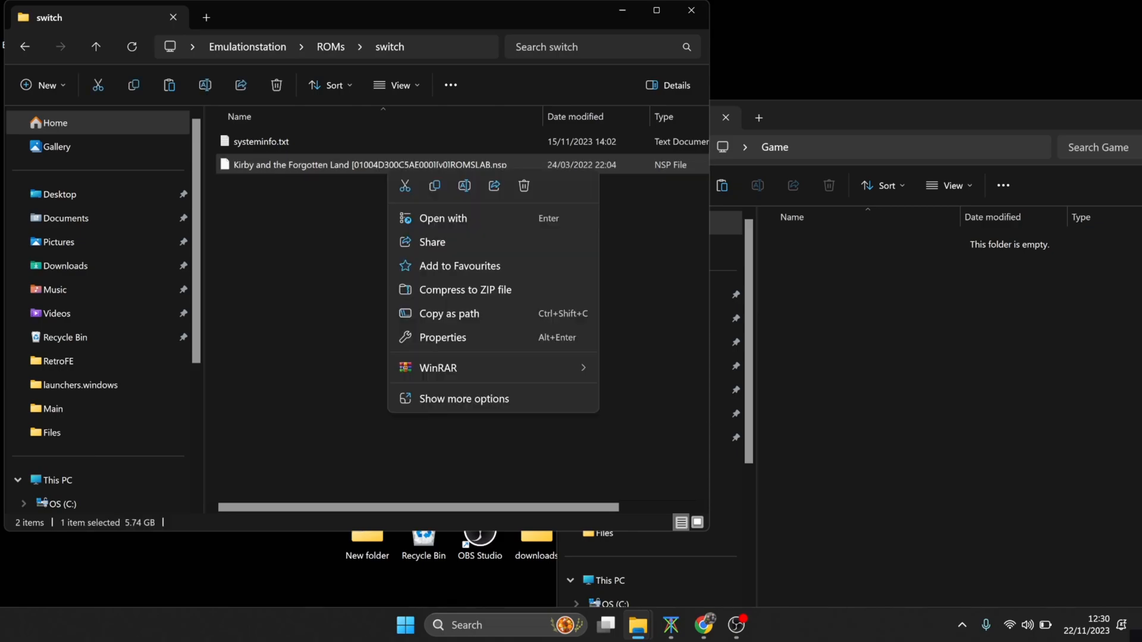
left_click(464, 398)
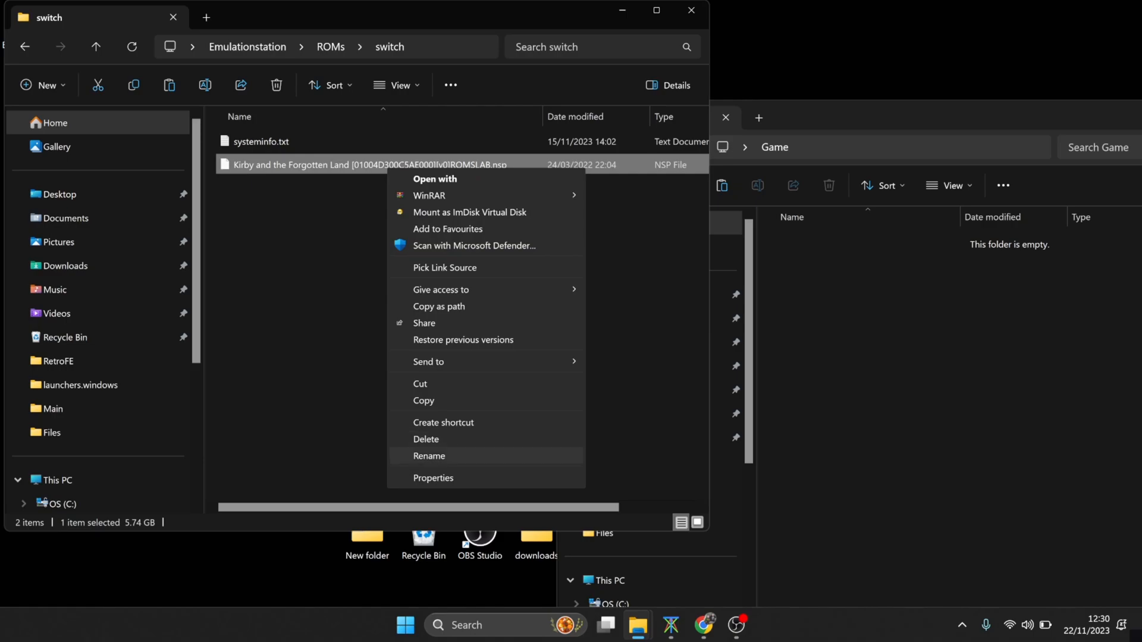
left_click(429, 456)
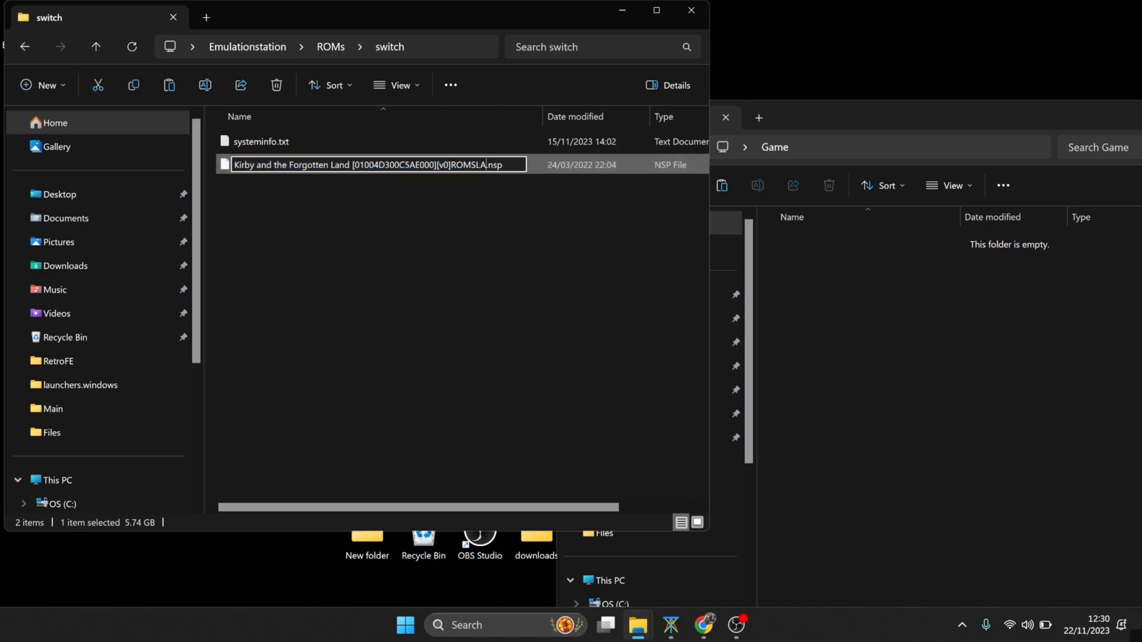
type("Kirby and the Forgotten Land .nsp")
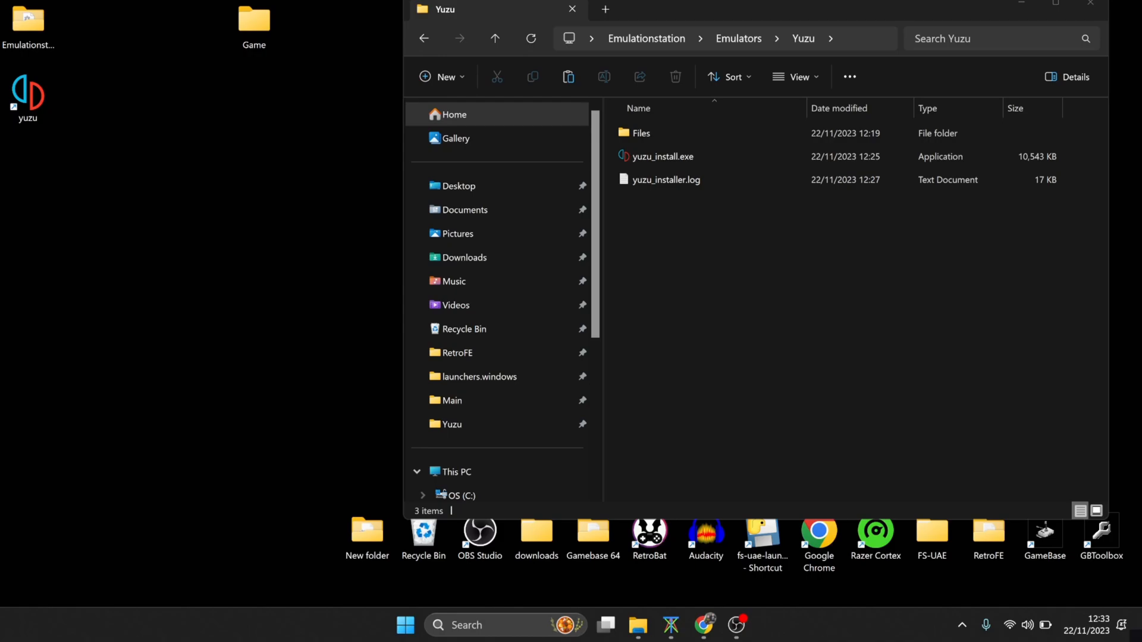
Step: Move all five items from the yuzu shortcut's AppData\Local\yuzu install folder into Emulators\Yuzu
left_click(26, 95)
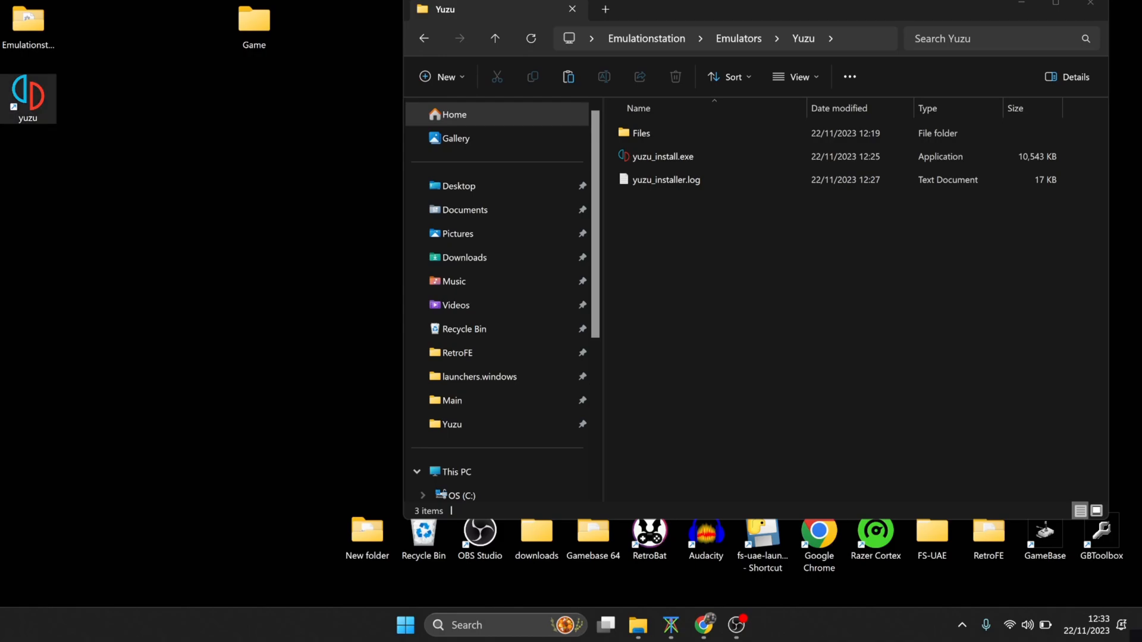
right_click(28, 95)
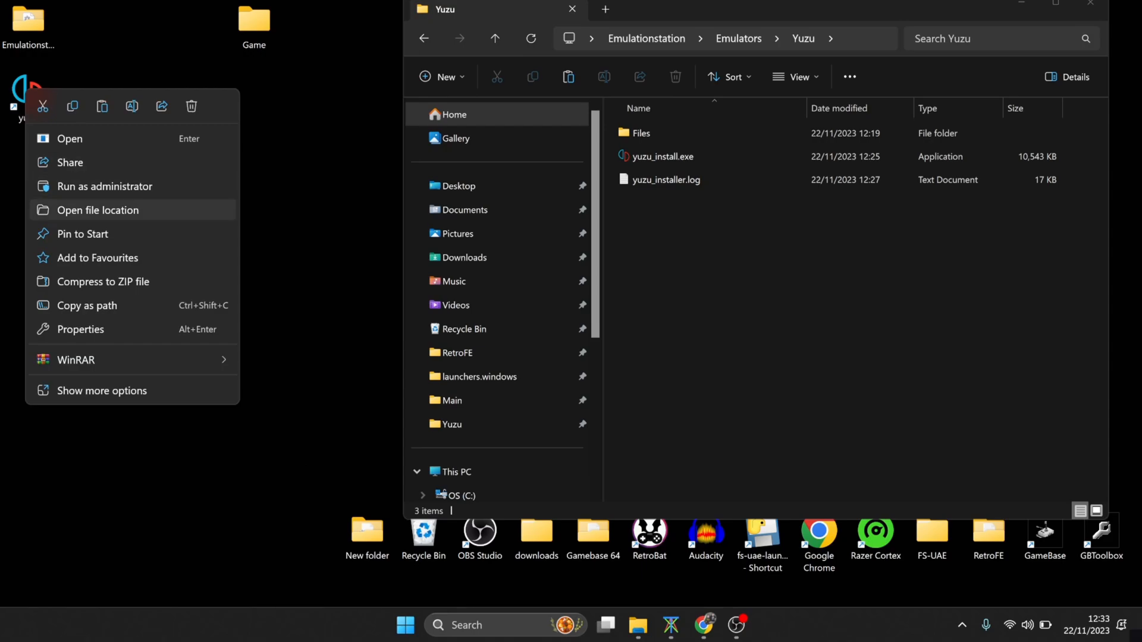
left_click(98, 209)
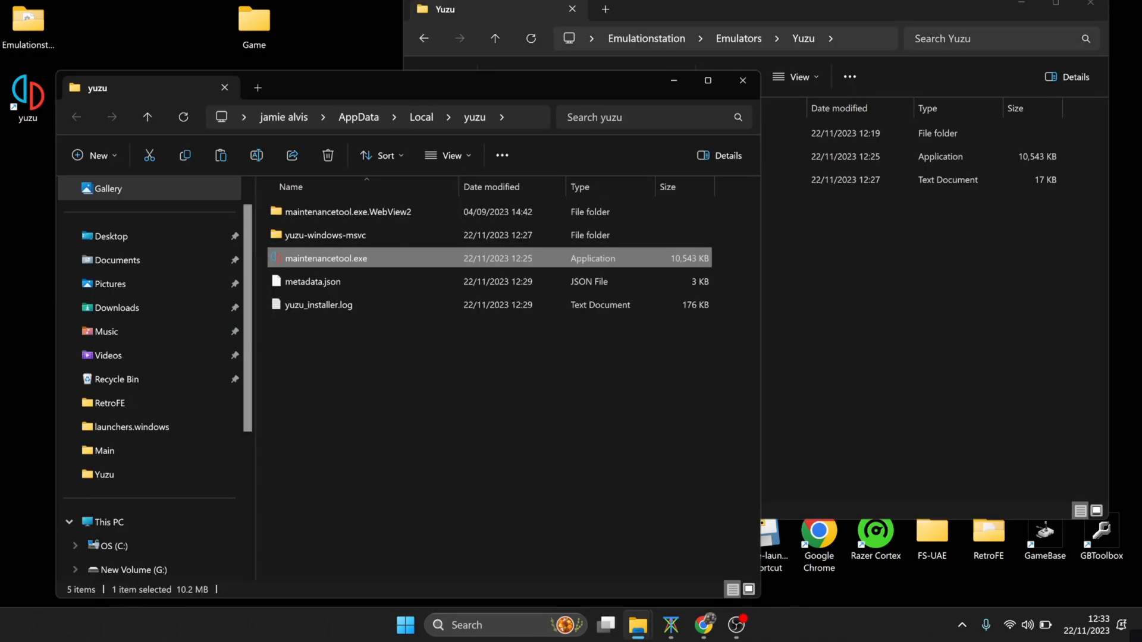
key("ctrl+a")
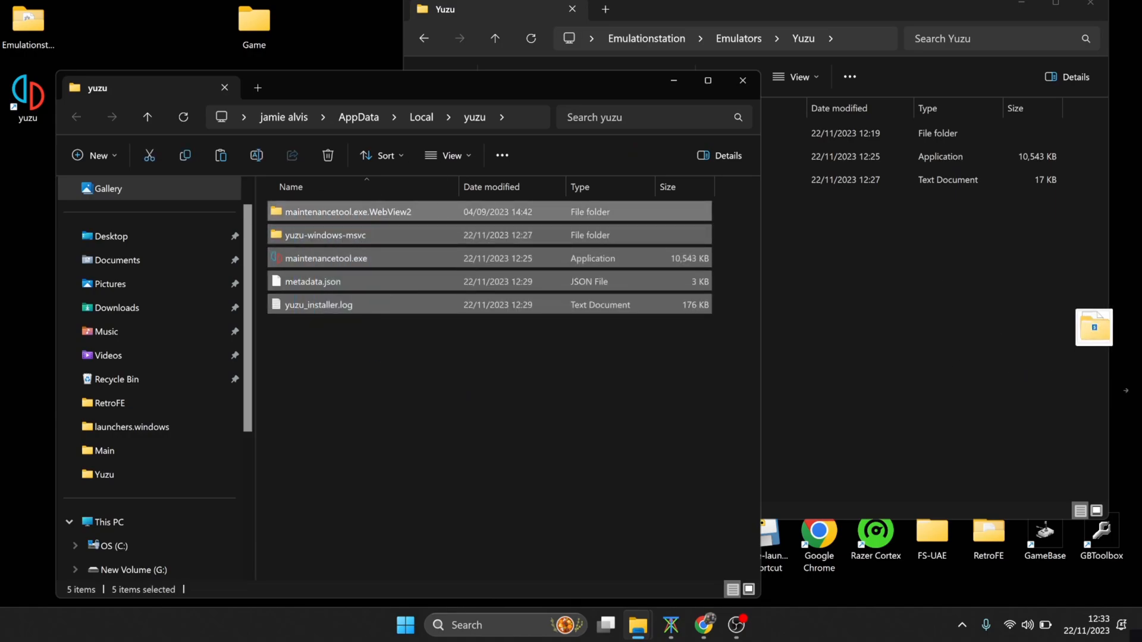
left_click_drag(1092, 327, 906, 284)
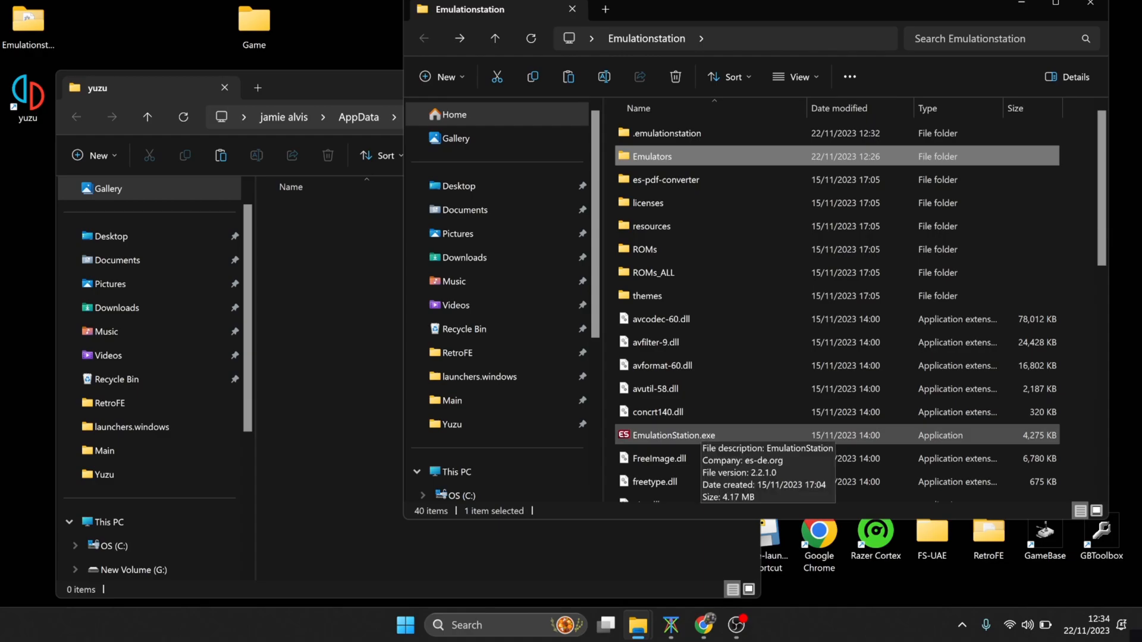
Step: Launch EmulationStation.exe from the Emulationstation folder
double_click(673, 436)
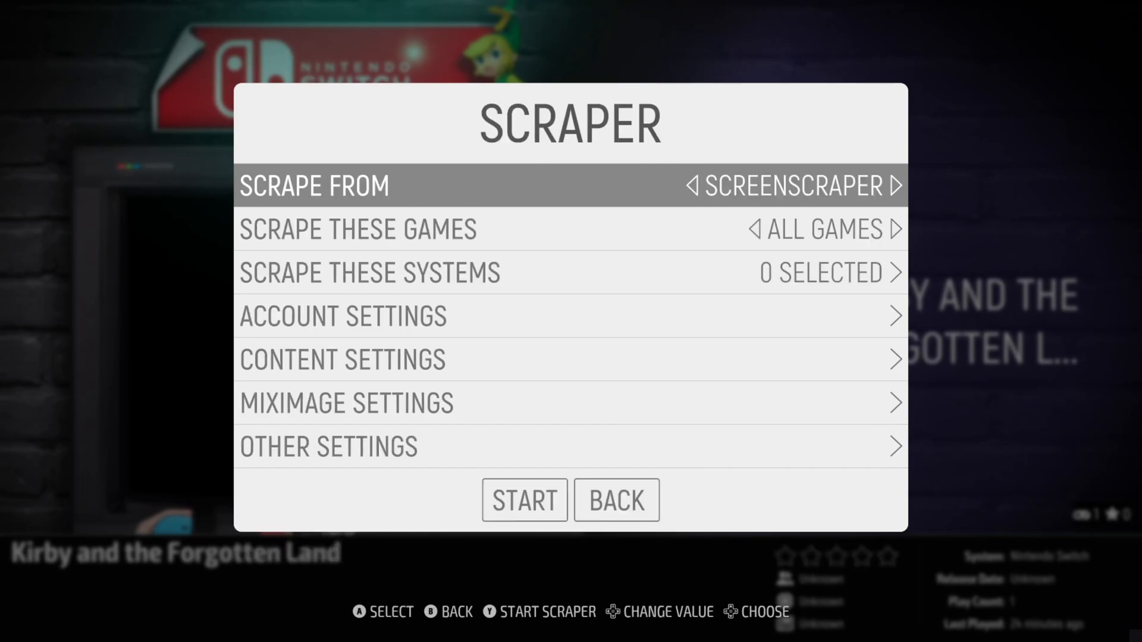
Step: Scrape Nintendo Switch details for Kirby and the Forgotten Land after reviewing content settings
left_click(369, 272)
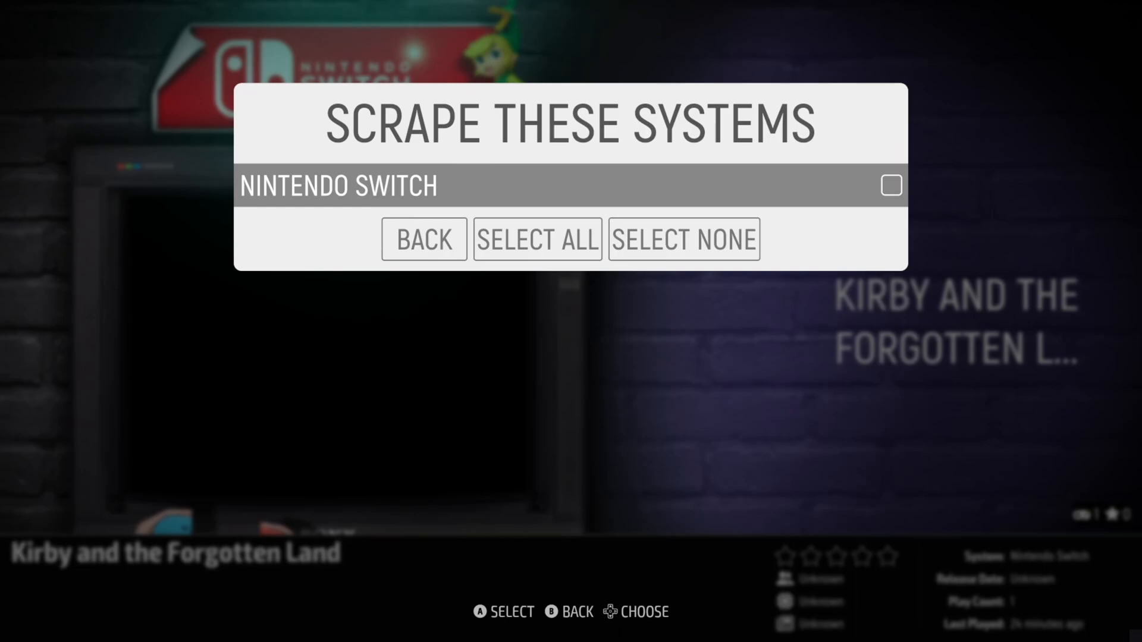
left_click(890, 186)
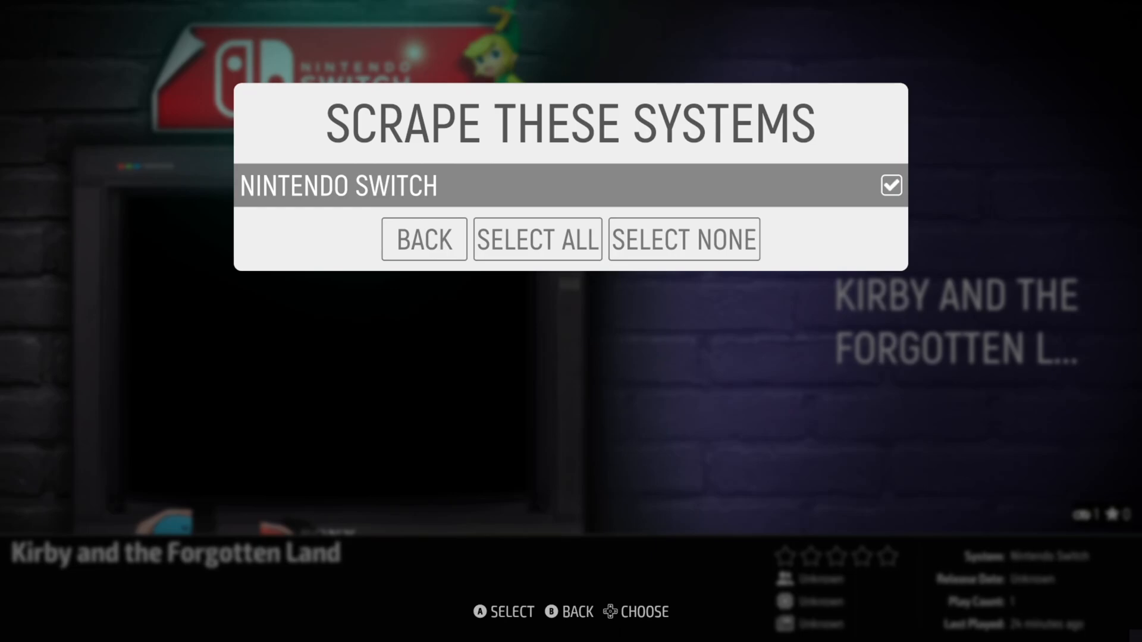
left_click(424, 239)
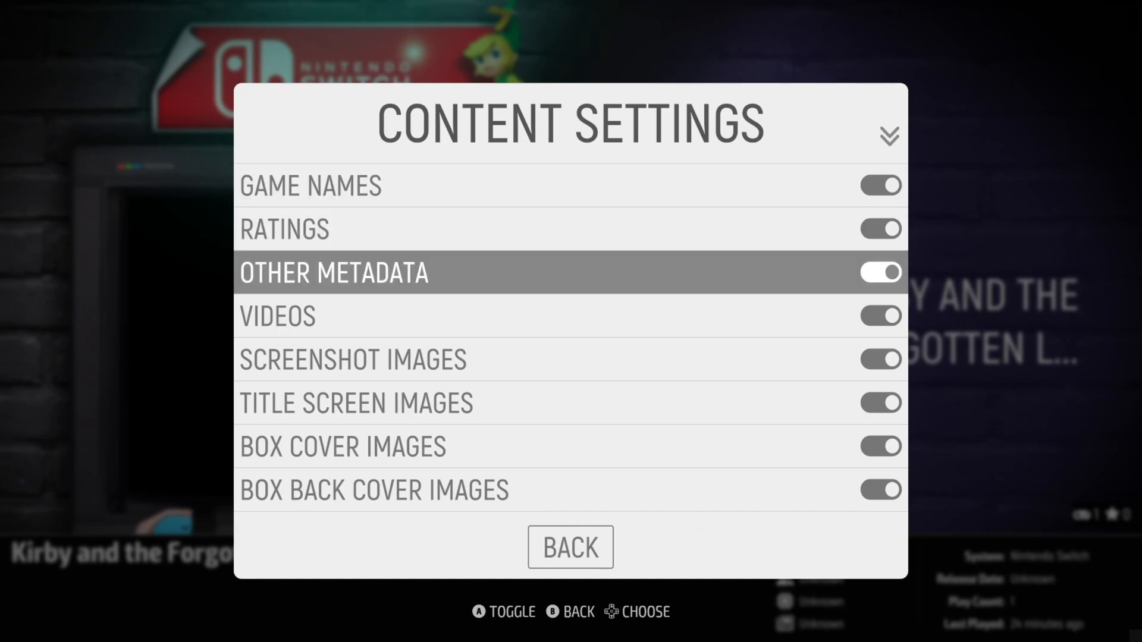
scroll("down", 3)
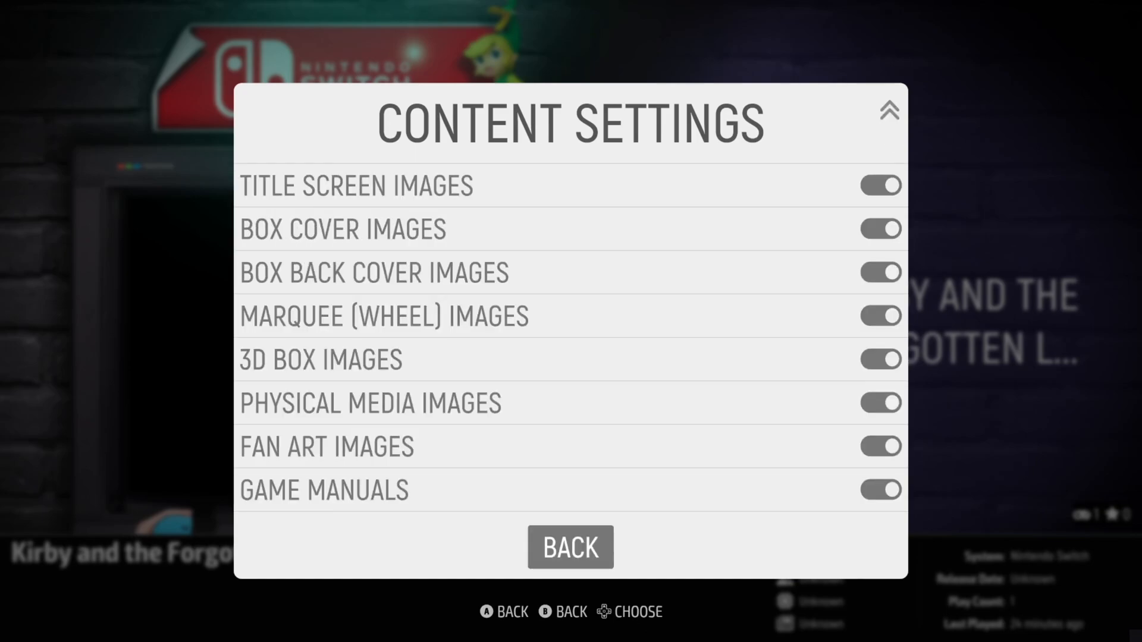
left_click(569, 547)
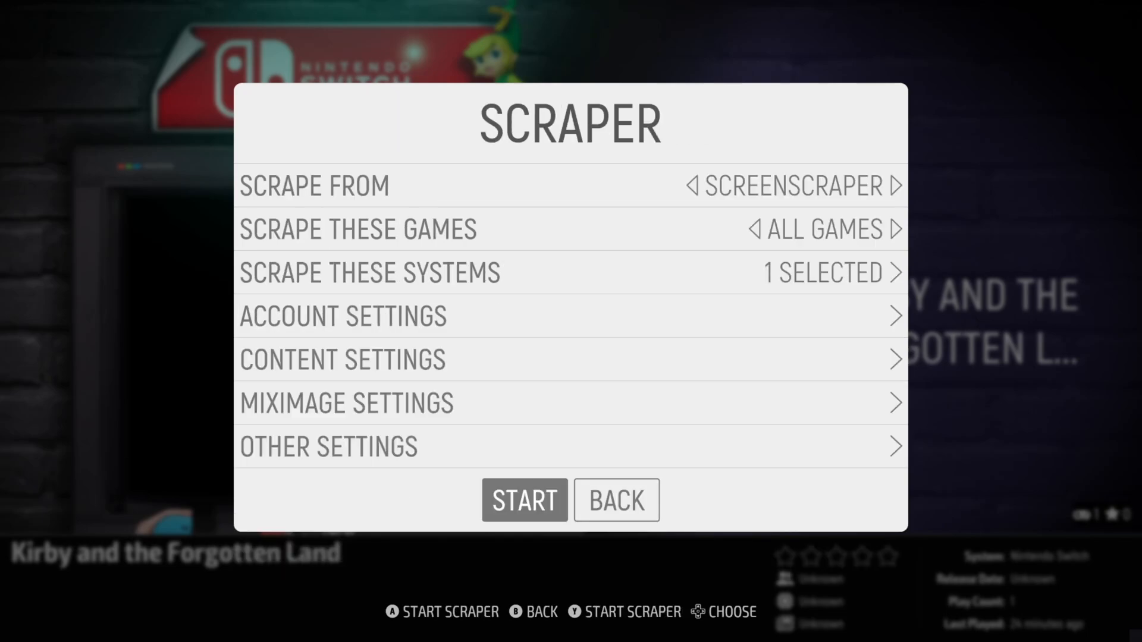
left_click(523, 500)
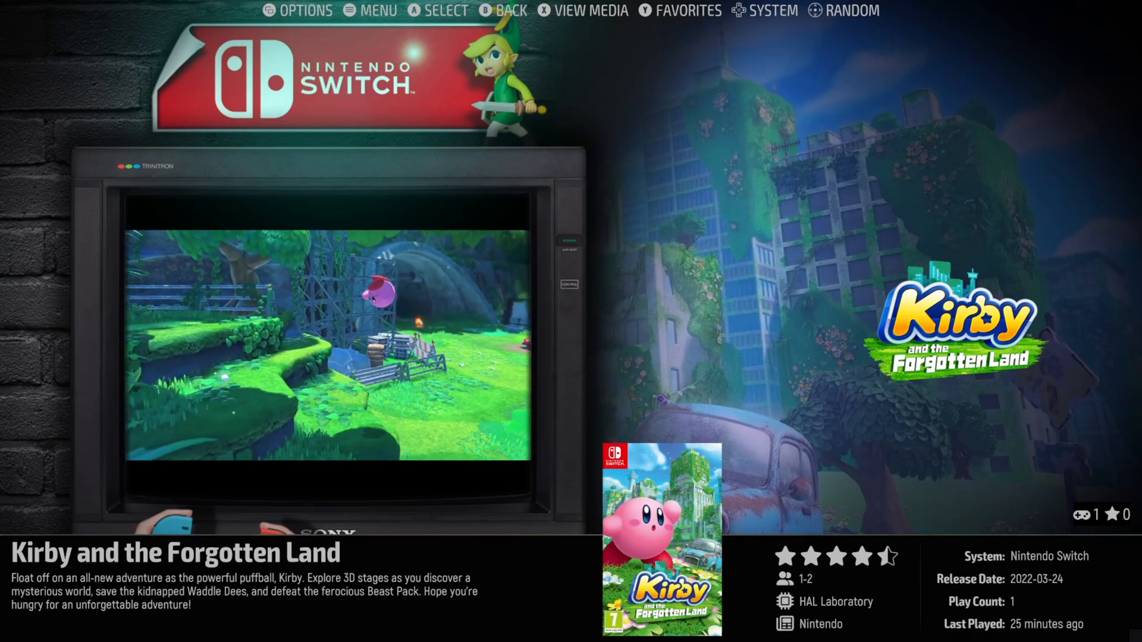
Step: Play Kirby and the Forgotten Land again, then quit EmulationStation back to the Emulators folder
key("Enter")
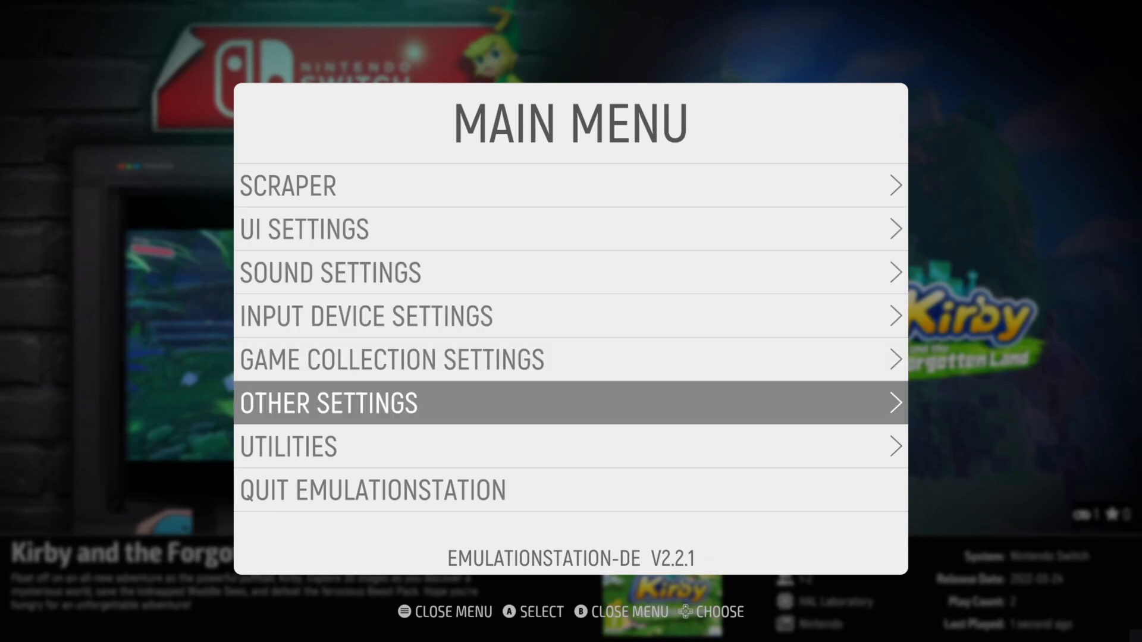
left_click(374, 490)
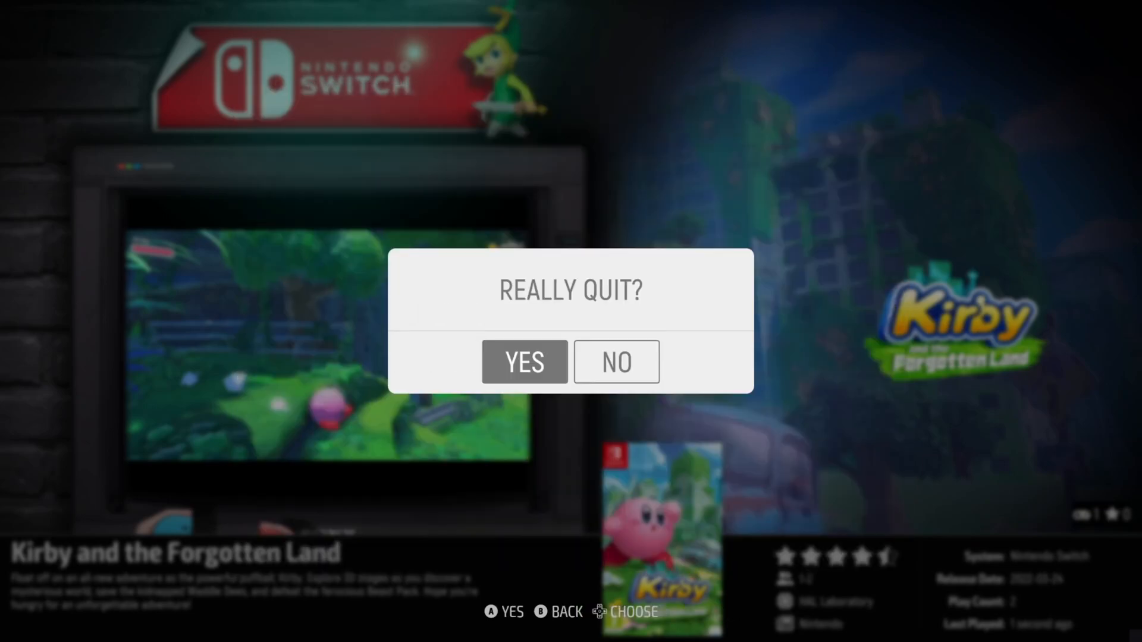
left_click(523, 362)
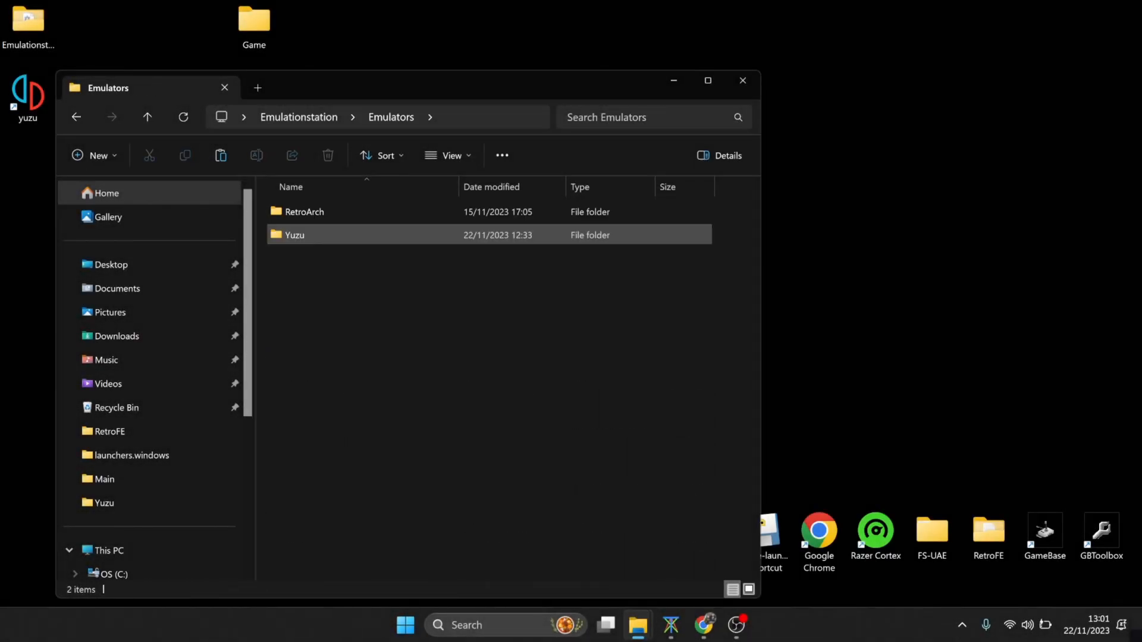
Step: Launch yuzu.exe from the Yuzu > yuzu-windows-msvc folder, showing an empty game list
double_click(294, 235)
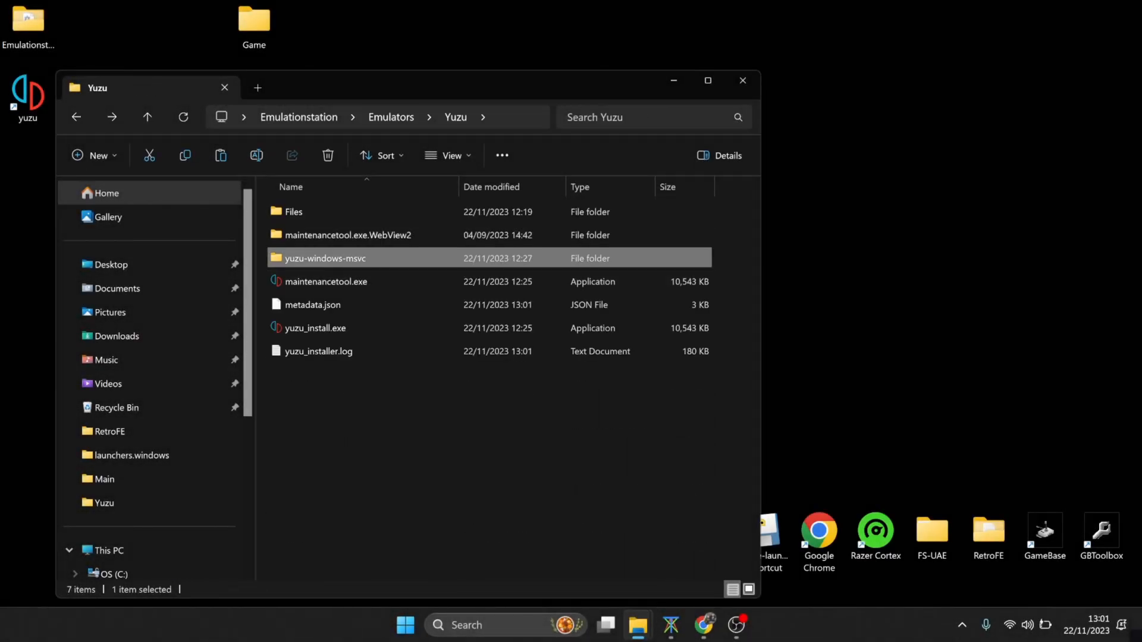
mouse_move(325, 258)
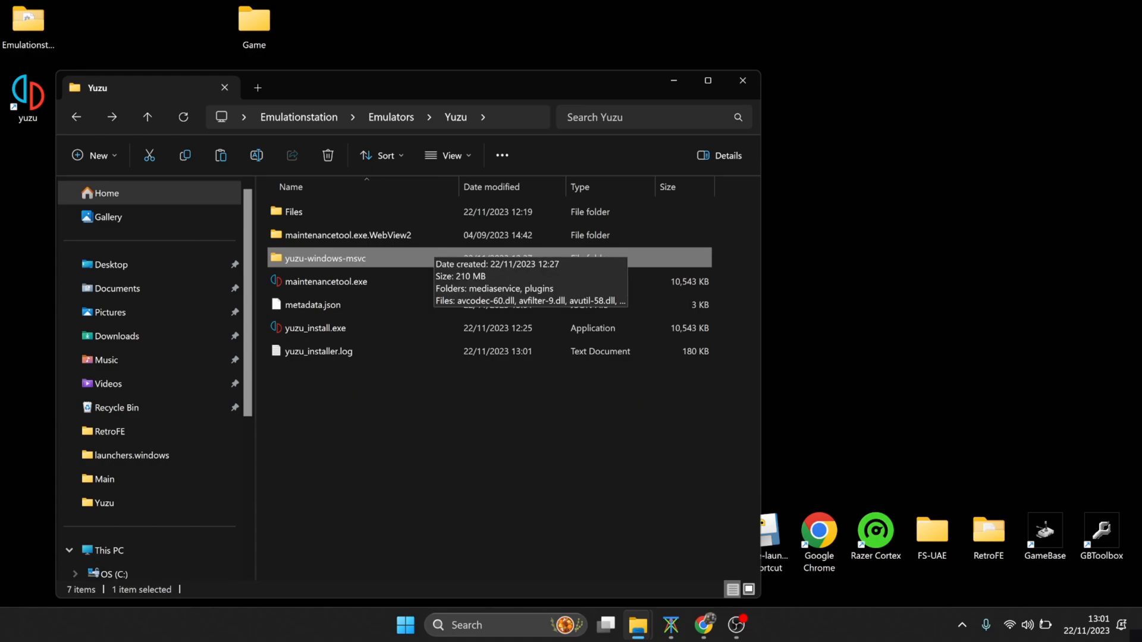
double_click(324, 258)
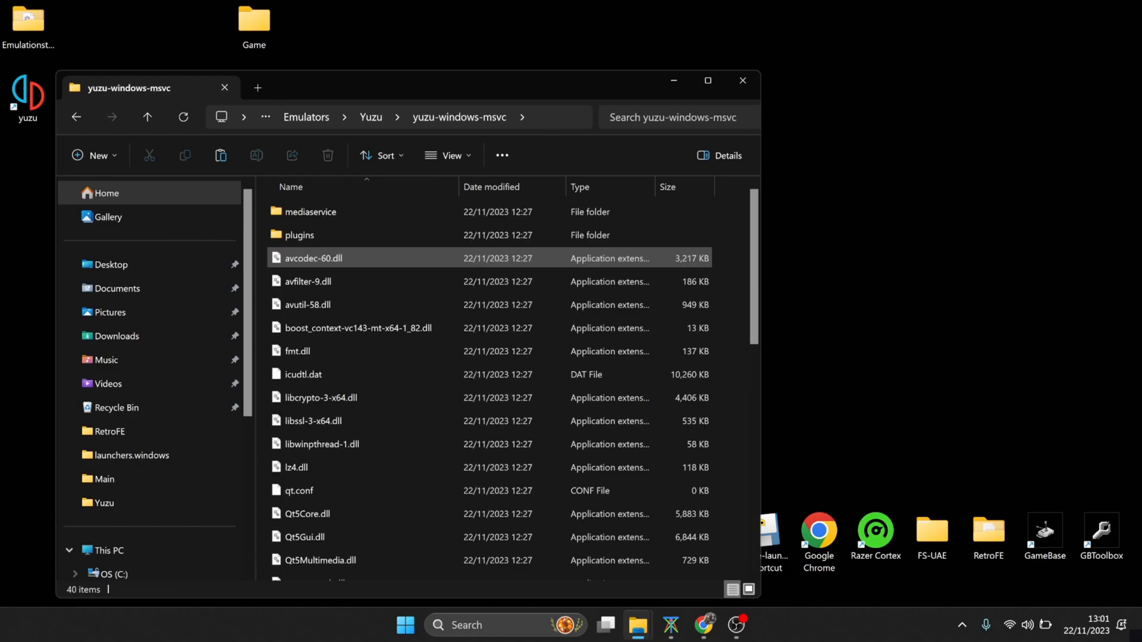
scroll("down", 3)
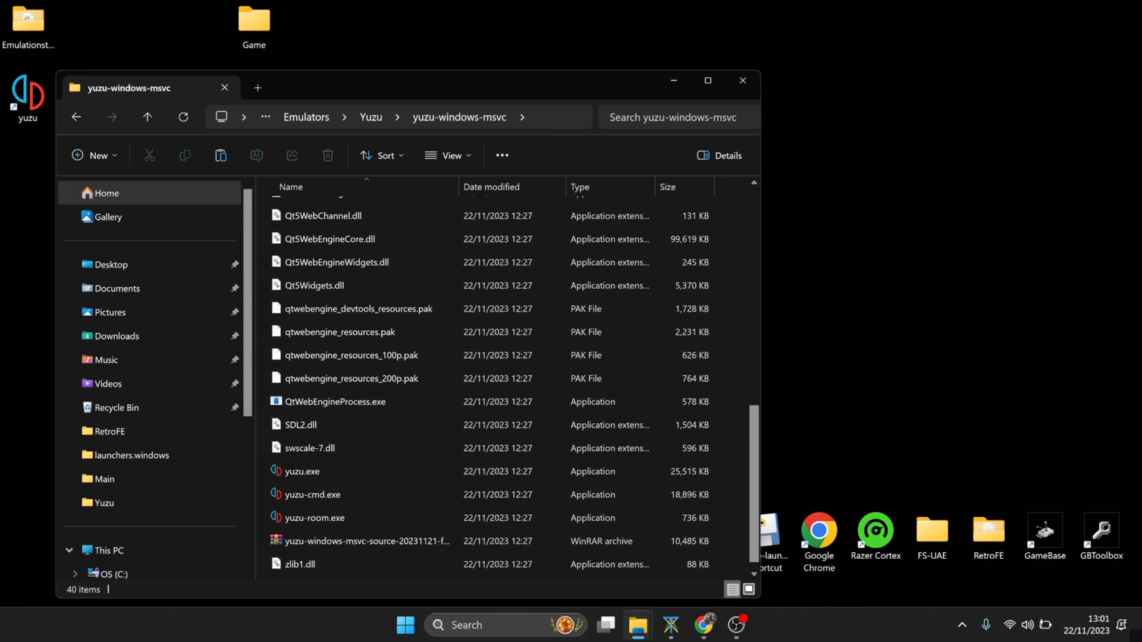
left_click(301, 464)
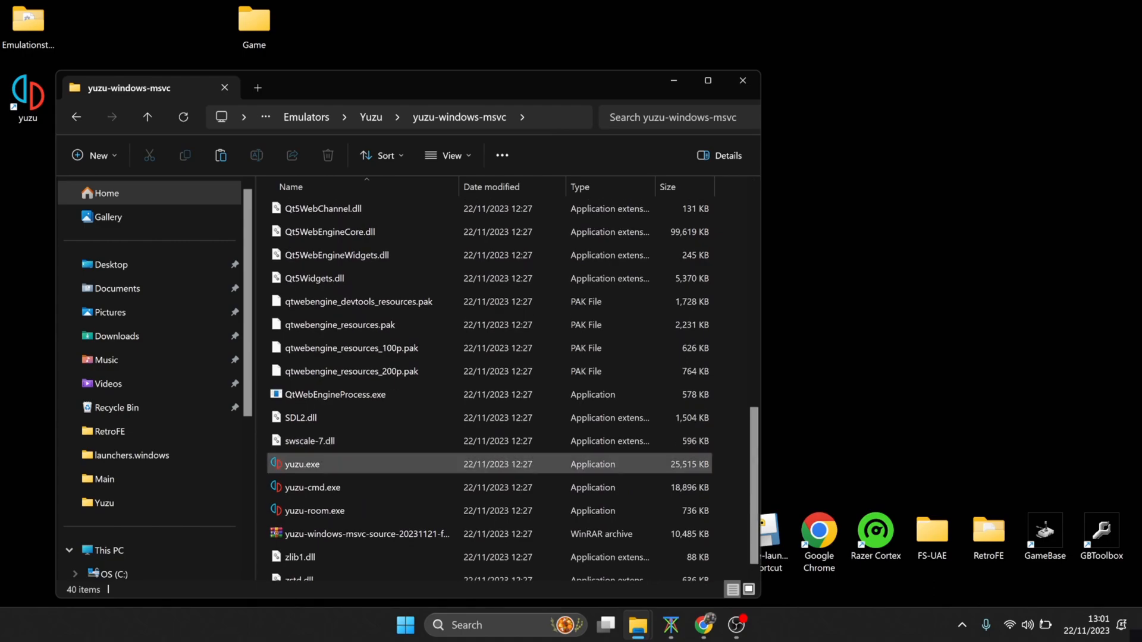
left_click(306, 463)
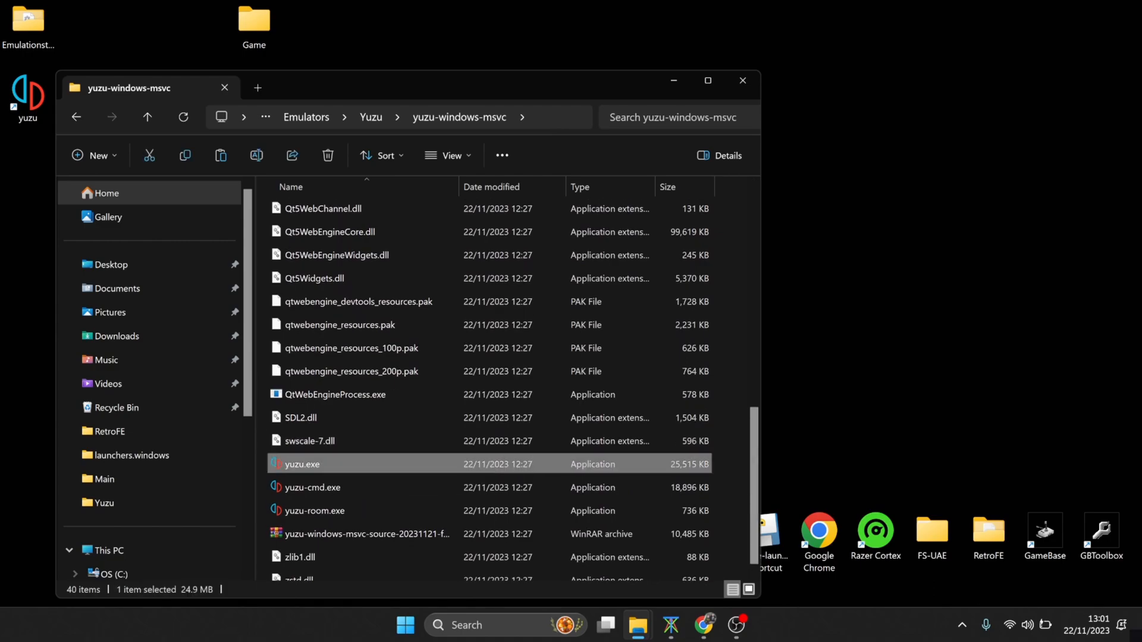
double_click(301, 464)
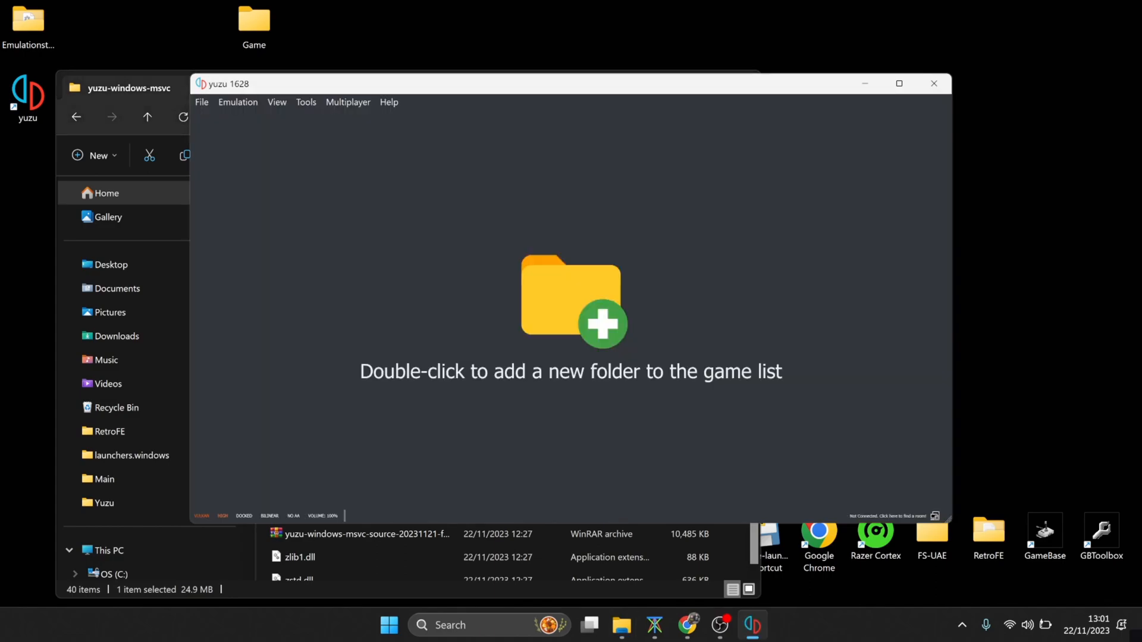
Step: In yuzu's Controls configuration, set Player 1 input device to the Google Stadia controller
left_click(237, 103)
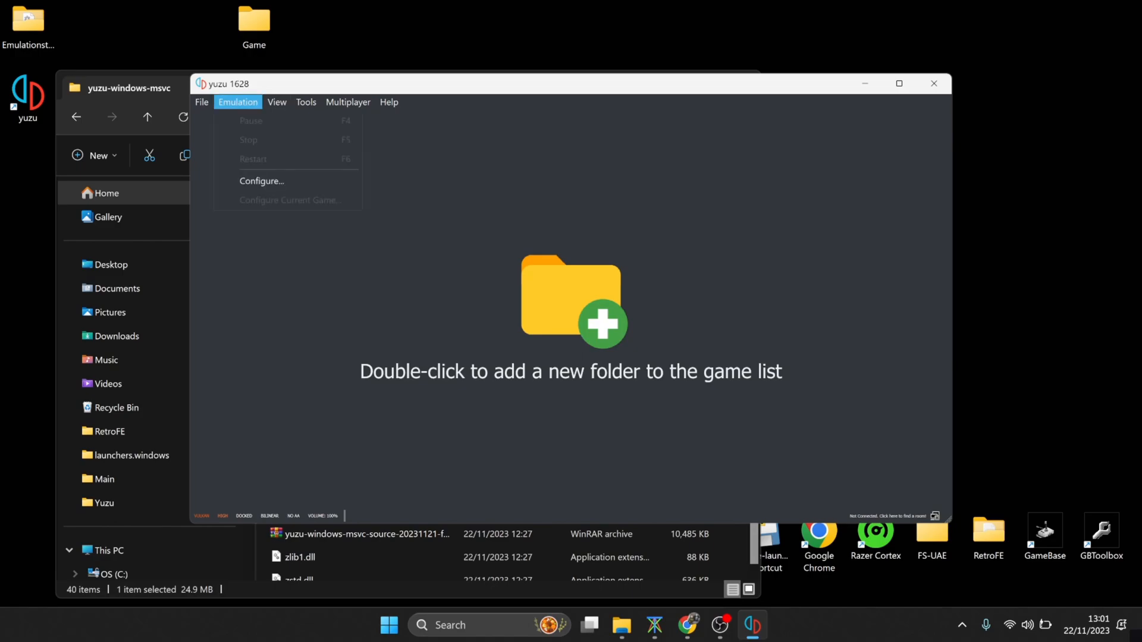
left_click(261, 181)
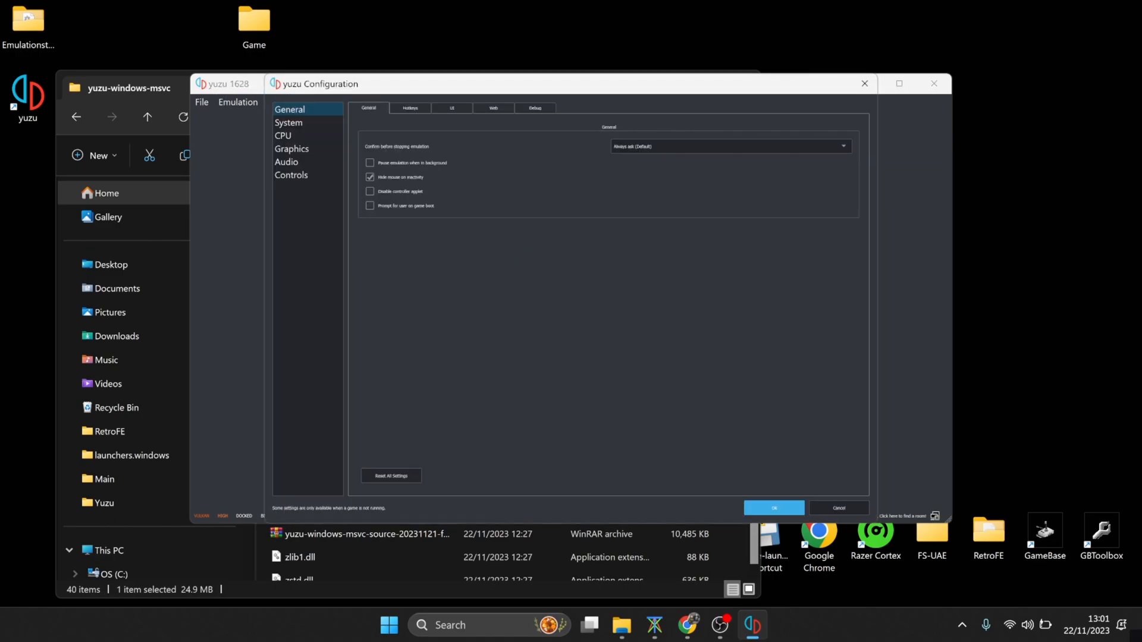
left_click(290, 175)
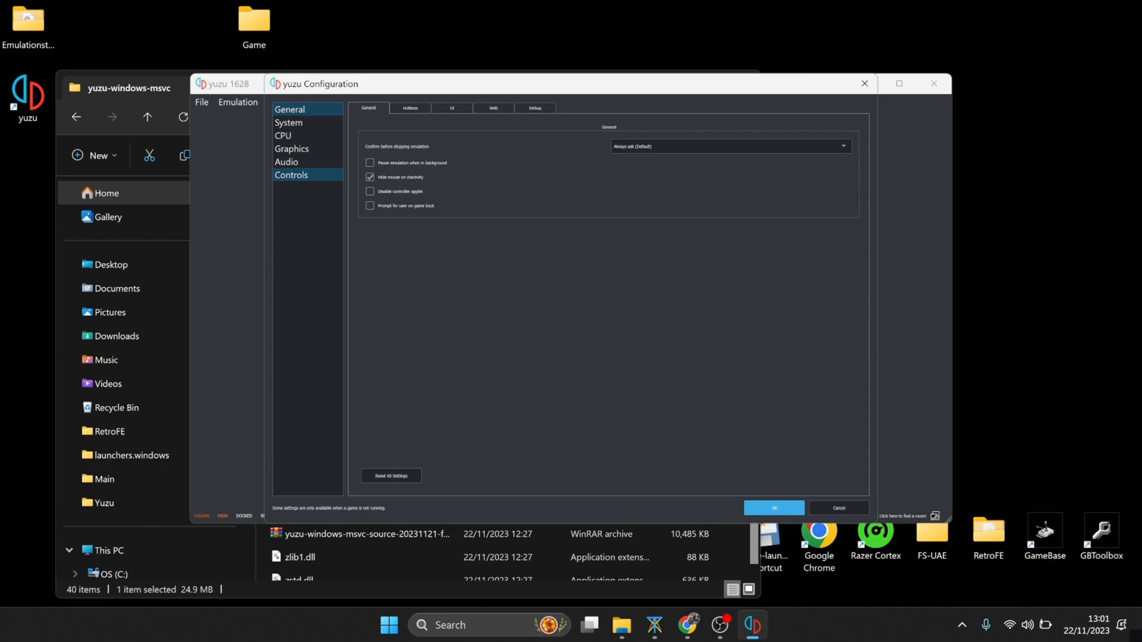
left_click(291, 174)
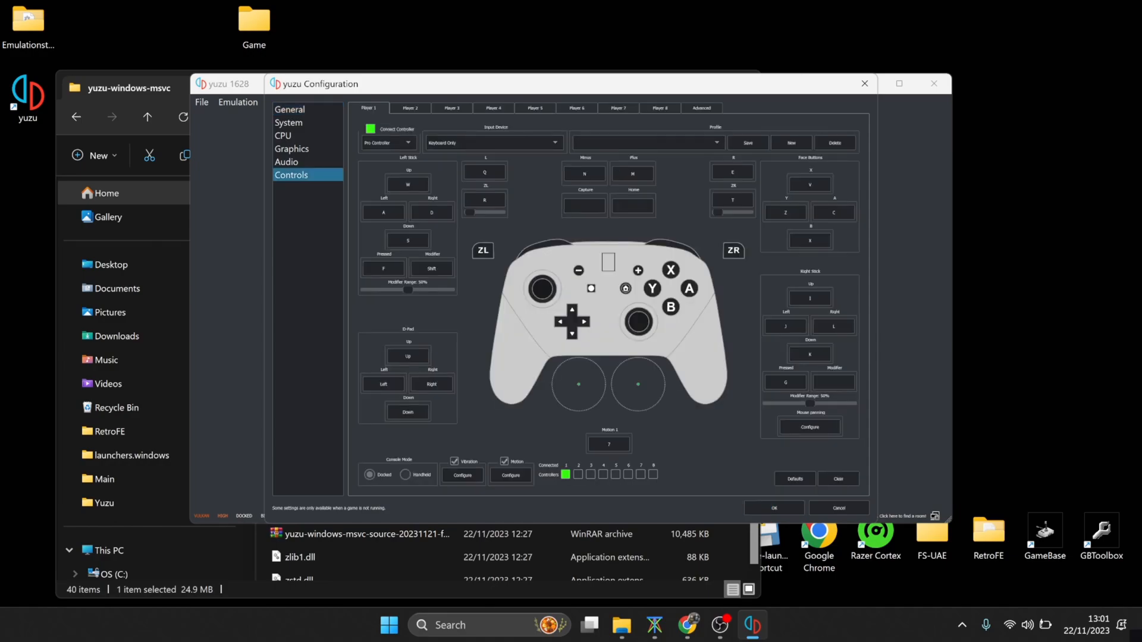
left_click(495, 143)
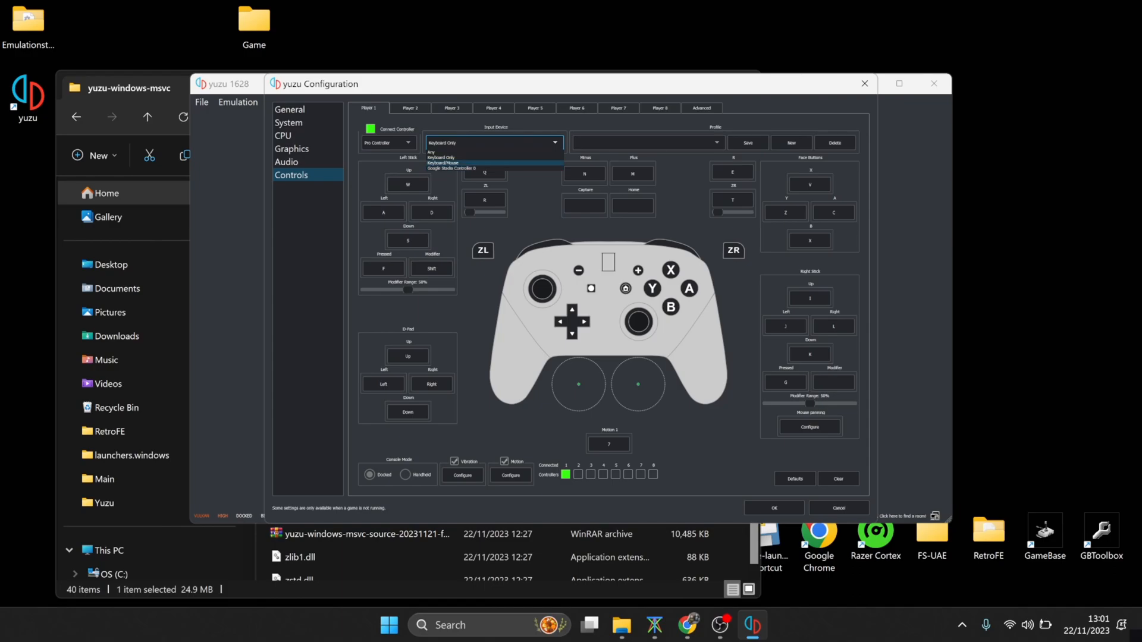
left_click(456, 167)
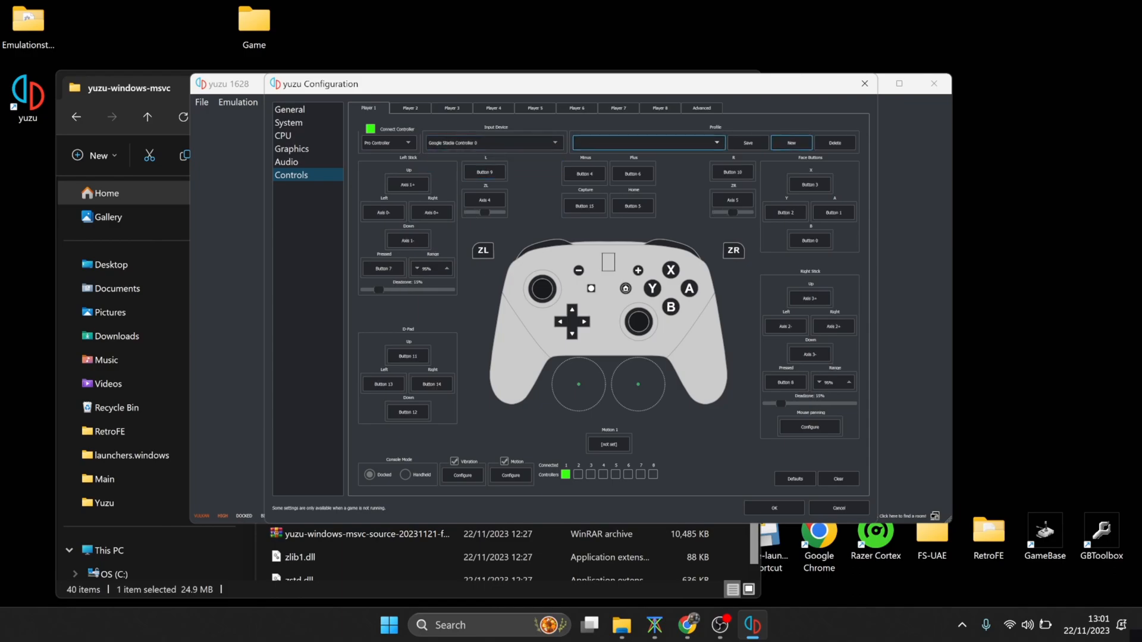
Step: Save the Stadia mapping as a new controller profile, then relaunch EmulationStation
left_click(791, 143)
type("joypad")
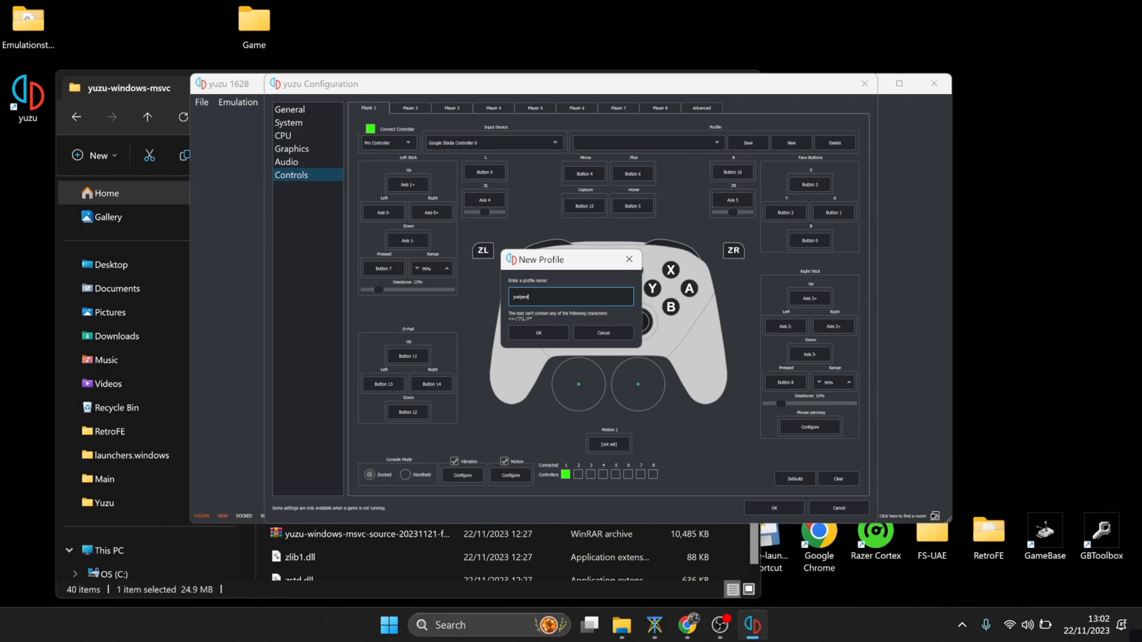
left_click(537, 333)
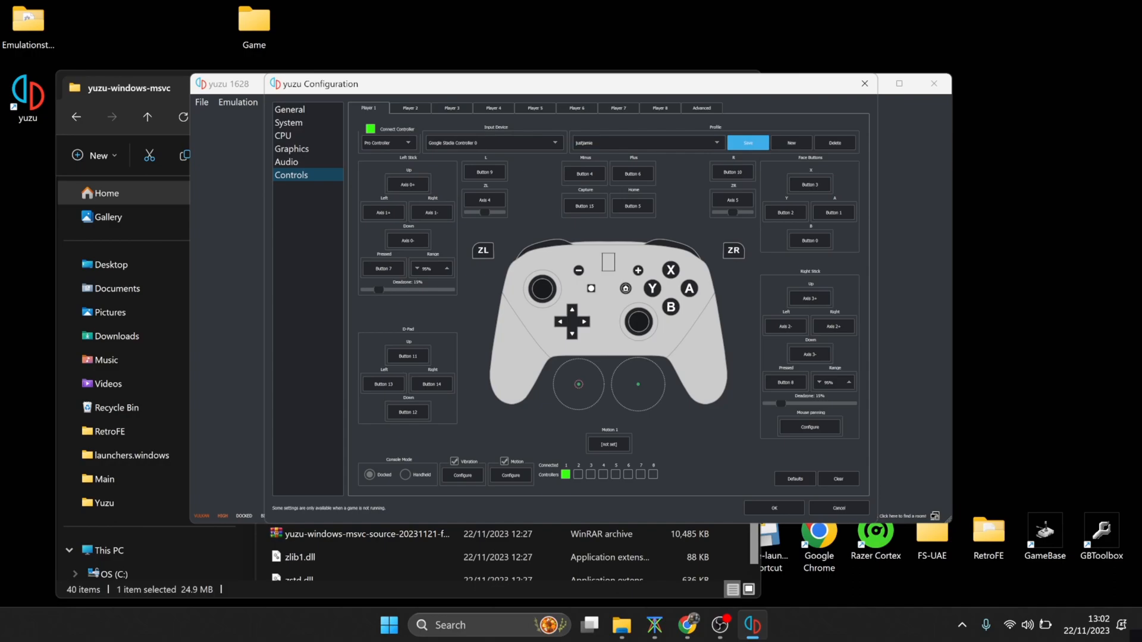
left_click(406, 184)
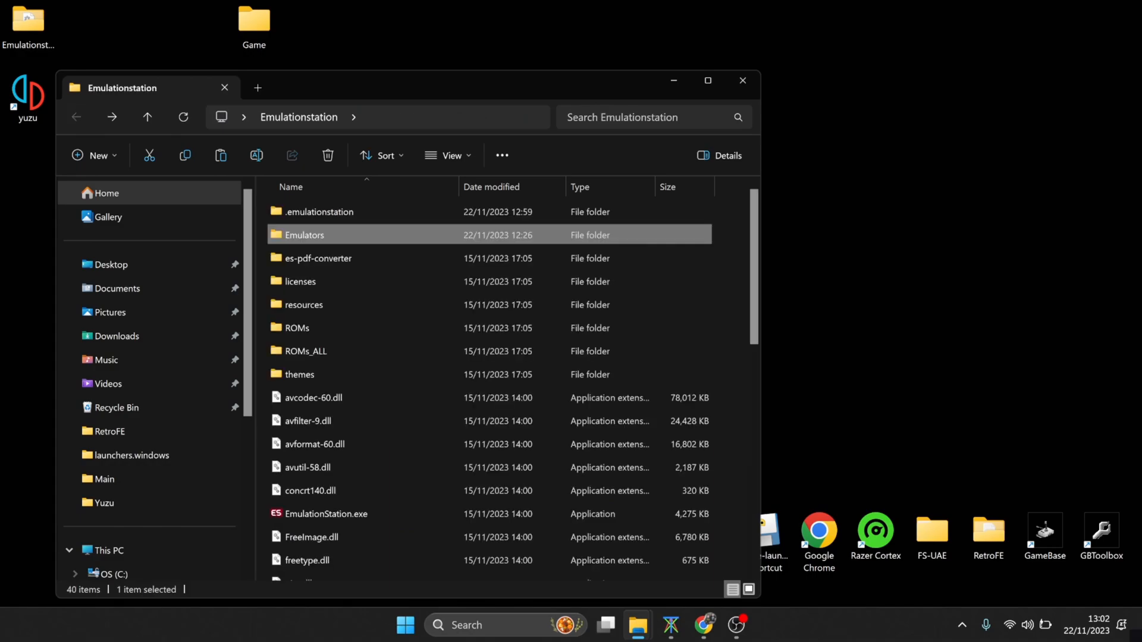
double_click(325, 514)
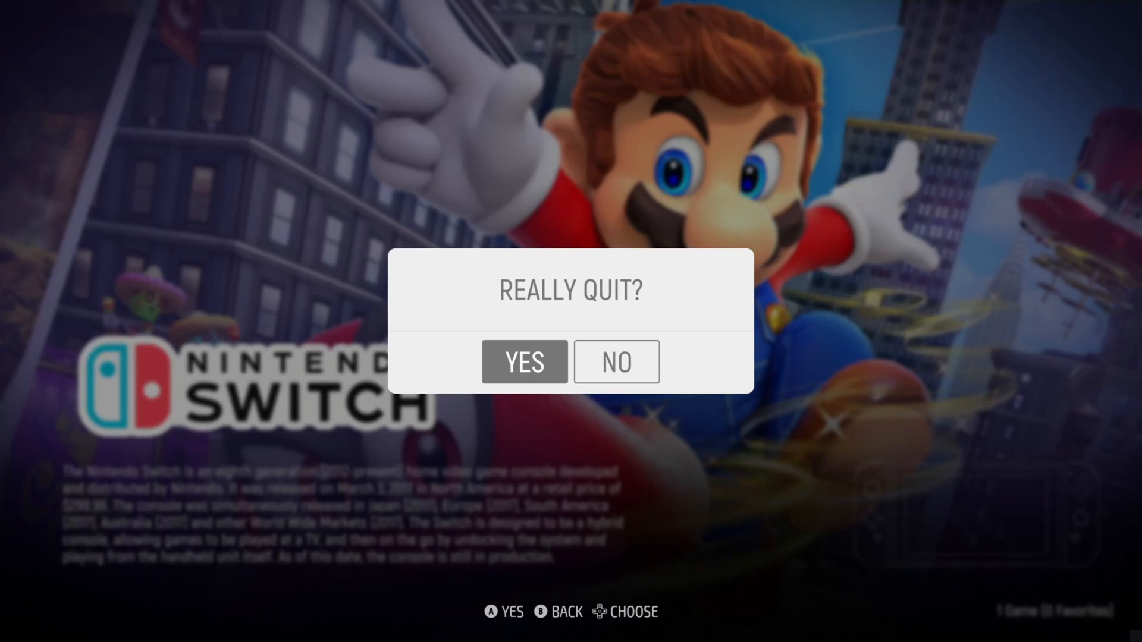
Step: Quit EmulationStation and launch yuzu.exe from Emulators > Yuzu > yuzu-windows-msvc
left_click(523, 362)
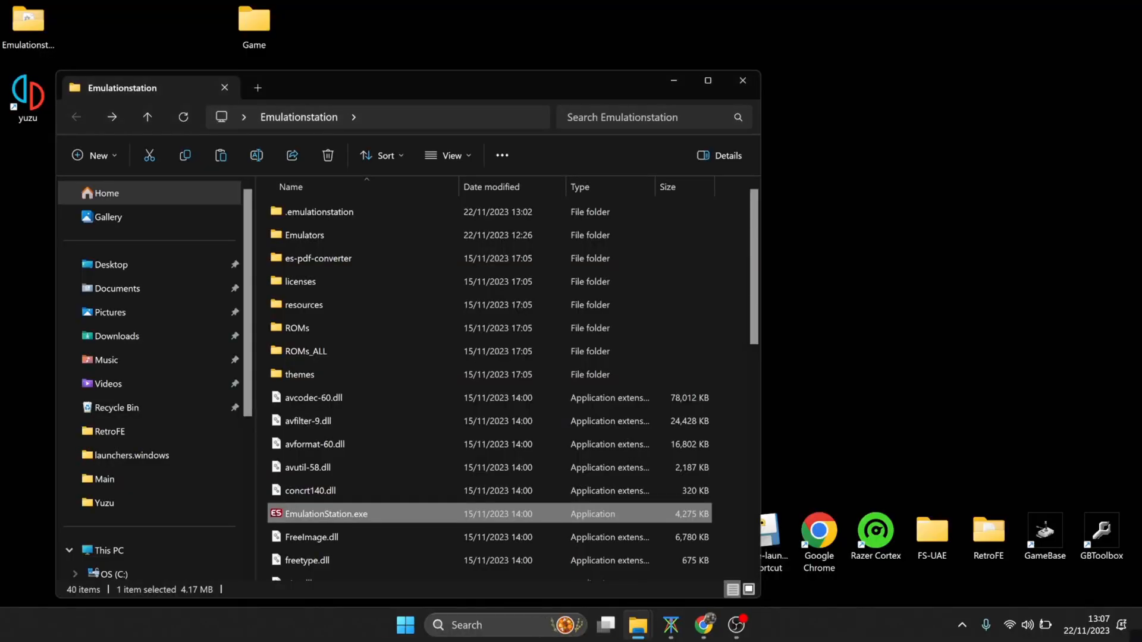
double_click(305, 234)
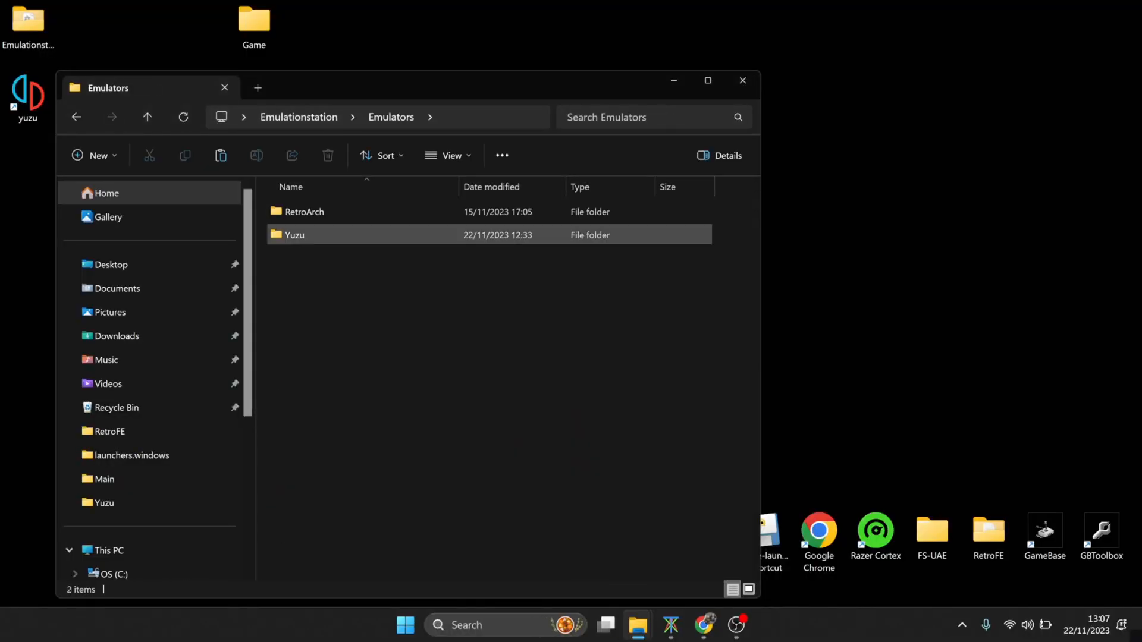
double_click(295, 234)
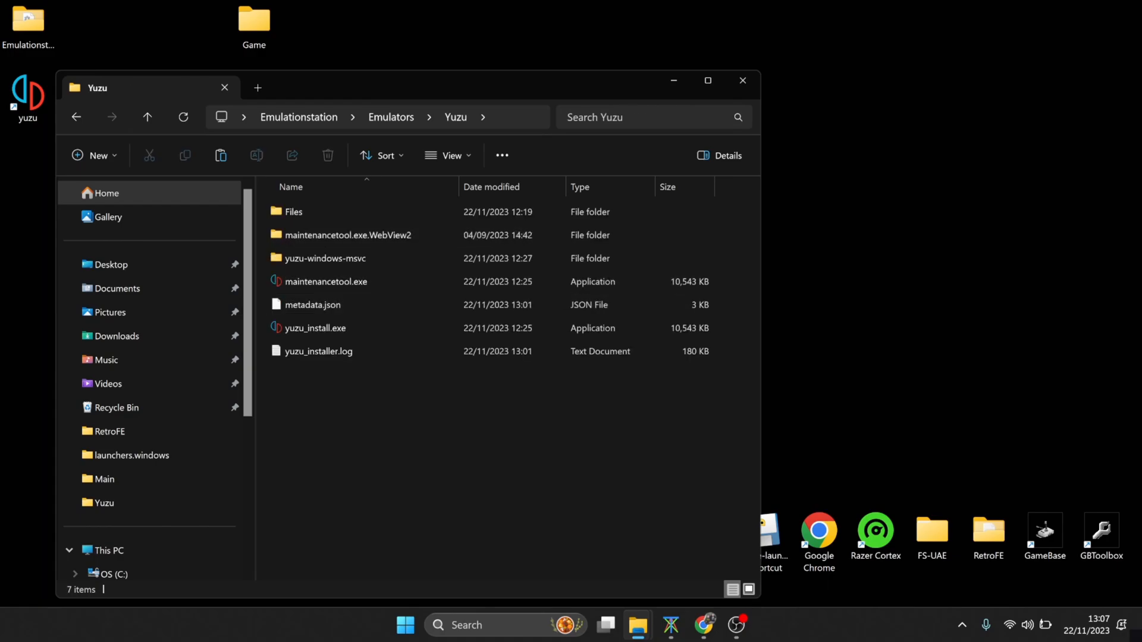
mouse_move(325, 258)
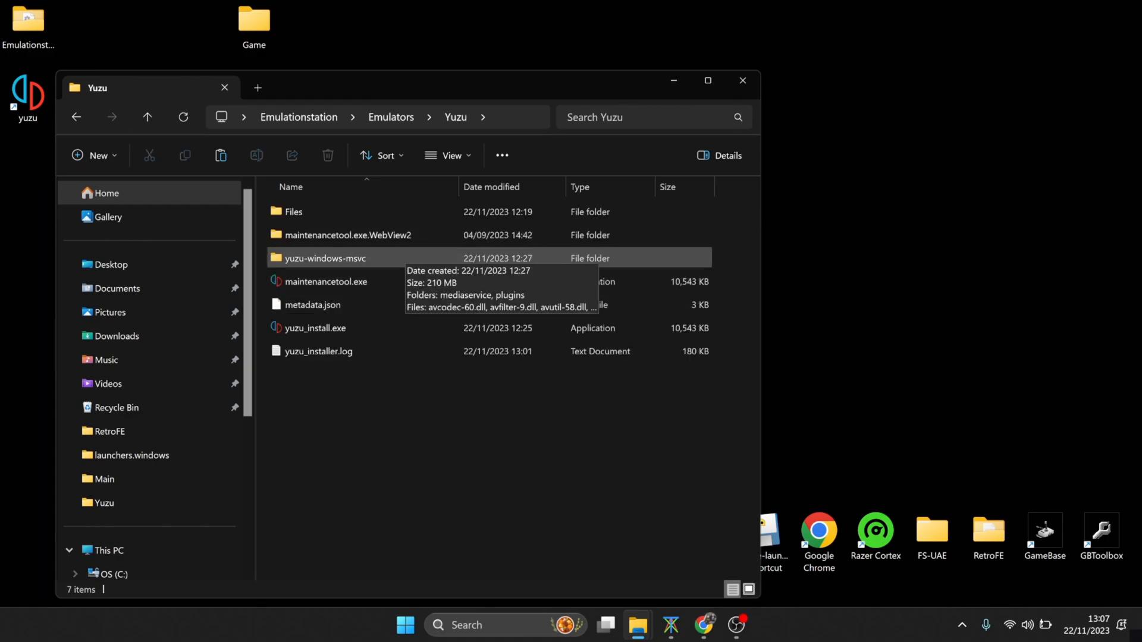
double_click(325, 258)
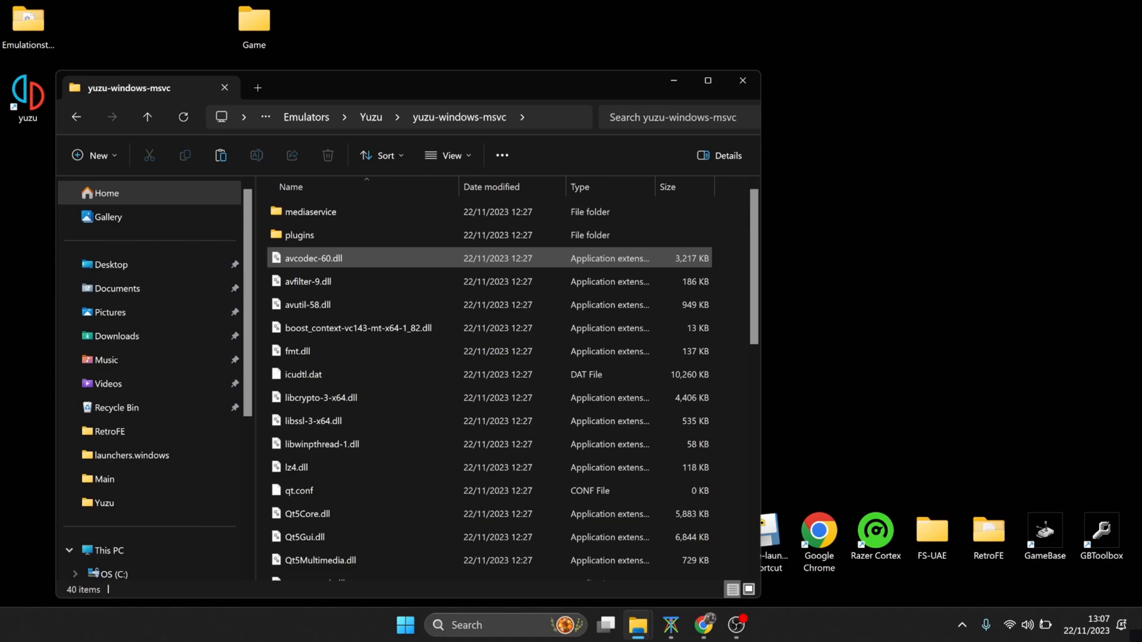
scroll("down", 3)
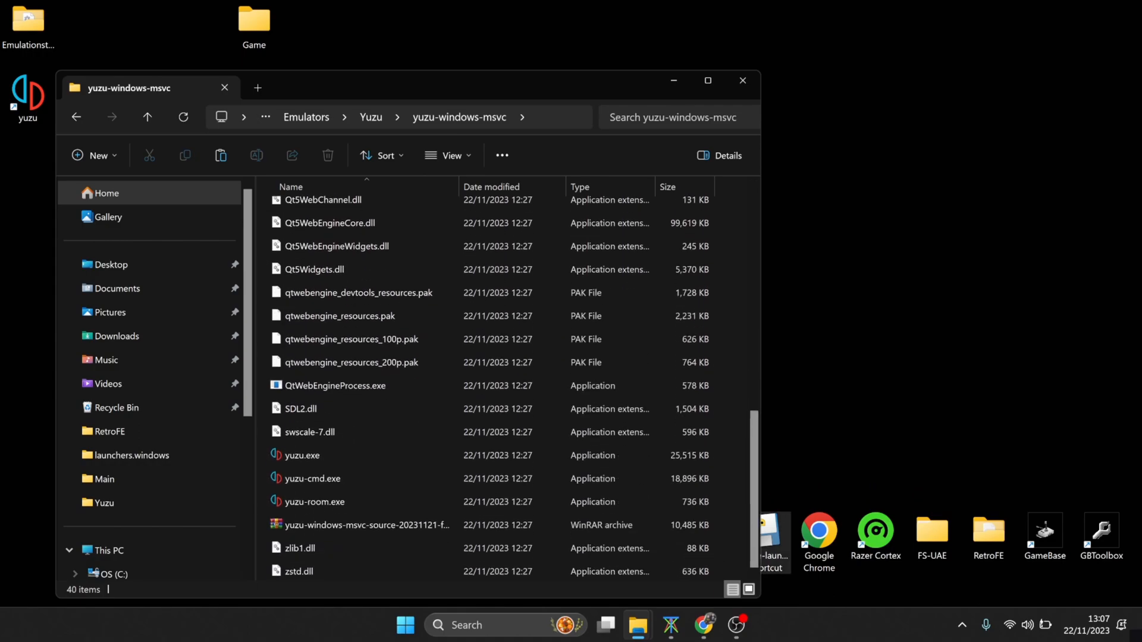
left_click(302, 454)
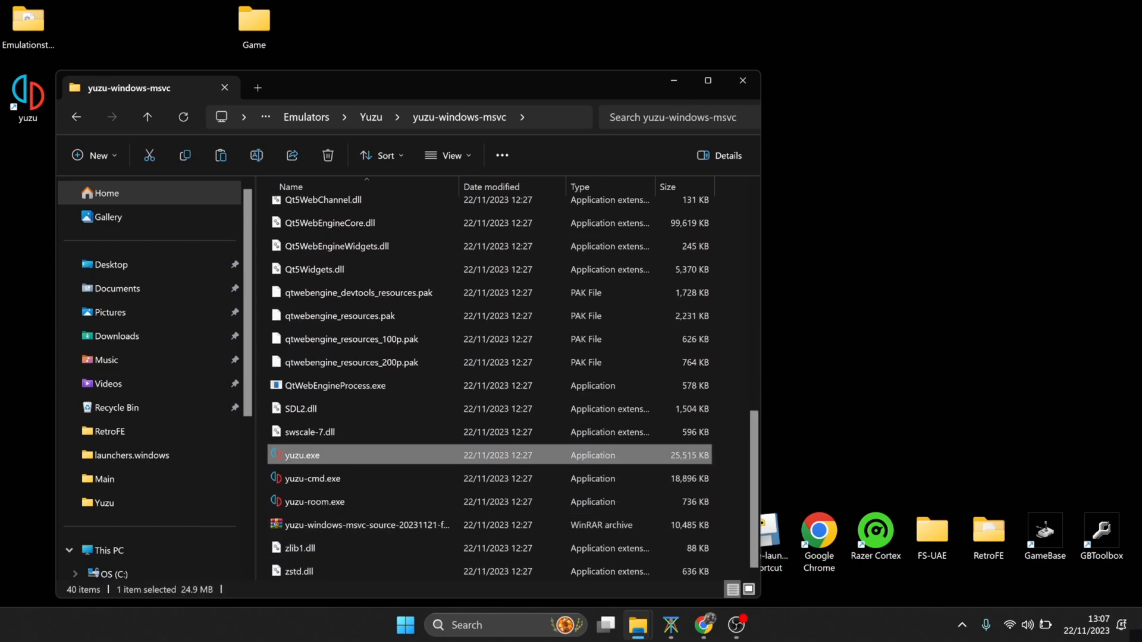
double_click(298, 455)
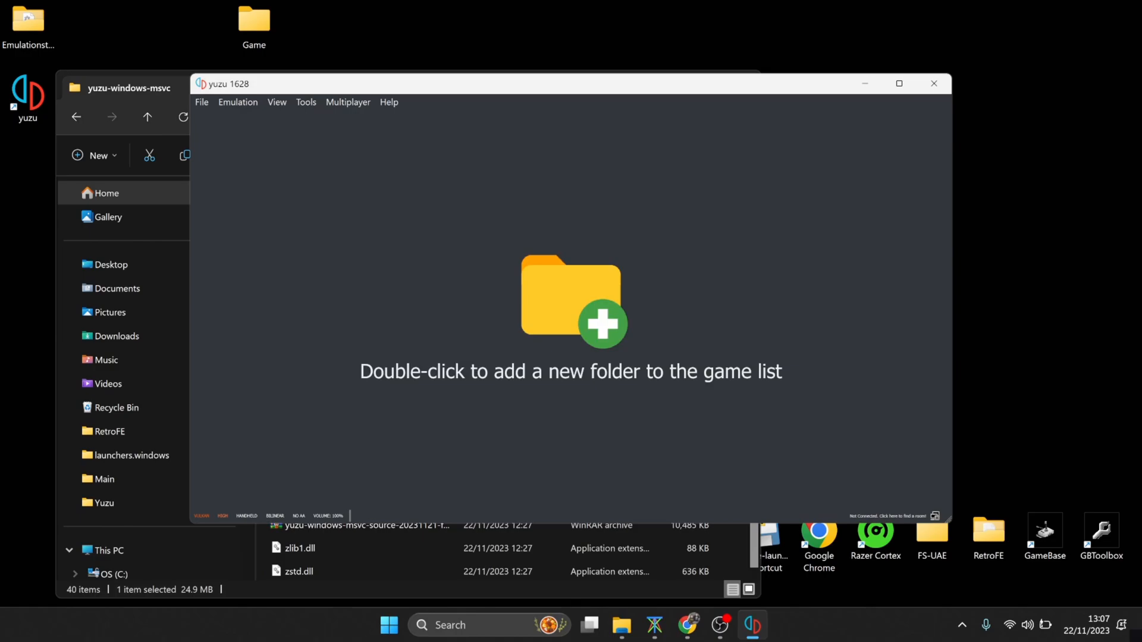
Step: Set yuzu graphics to the Vulkan API on the NVIDIA GeForce RTX 3050 Laptop GPU
left_click(238, 102)
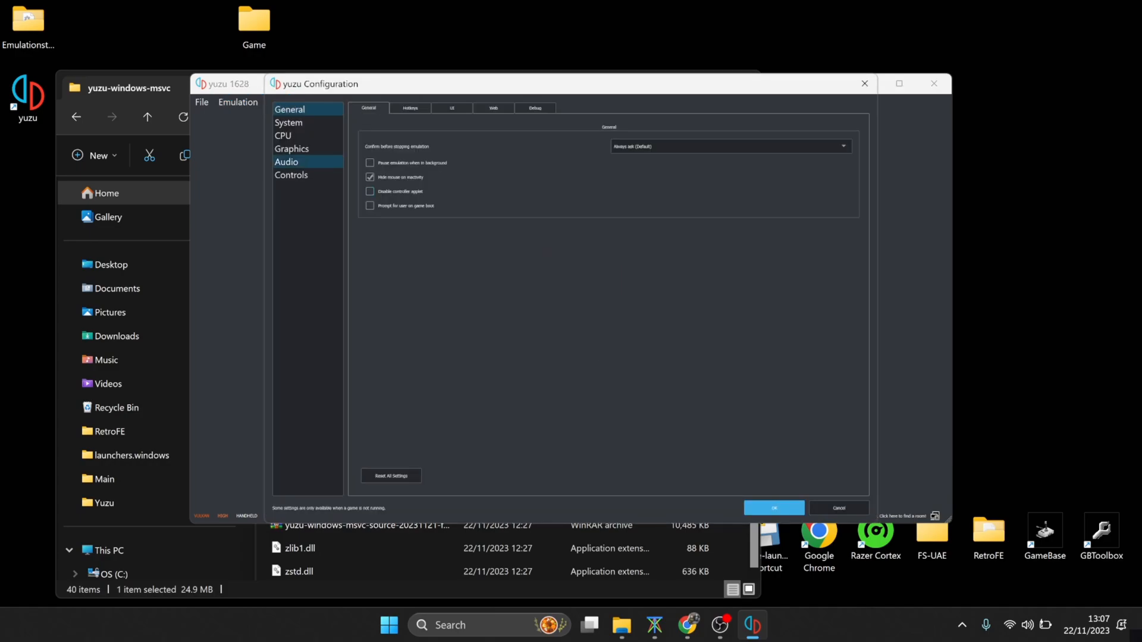
left_click(291, 149)
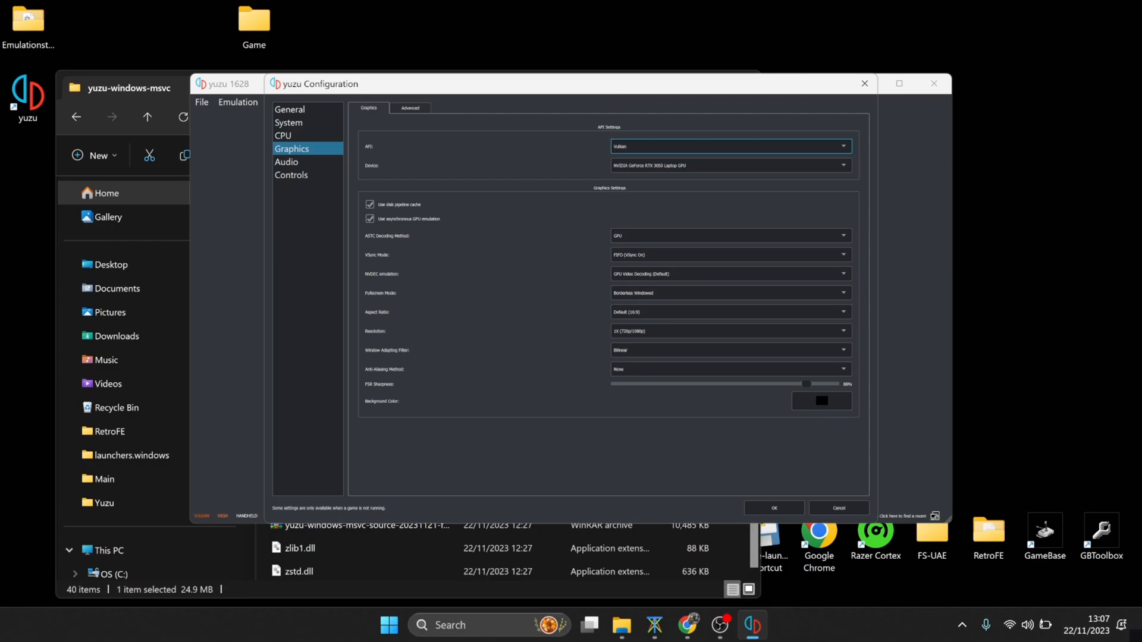
left_click(730, 146)
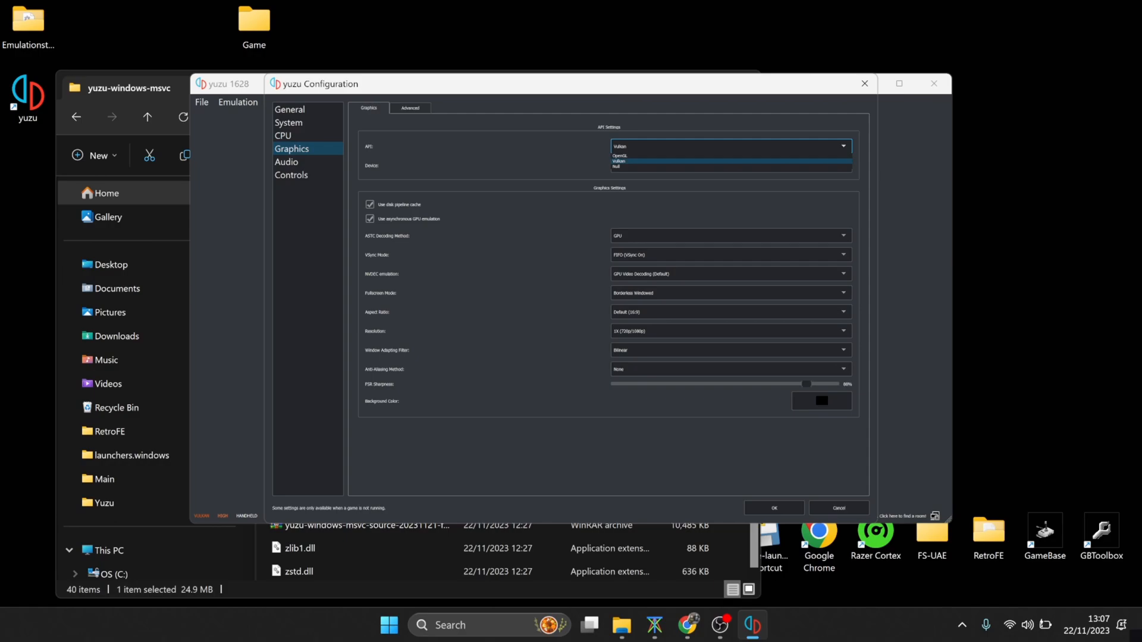
left_click(621, 161)
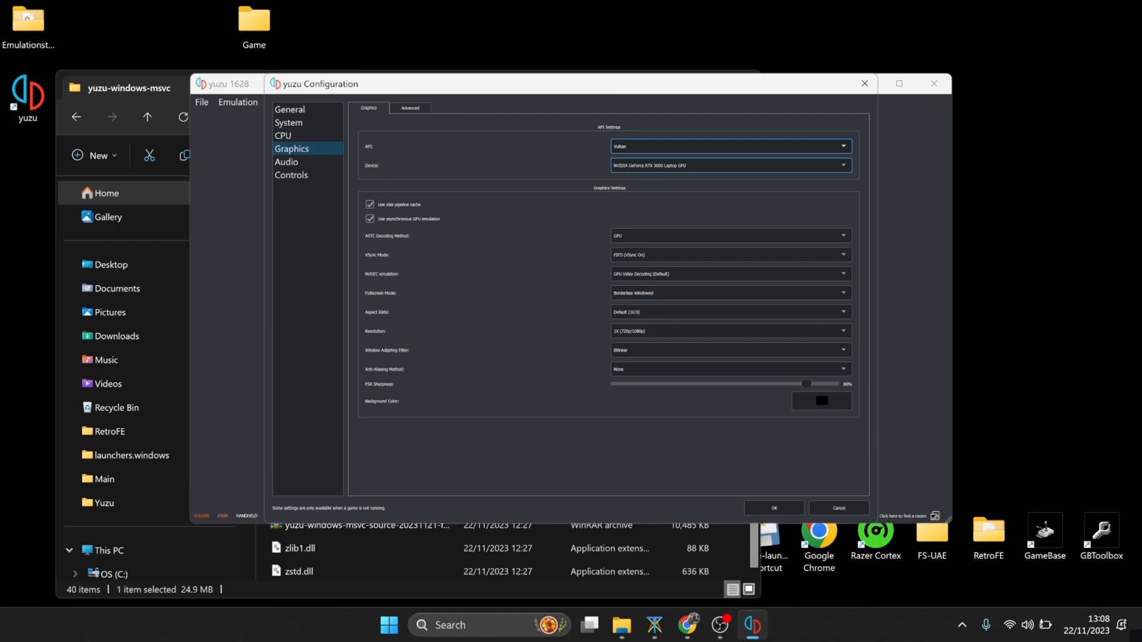
left_click(845, 166)
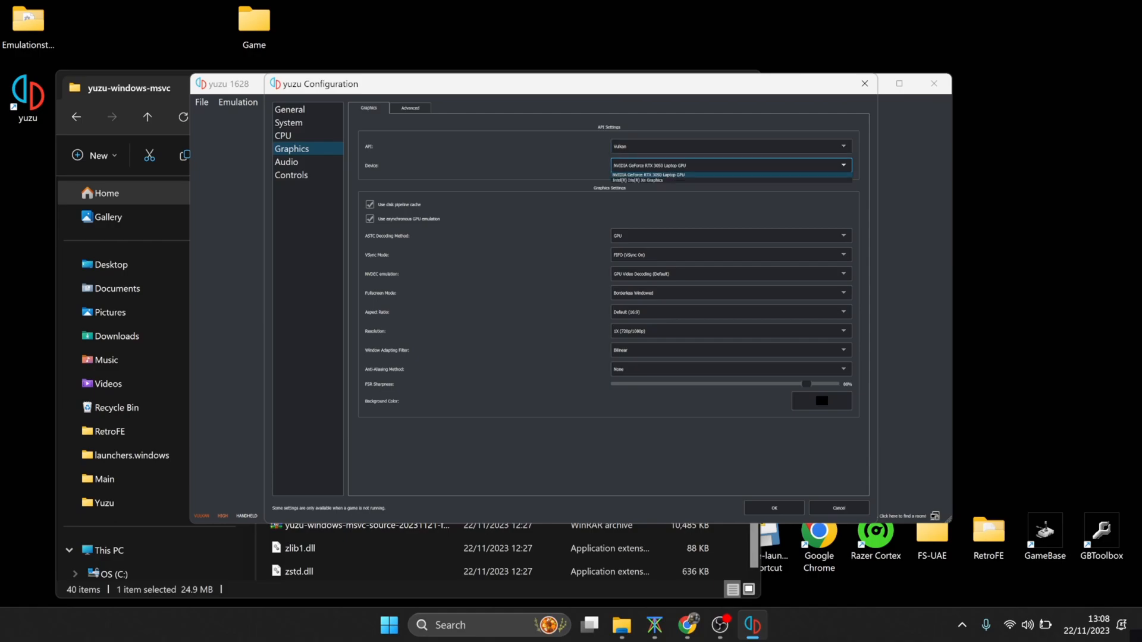
left_click(647, 174)
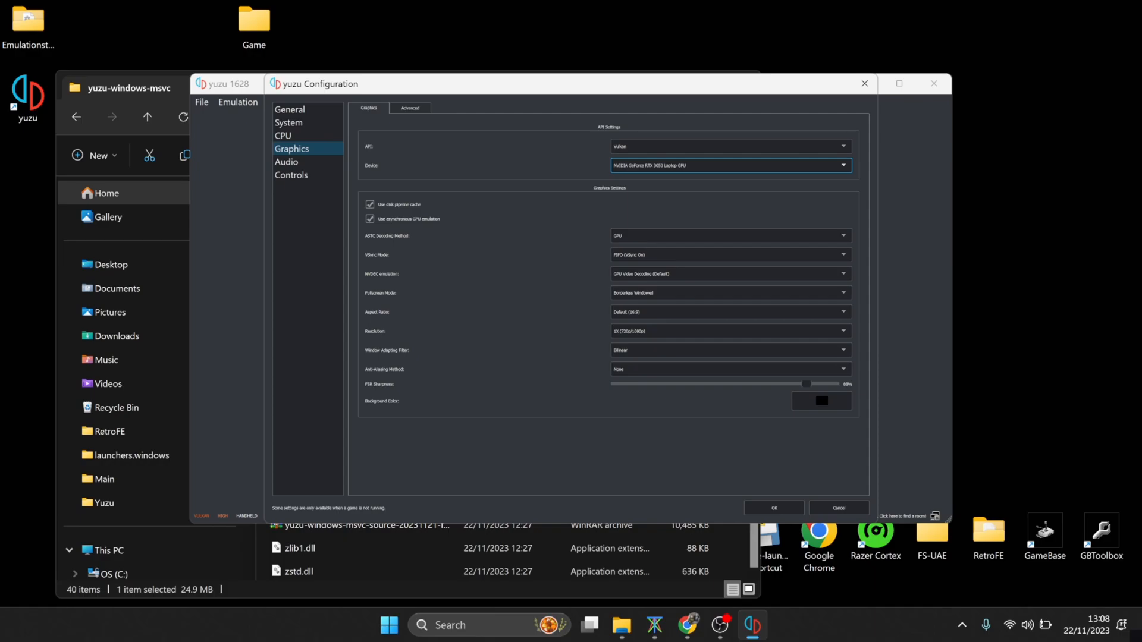
left_click(730, 254)
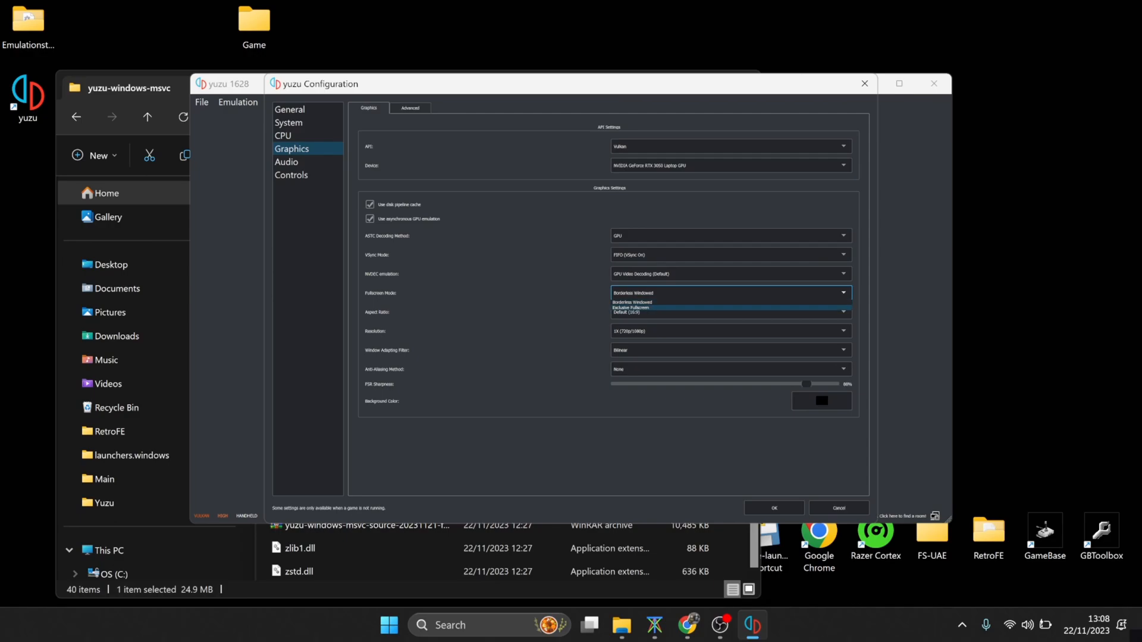
Step: Use Exclusive Fullscreen, keep the default 16:9 aspect ratio and set resolution to 2x
left_click(631, 308)
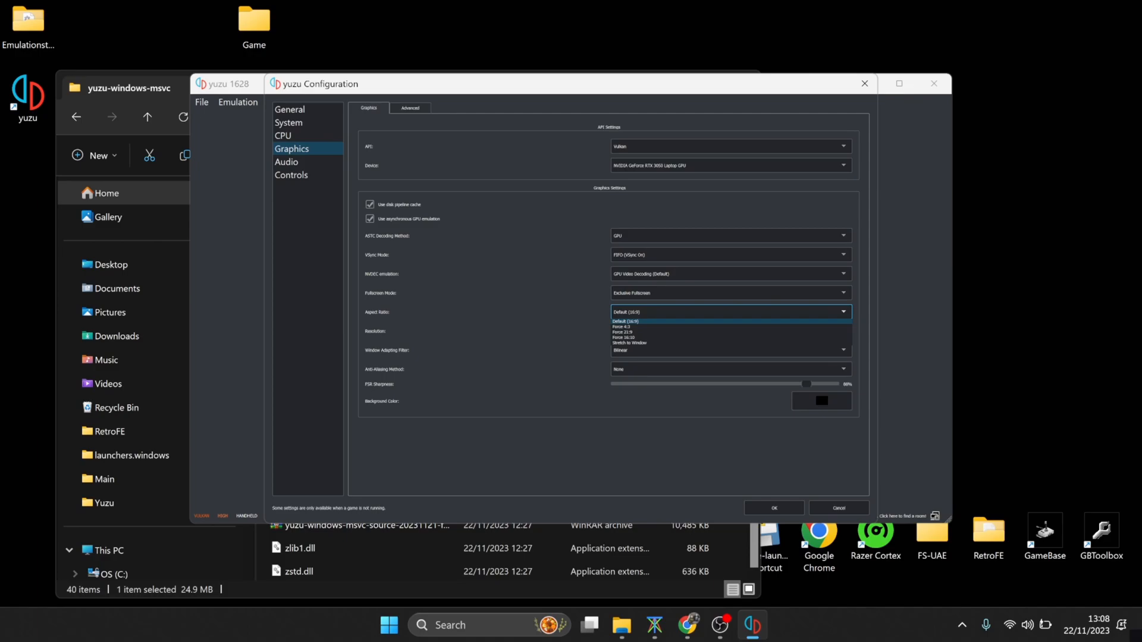
left_click(626, 322)
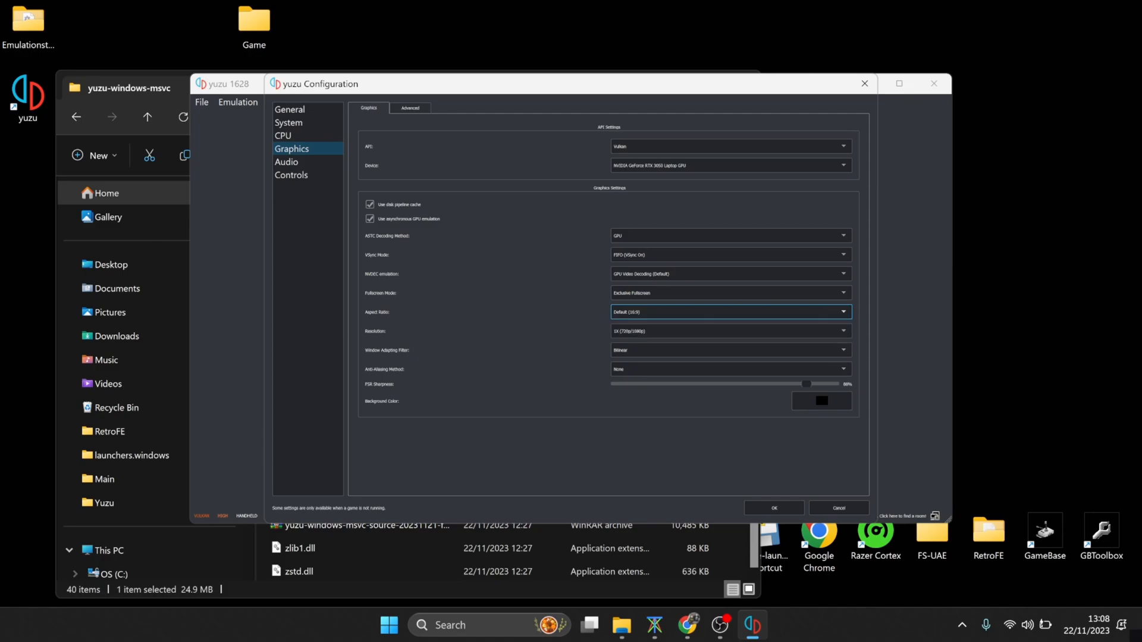
left_click(731, 330)
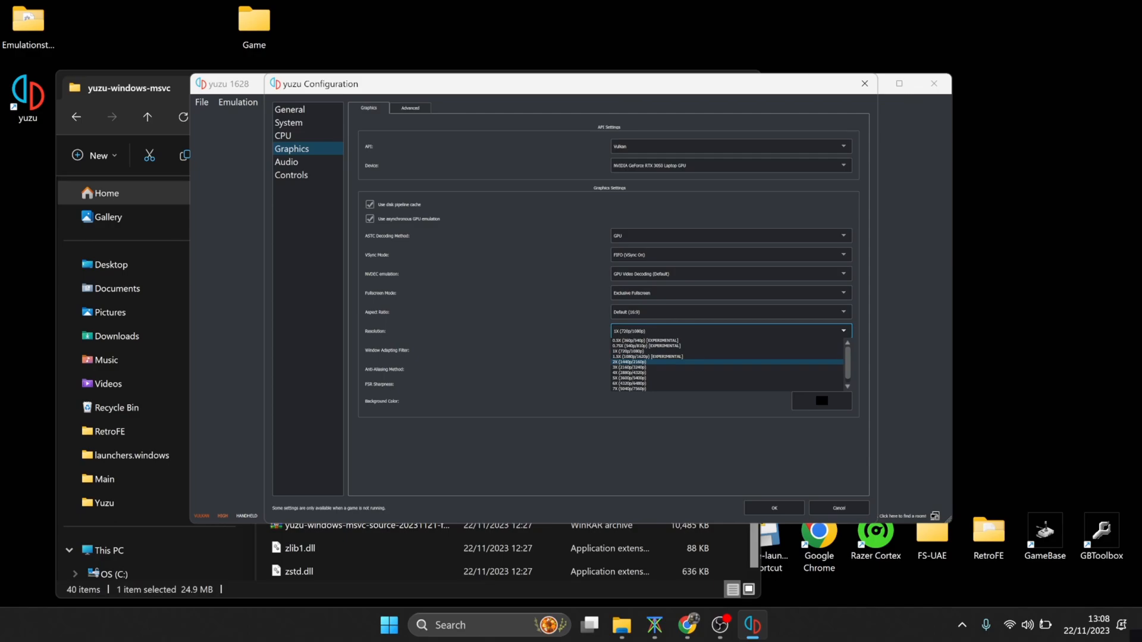
left_click(627, 362)
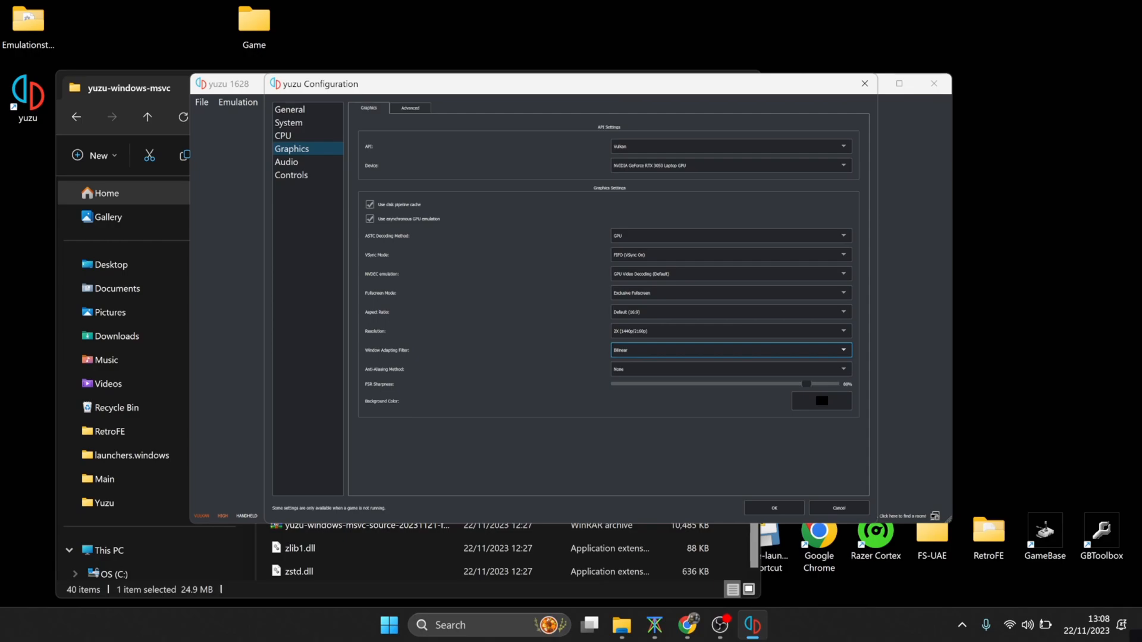
Step: Keep Bilinear filtering and set anti-aliasing to FXAA before viewing advanced graphics
left_click(731, 350)
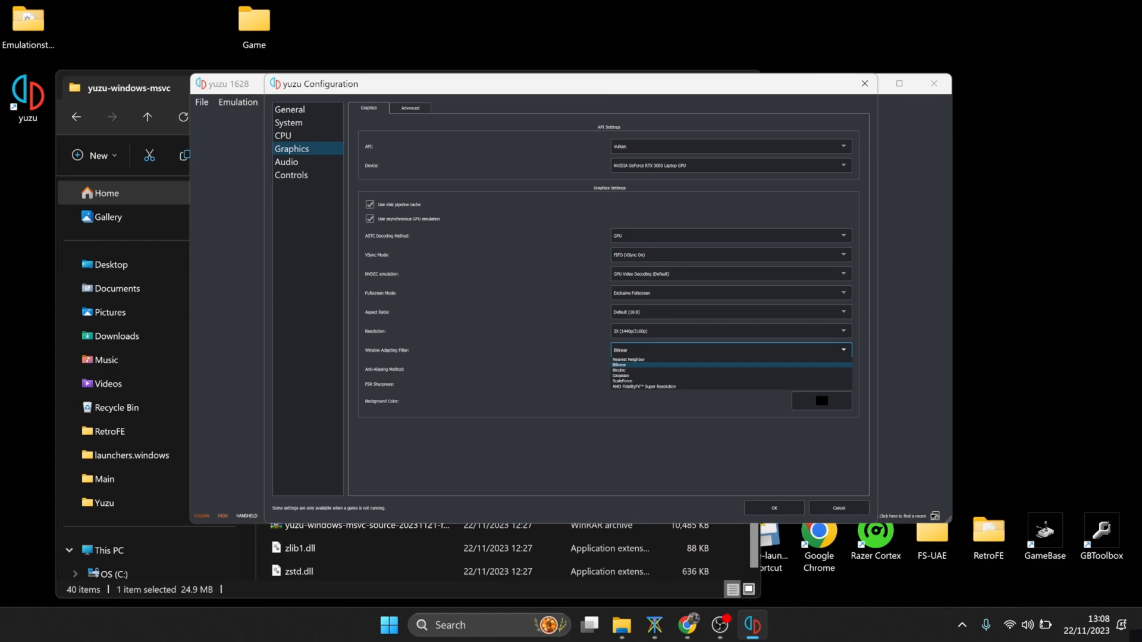
left_click(620, 365)
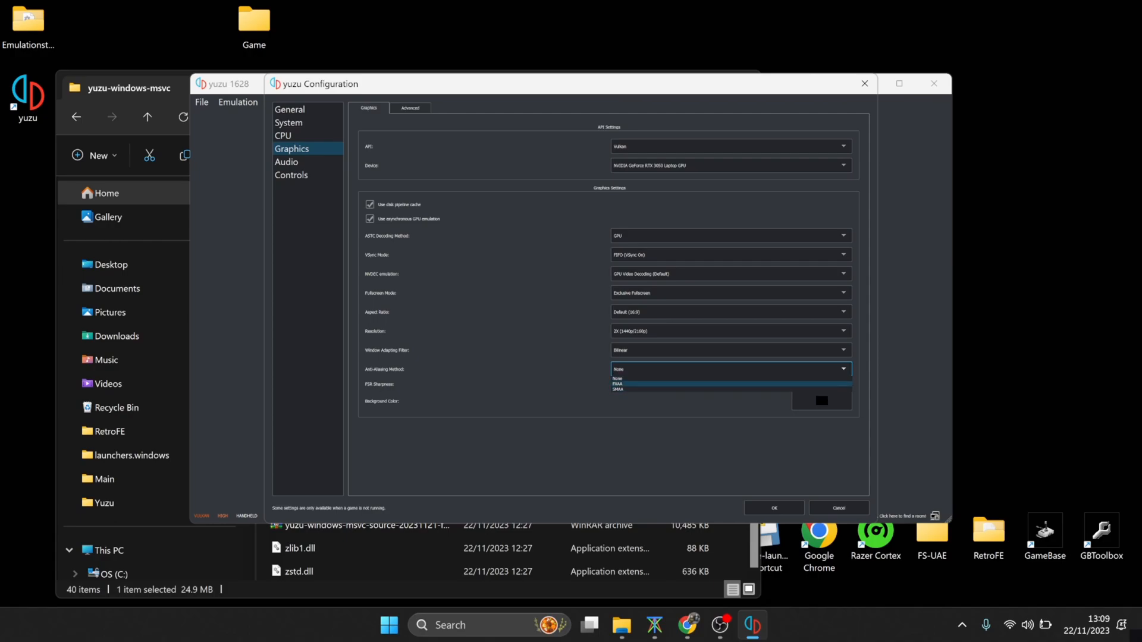
left_click(619, 383)
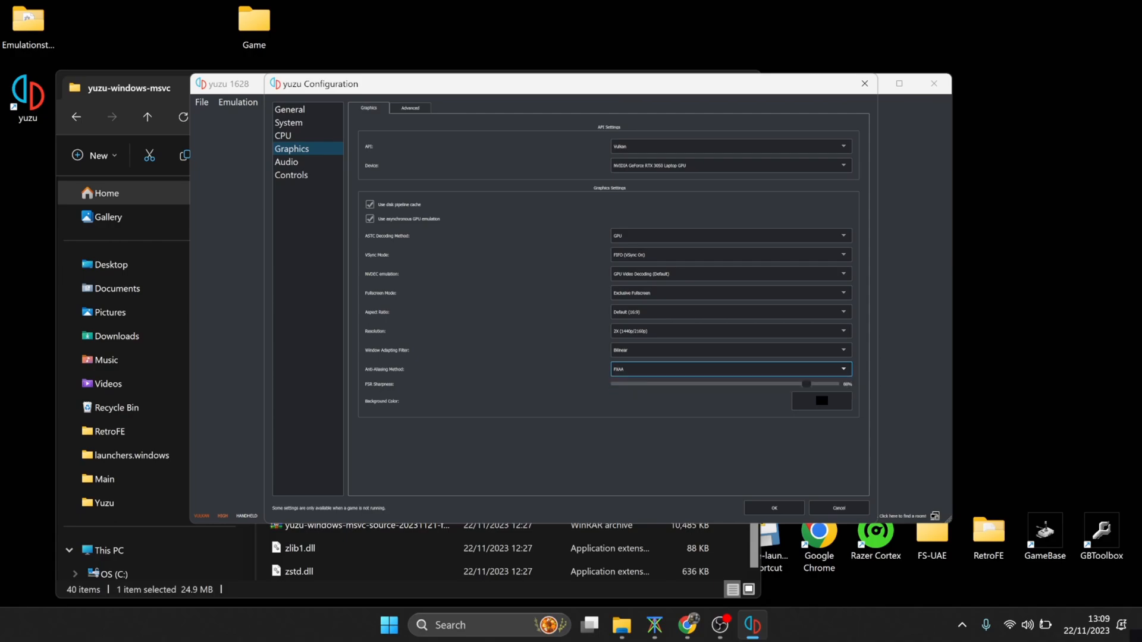
left_click(409, 107)
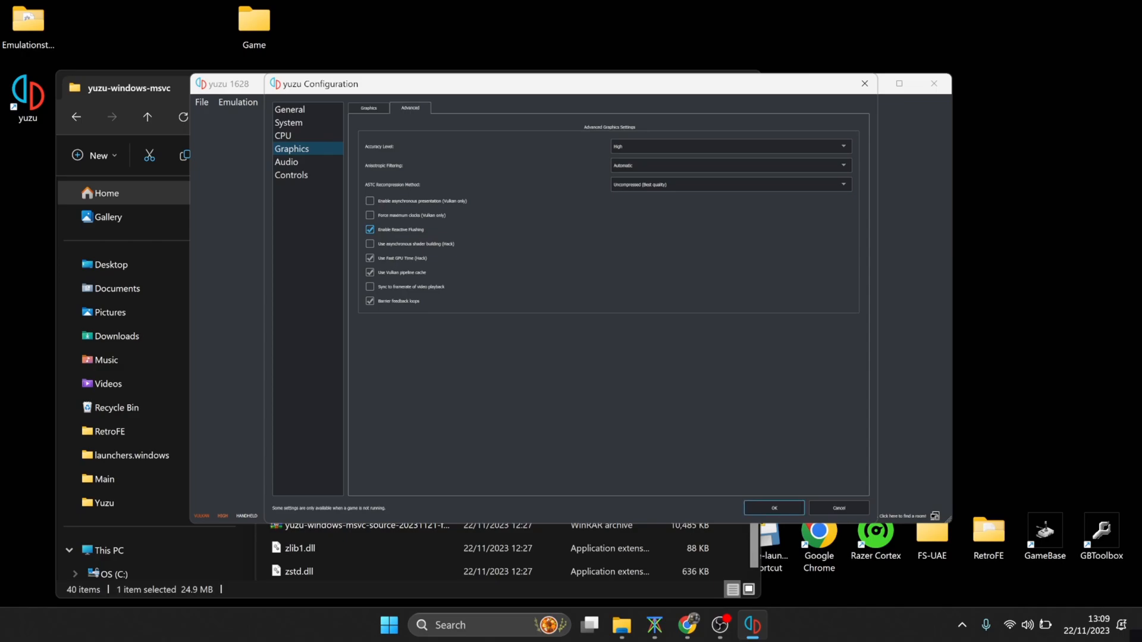
Step: Save the graphics settings with OK, closing yuzu's Configuration window
left_click(773, 508)
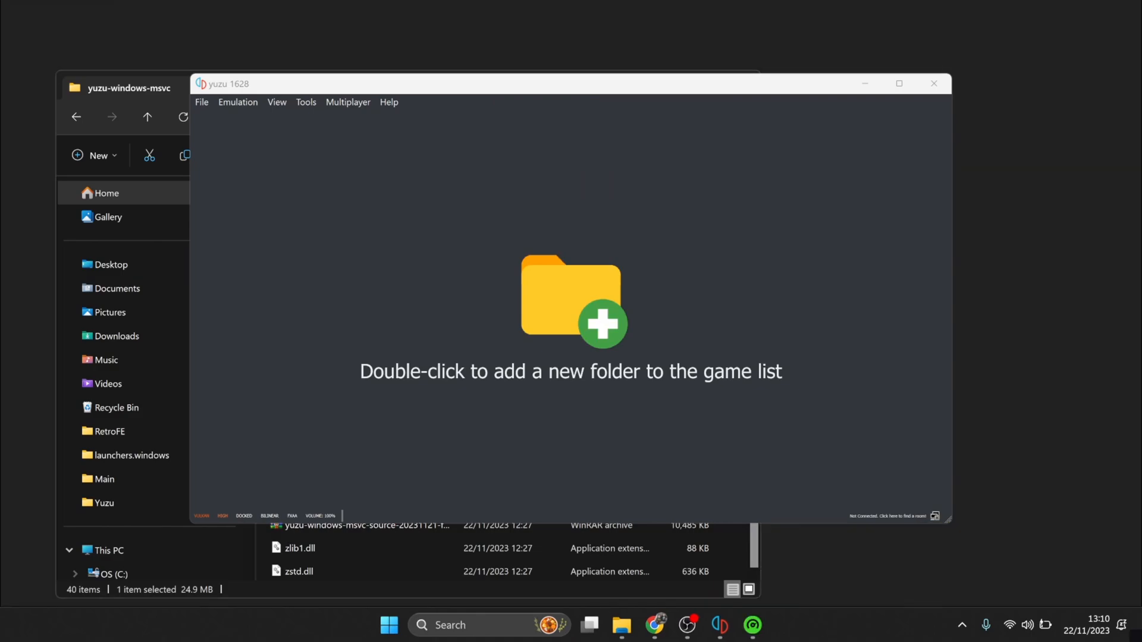
Step: Run Razer Cortex Game Booster's Boost Now, optimizing 25 items and releasing 2.37 GB of memory
left_click(751, 626)
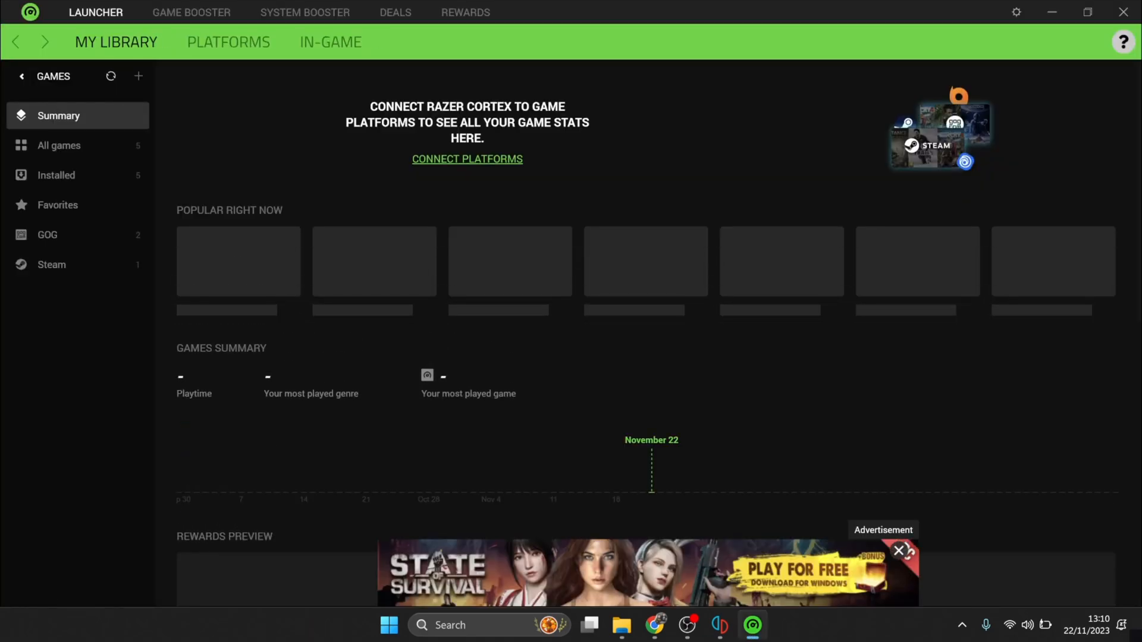
left_click(191, 12)
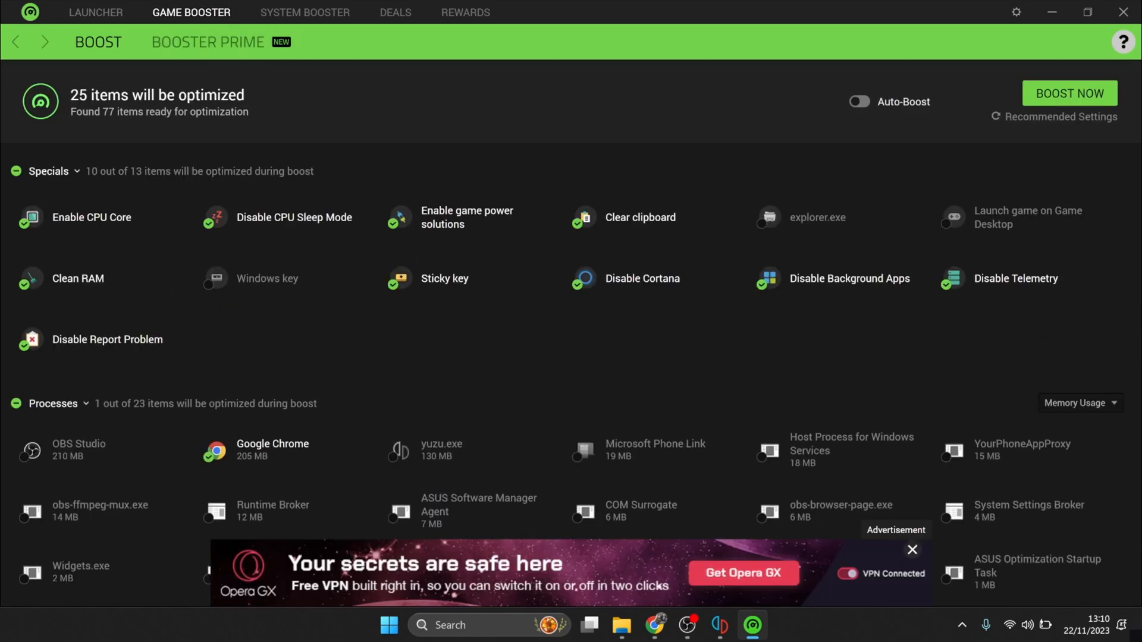
left_click(1071, 92)
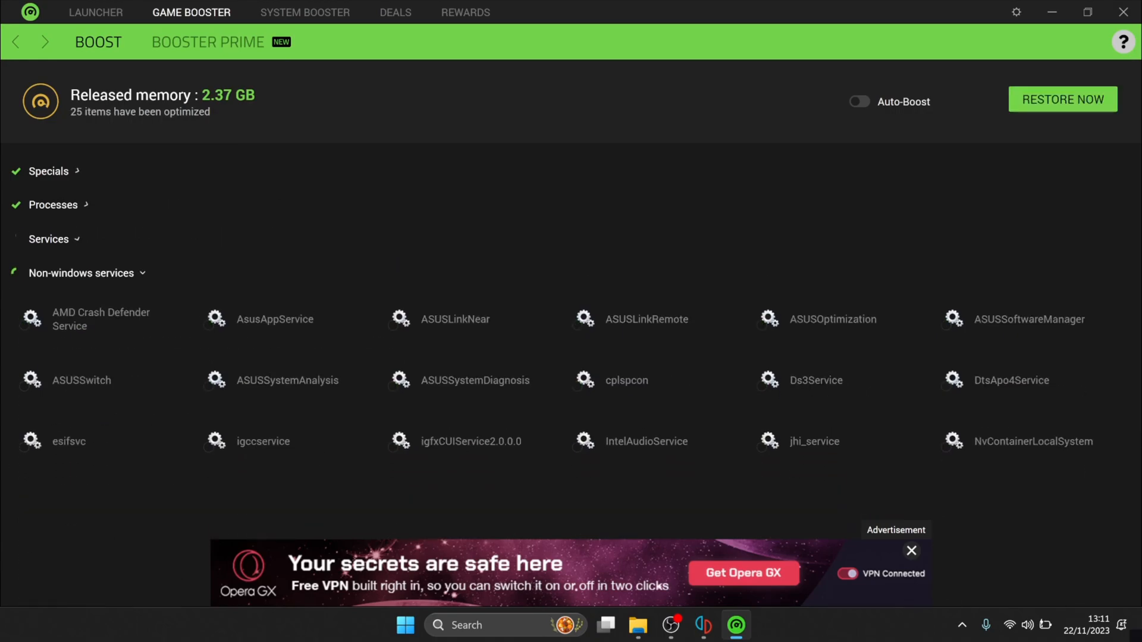
left_click(49, 171)
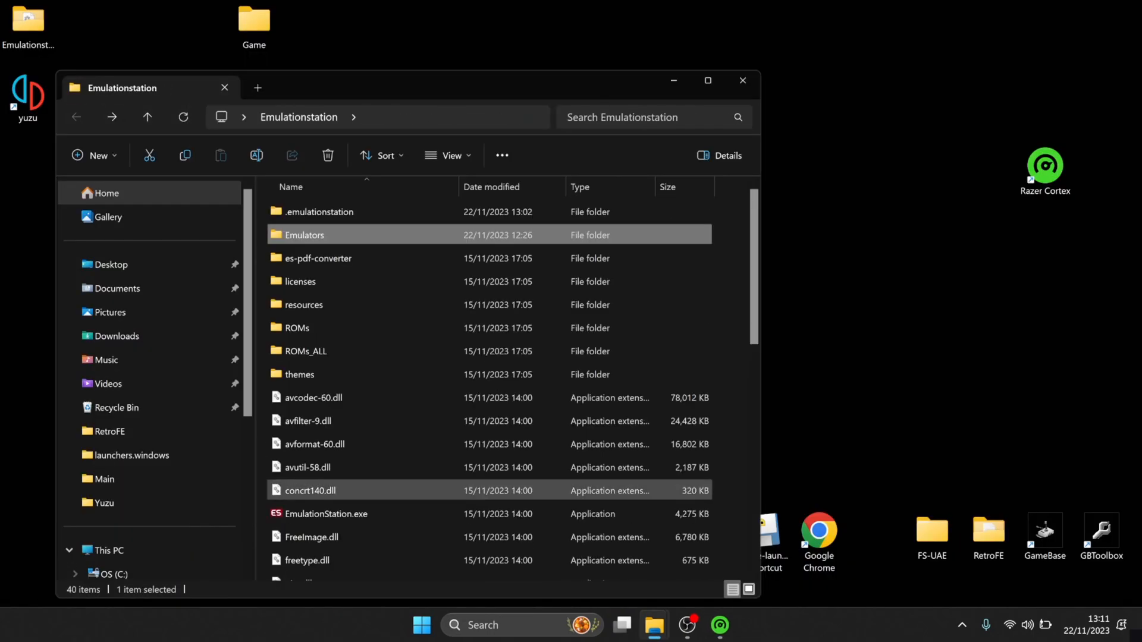
Step: Start EmulationStation.exe and launch Kirby and the Forgotten Land with yuzu
double_click(326, 514)
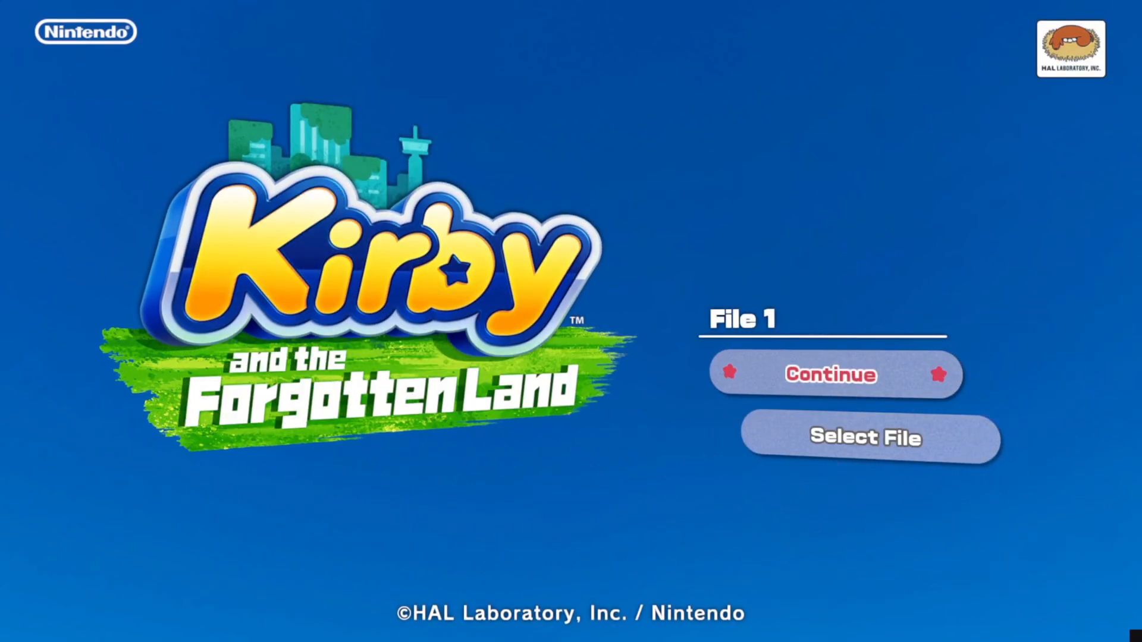
Step: Continue from File 1 and play the grassy town area, making Kirby inhale an enemy
left_click(830, 374)
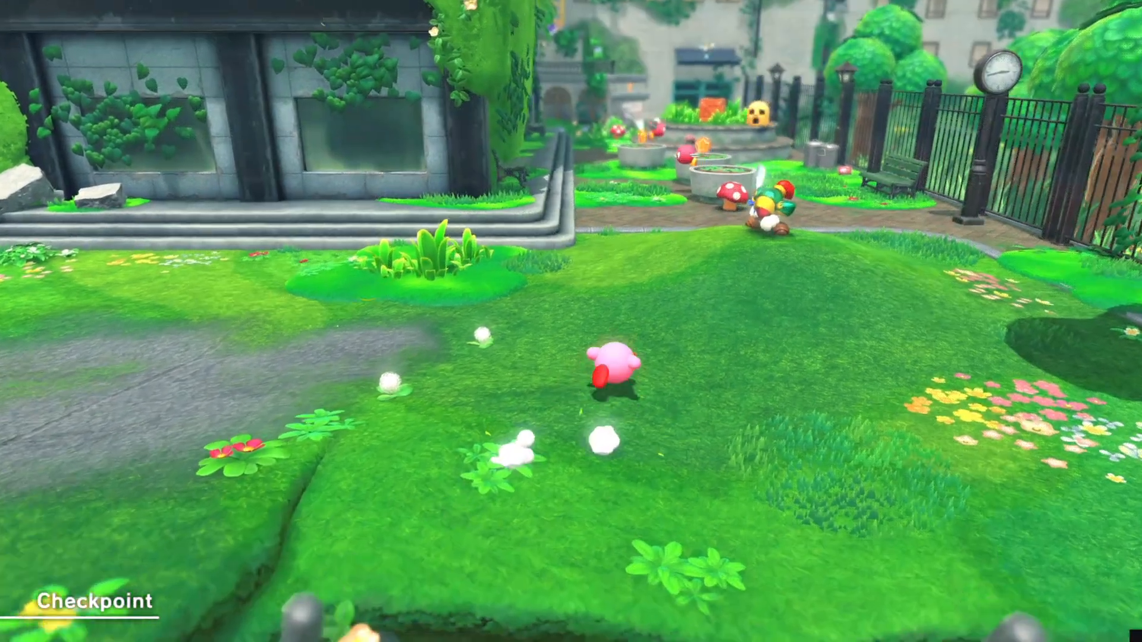
key("B")
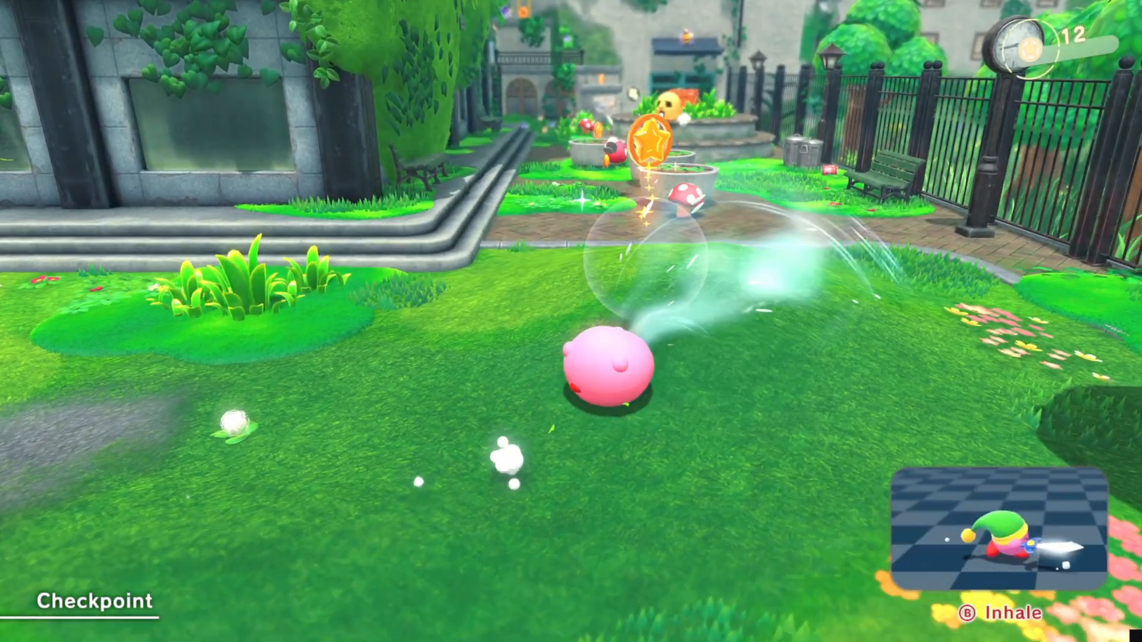